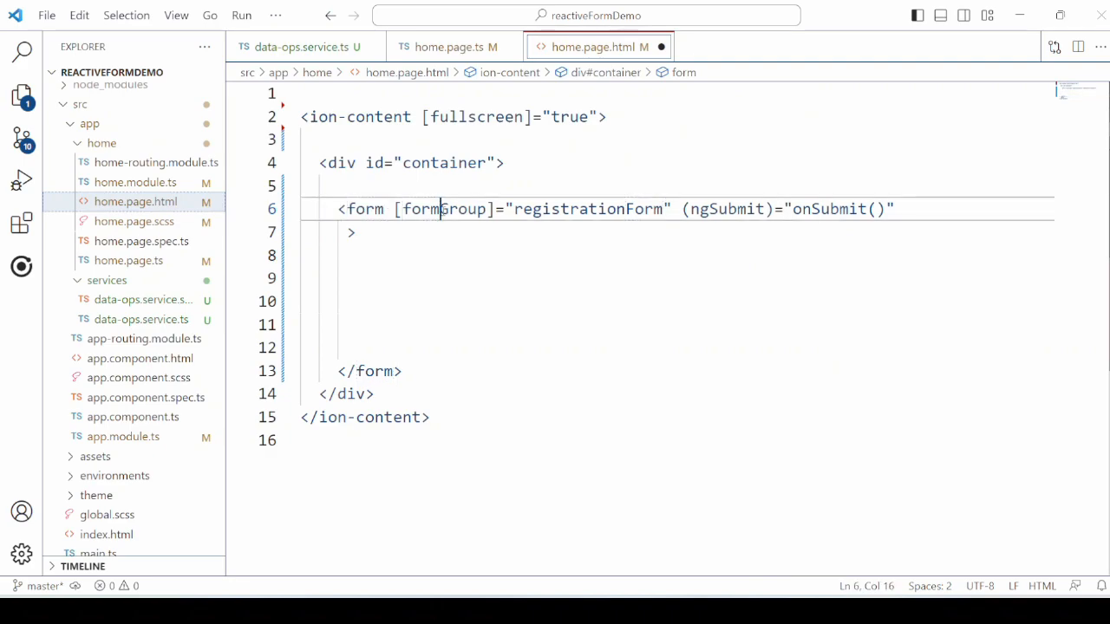
- Review the form's registrationForm formGroup and ngSubmit onSubmit bindings
left_click(591, 209)
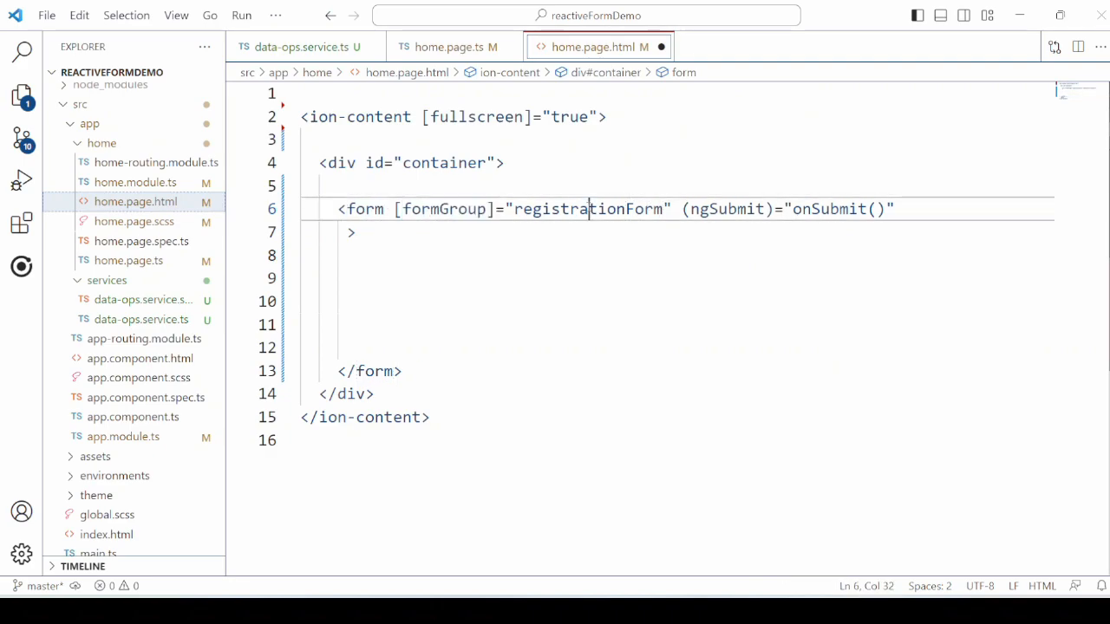
double_click(586, 208)
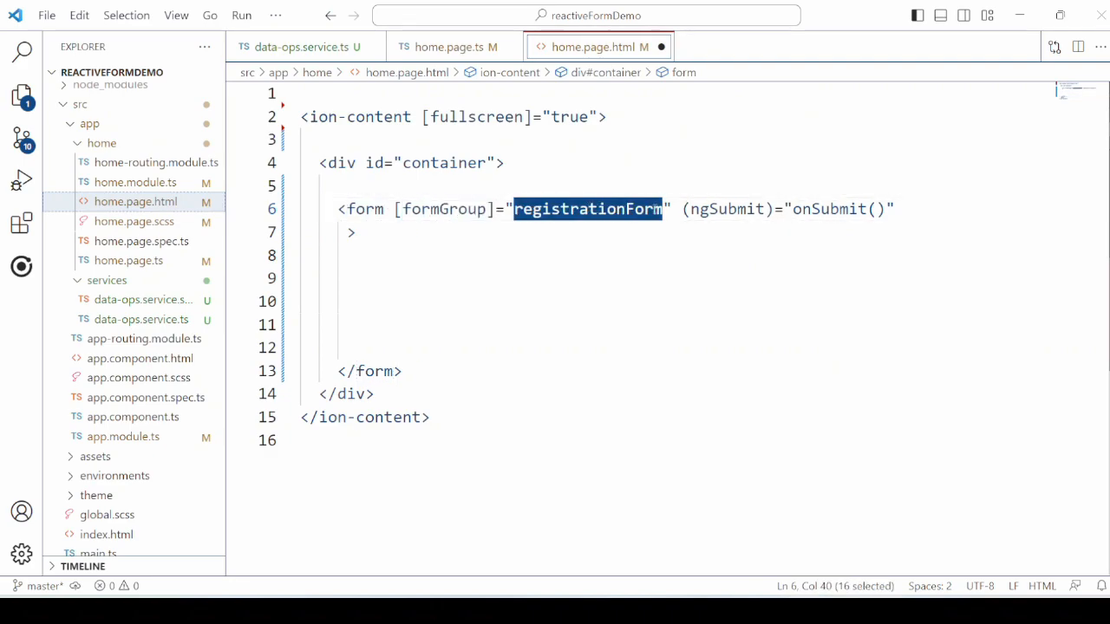
double_click(724, 208)
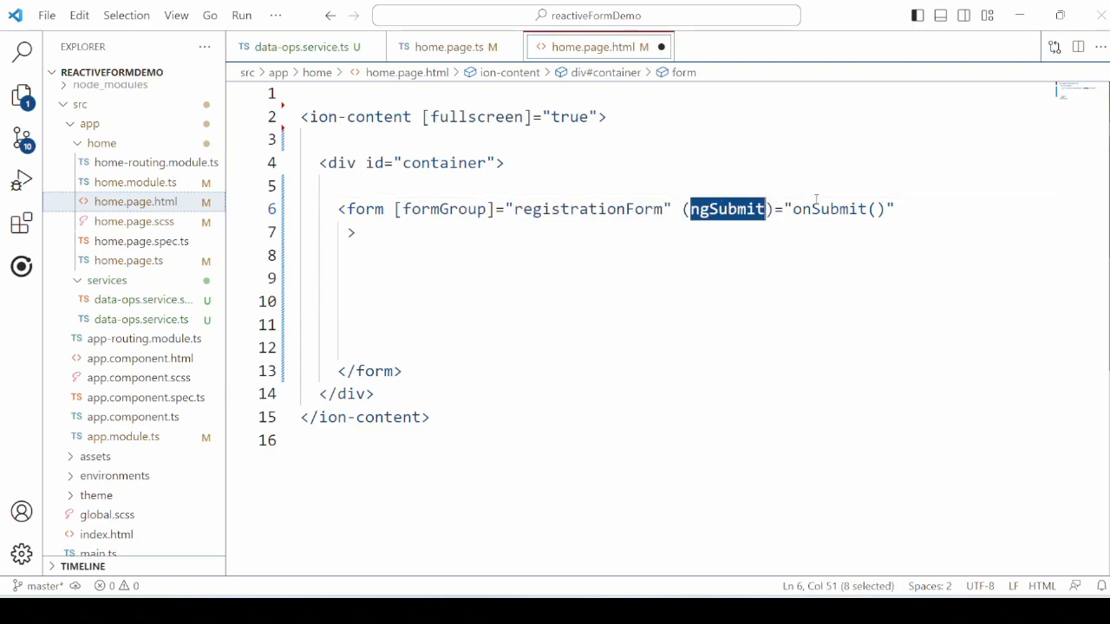
double_click(829, 208)
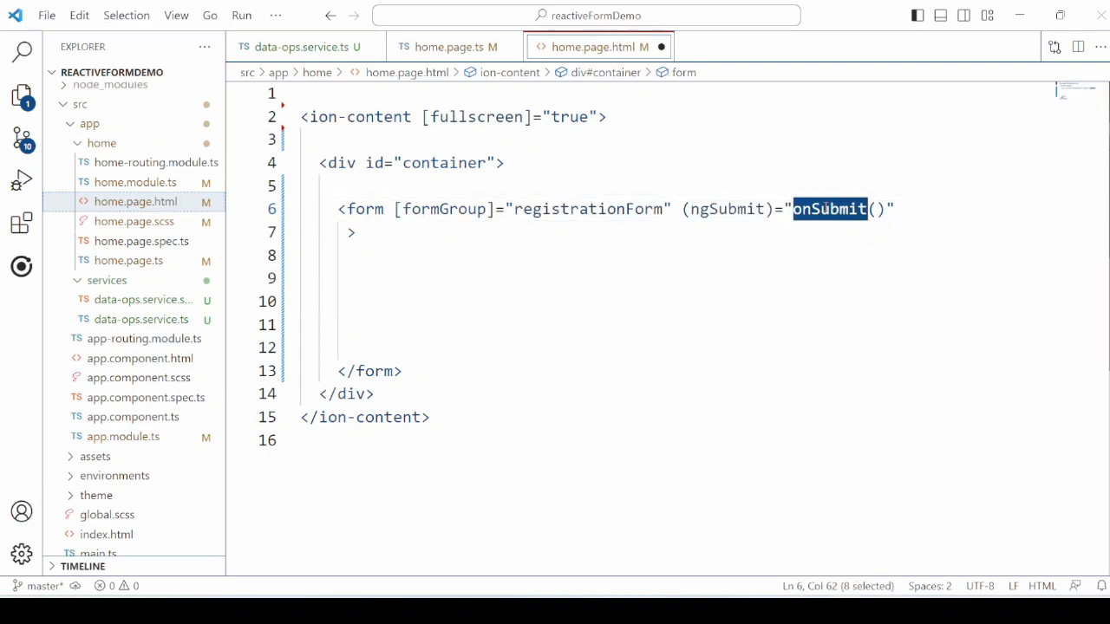
- Add max-width 300px, margin auto, padding-top 20px and novalidate to the form, plus an <h3>Sign up</h3> heading
left_click(430, 277)
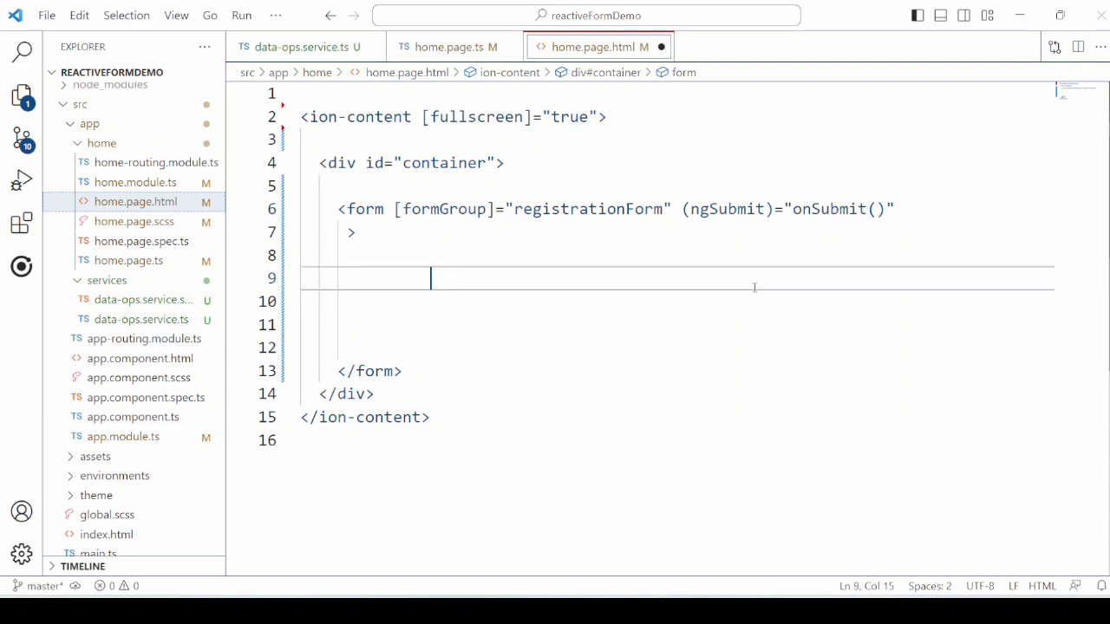
type("style=\"max-width: 300px;margin:auto; padding-top: 20px;\" novalidate")
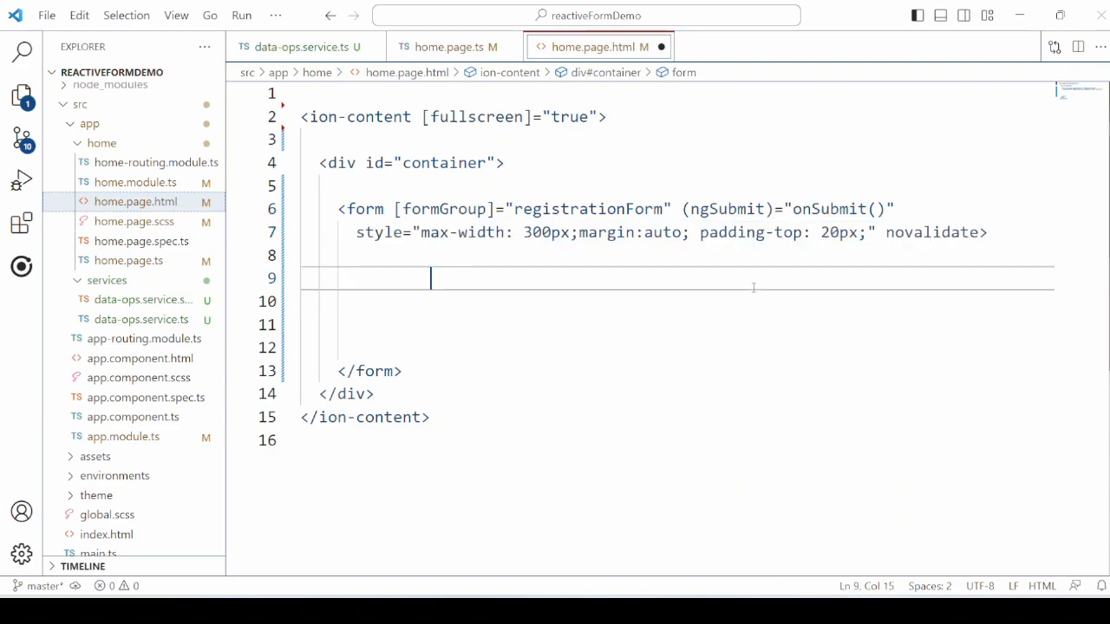
mouse_move(961, 218)
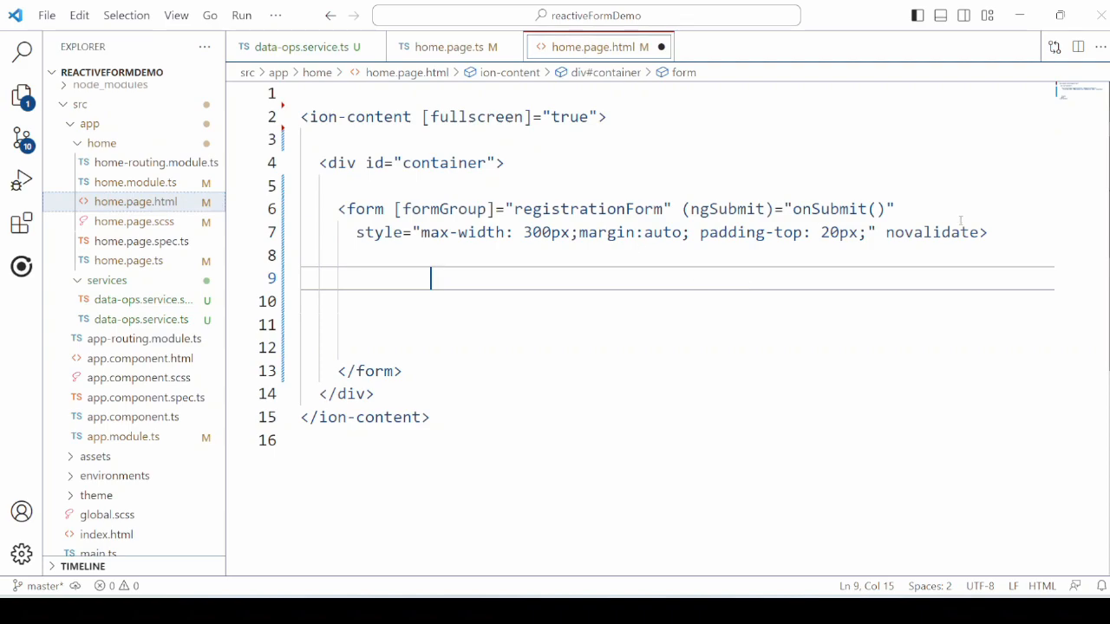
type("<h3>Sign up</h3>")
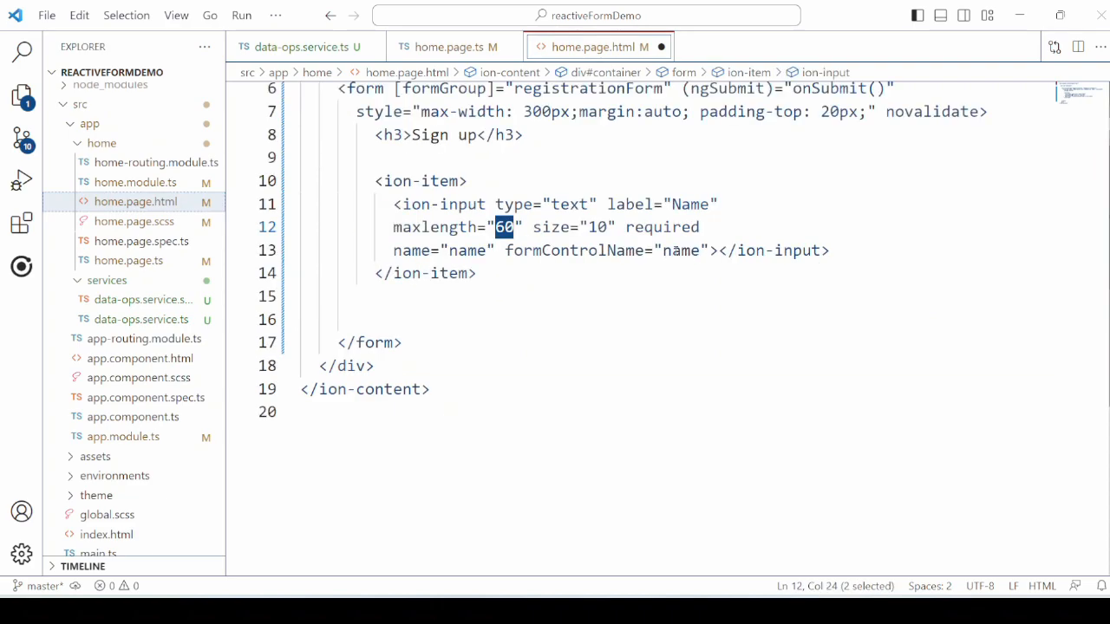
- Add name, email, mobile, password and confirmPassword ion-inputs with formControlName and a Submit ion-button
double_click(680, 250)
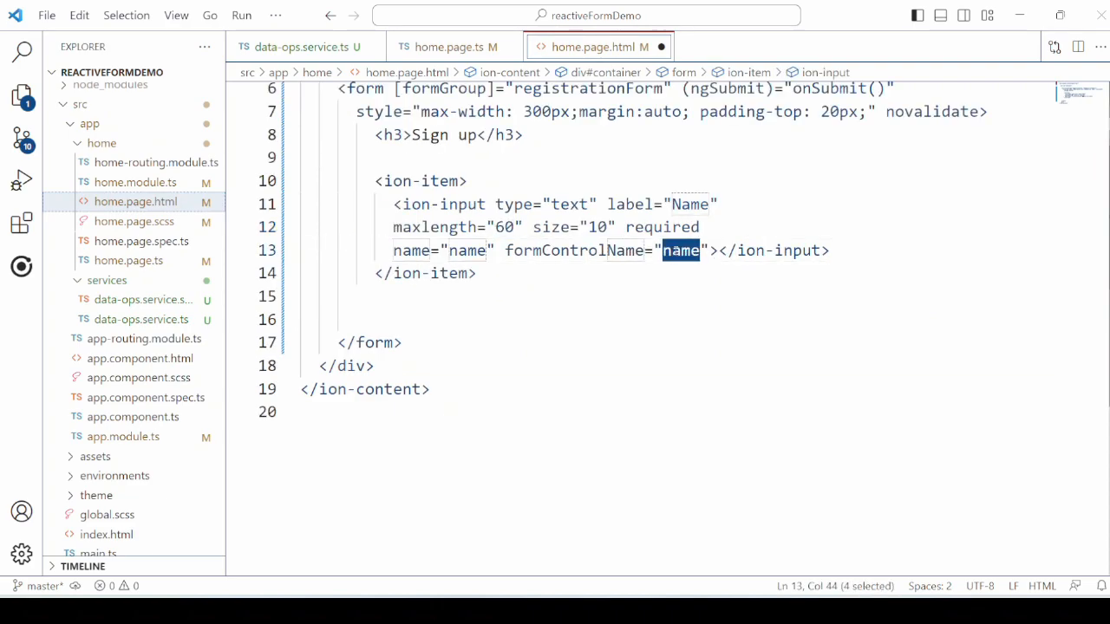
mouse_move(657, 286)
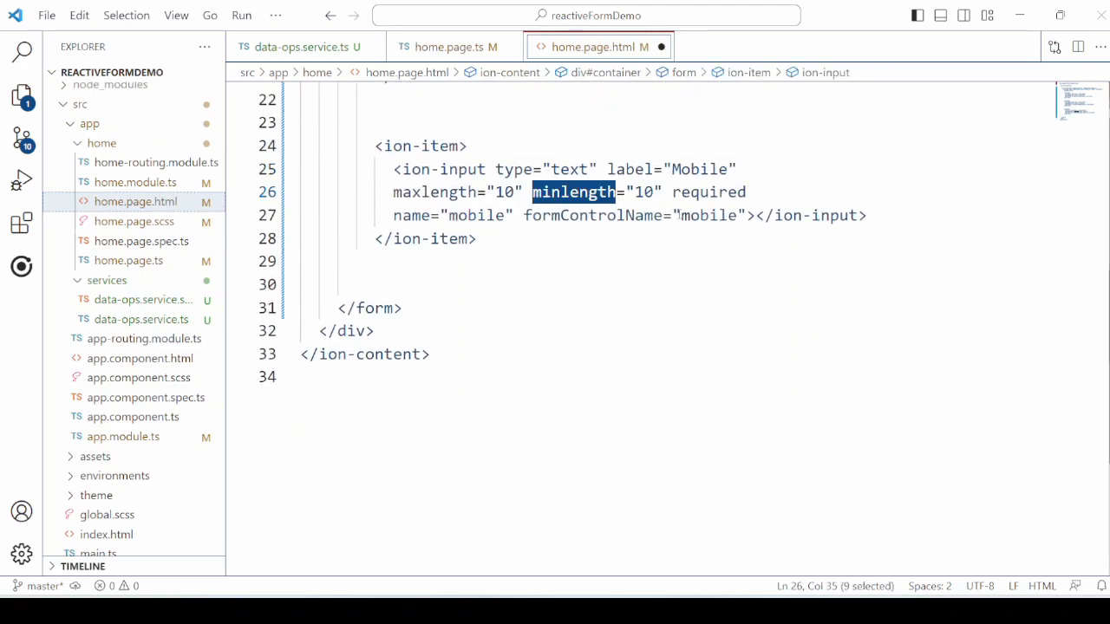
left_click(390, 284)
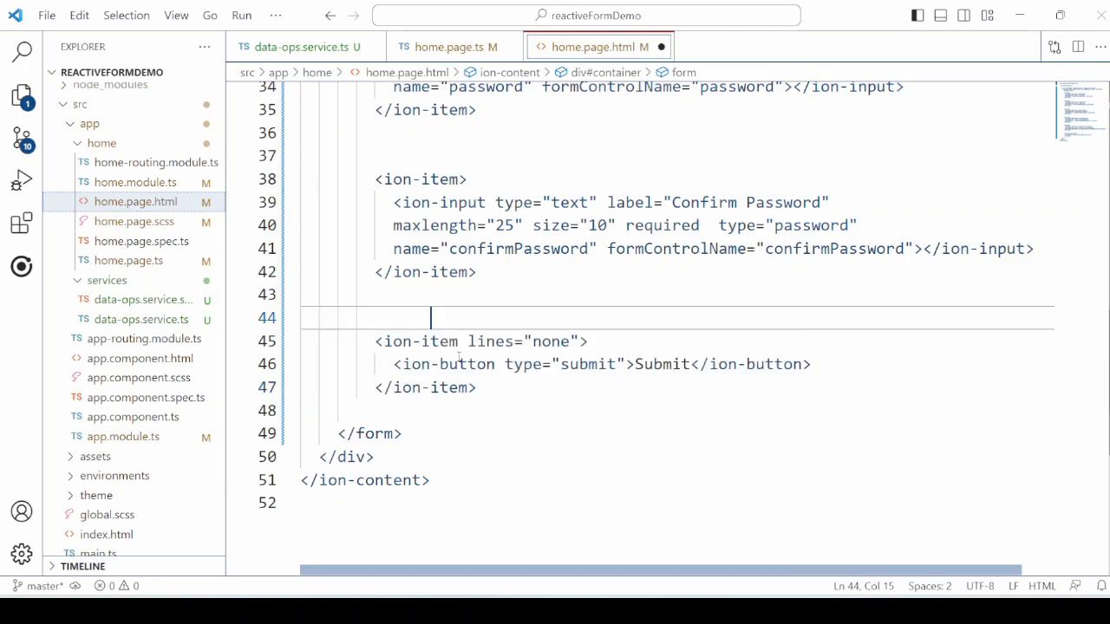
double_click(466, 365)
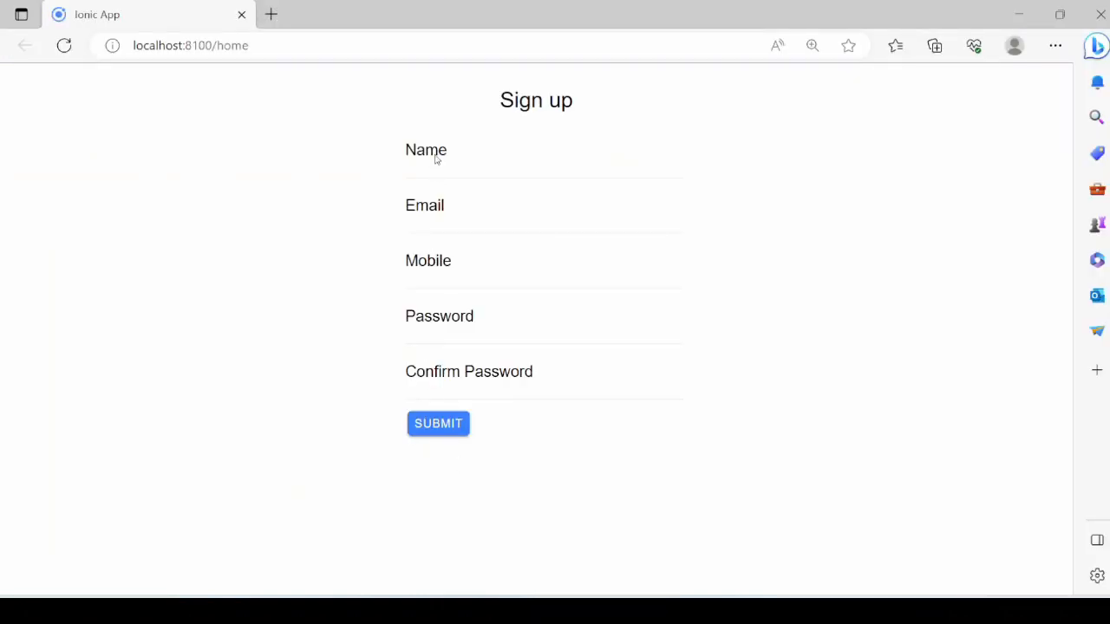
mouse_move(449, 329)
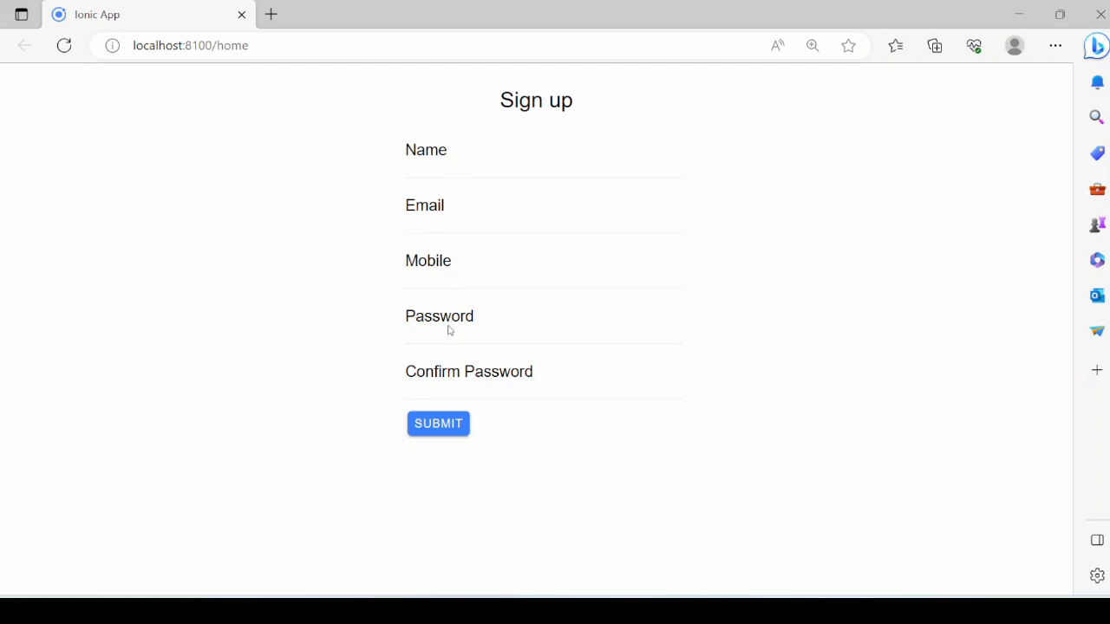
mouse_move(524, 482)
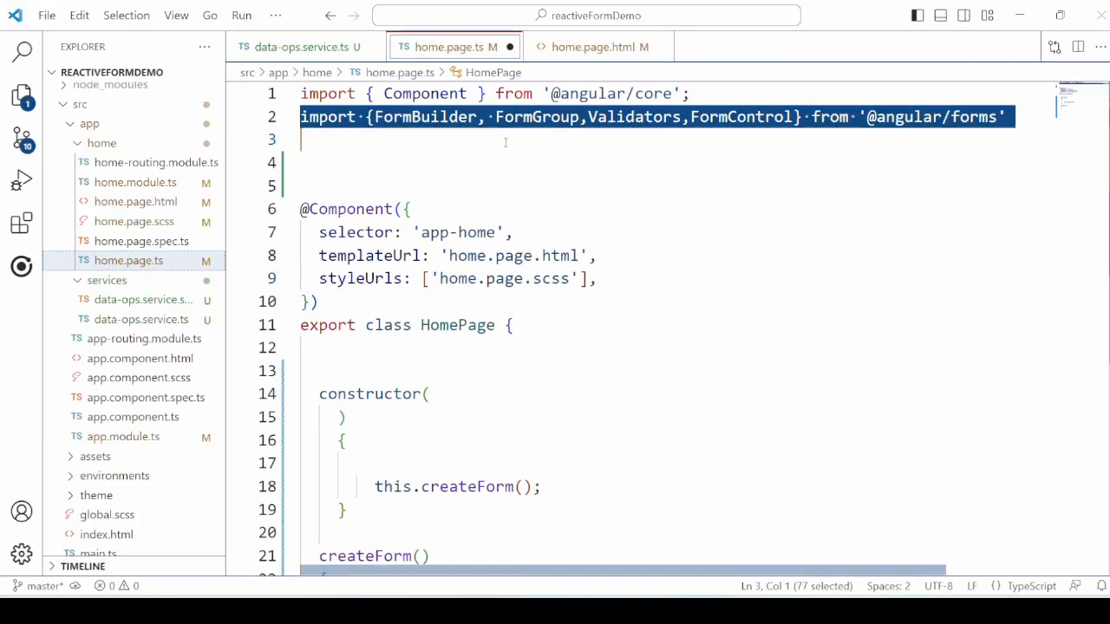
double_click(427, 118)
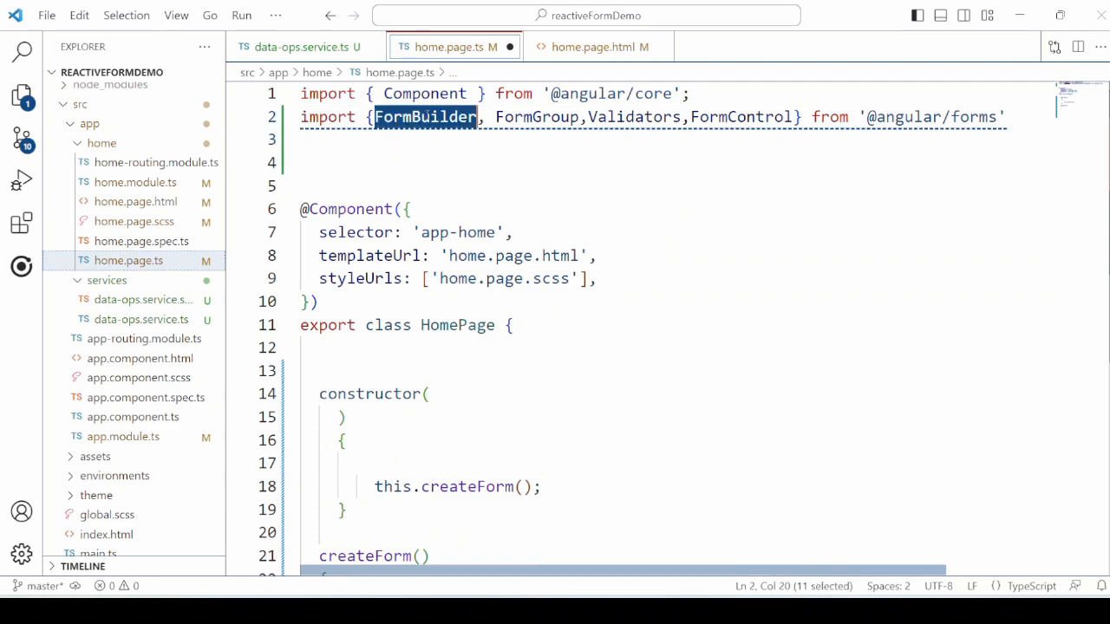
double_click(537, 118)
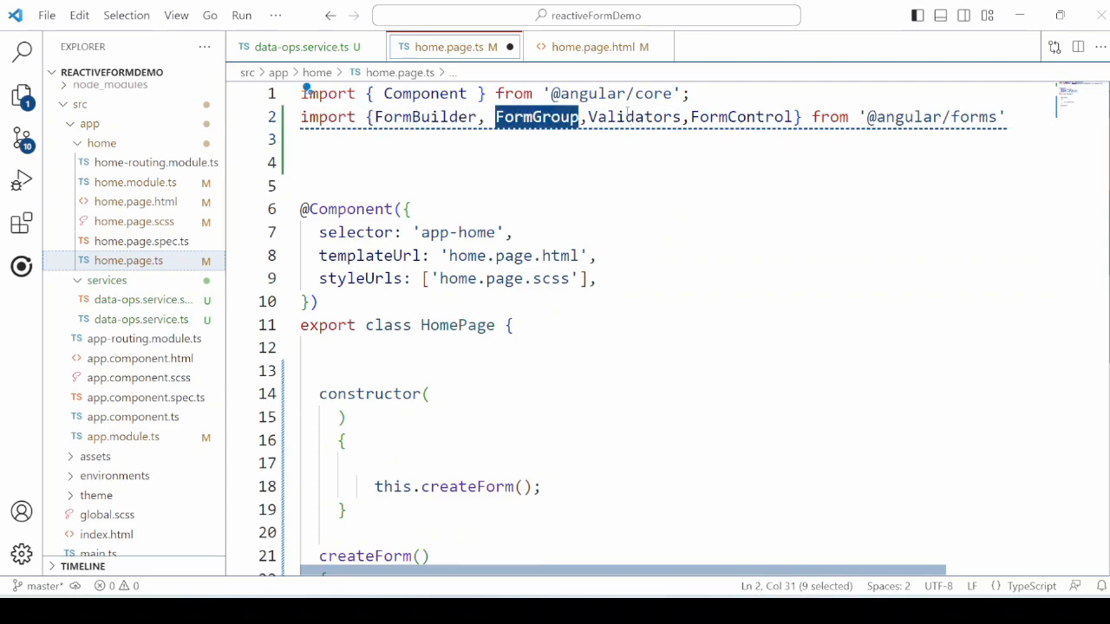
double_click(744, 118)
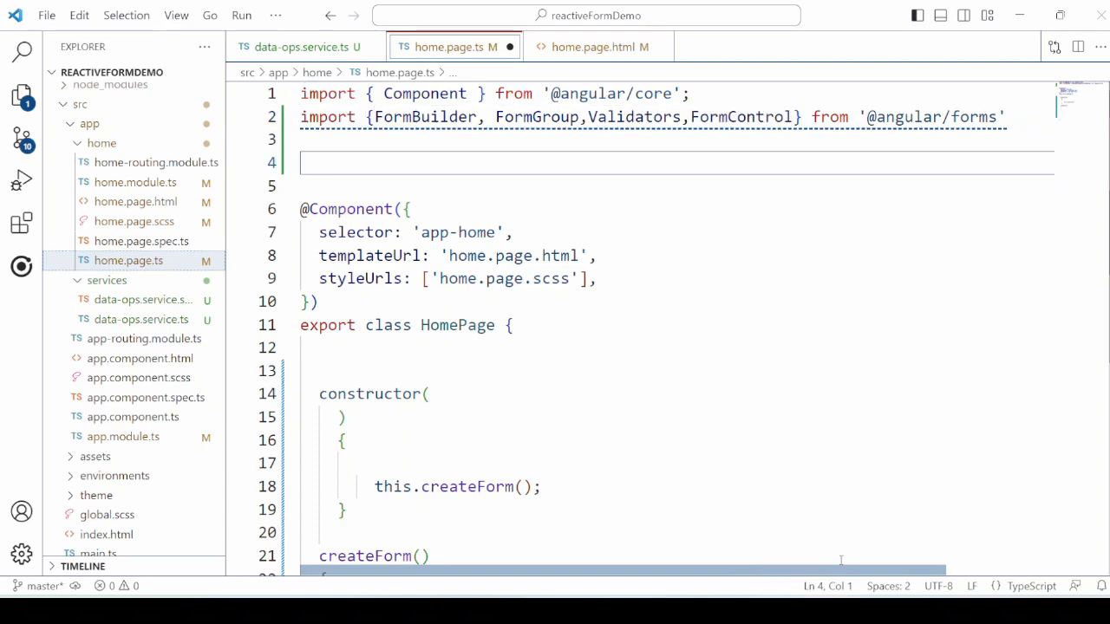
scroll("right", 3)
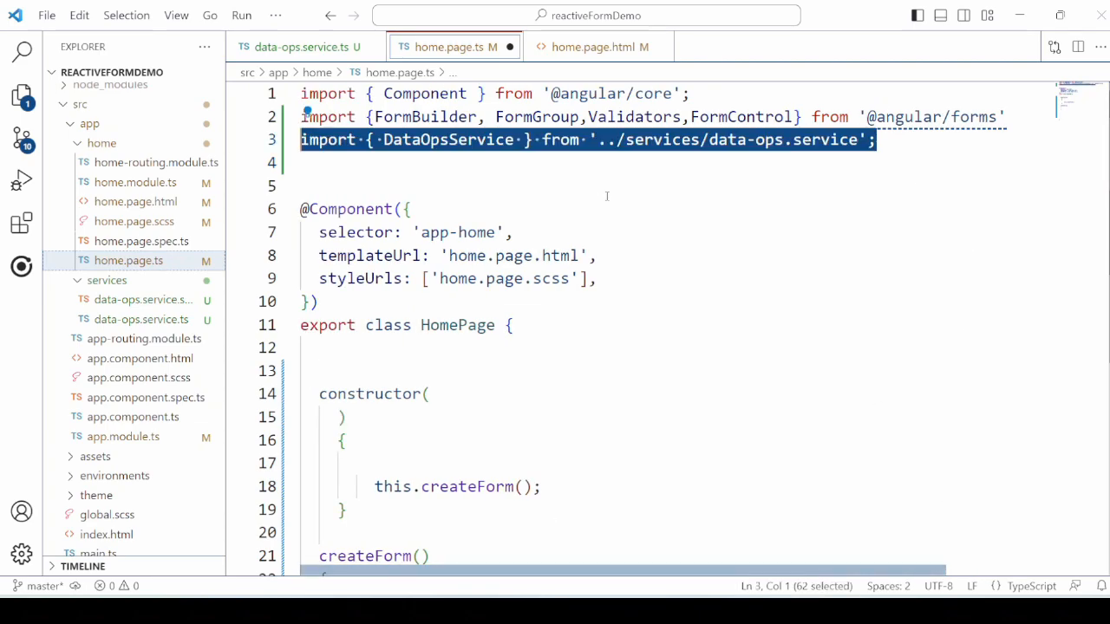
double_click(448, 139)
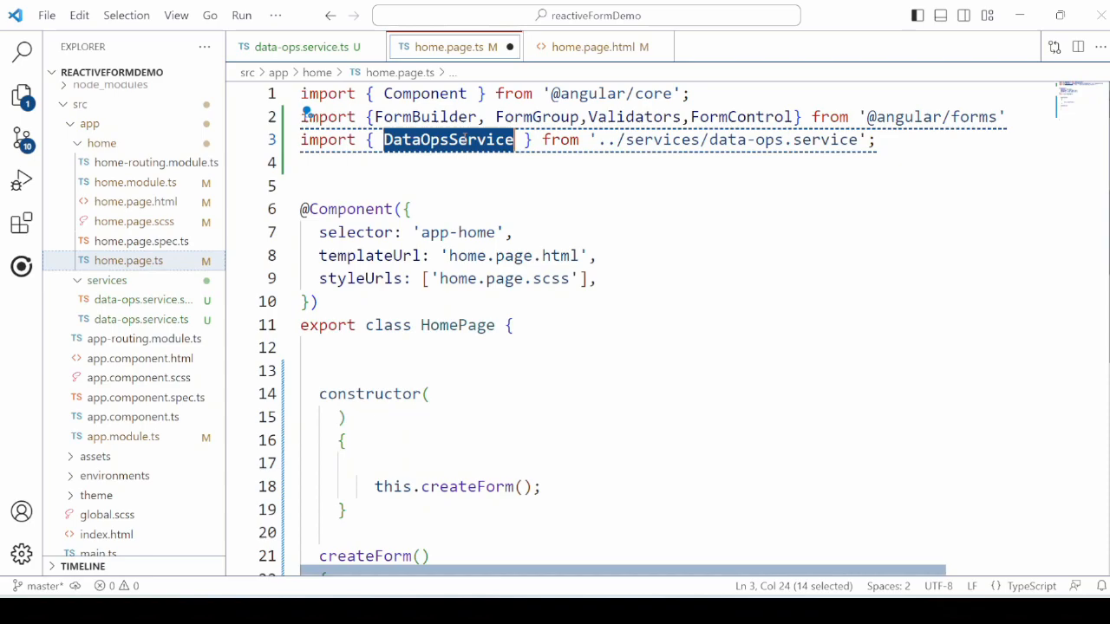
type("import { AlertController } from '@ionic/angular';")
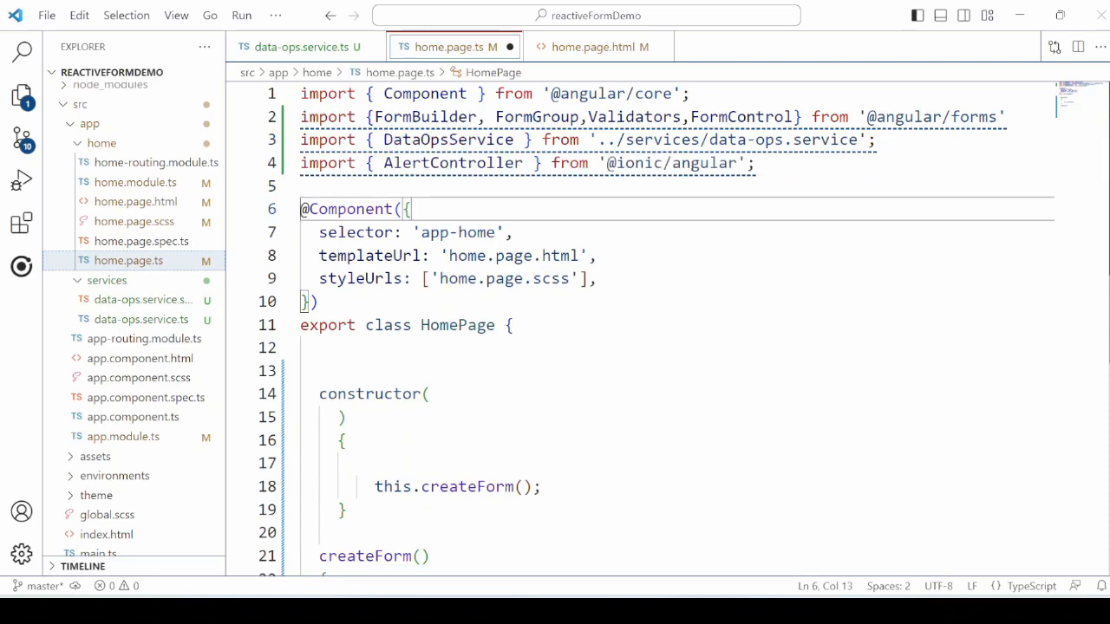
scroll("down", 3)
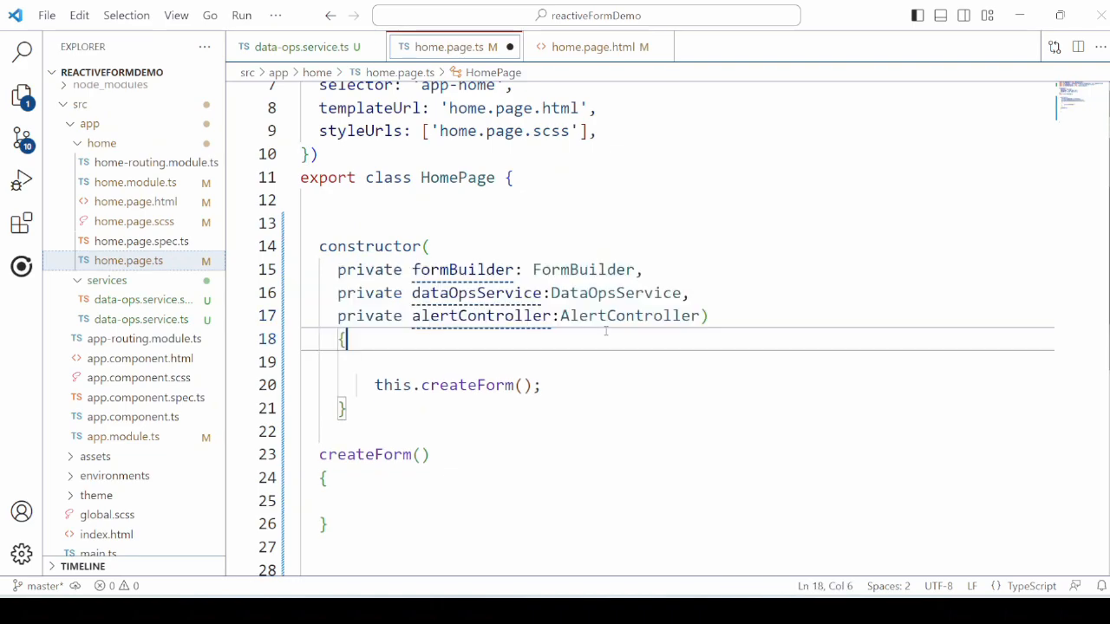
- Review the constructor injecting formBuilder, dataOpsService and alertController and the empty createForm method
double_click(371, 246)
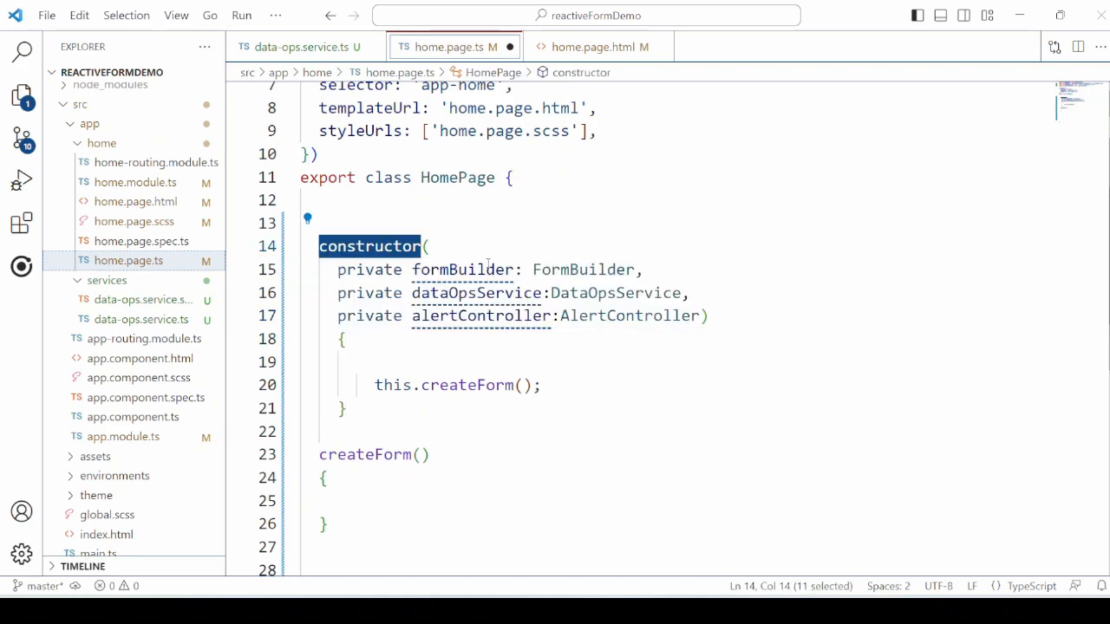
double_click(461, 271)
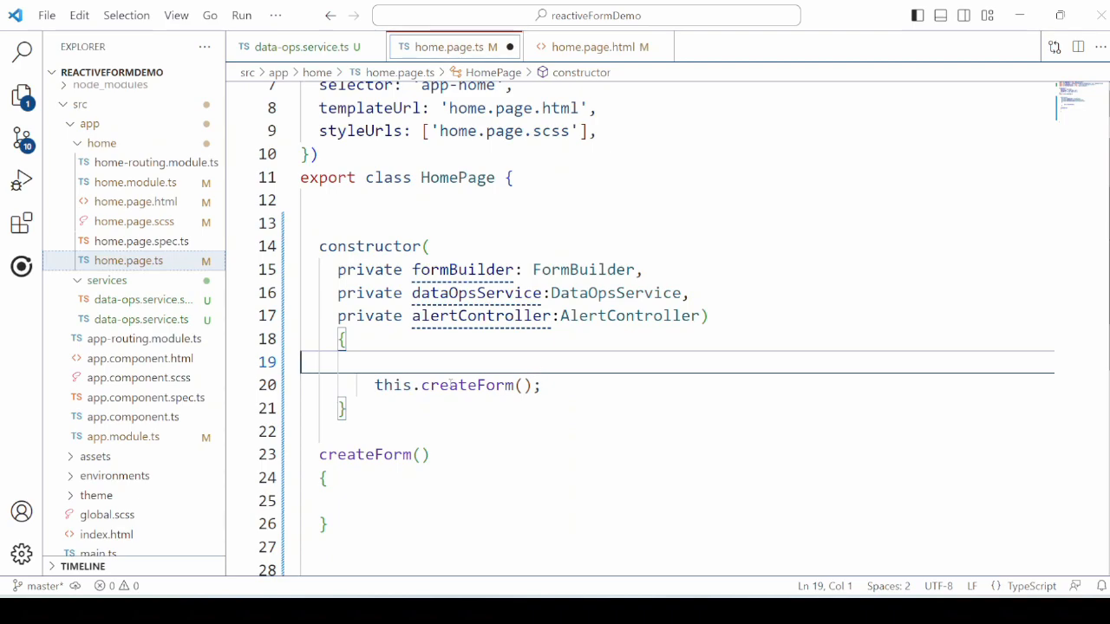
double_click(466, 385)
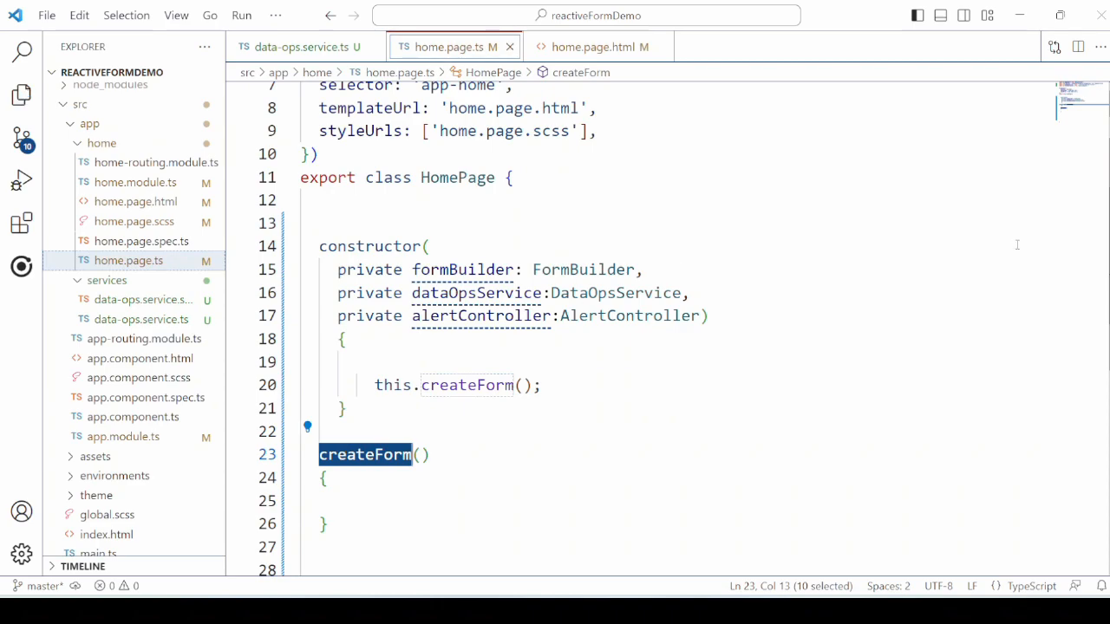
scroll("down", 3)
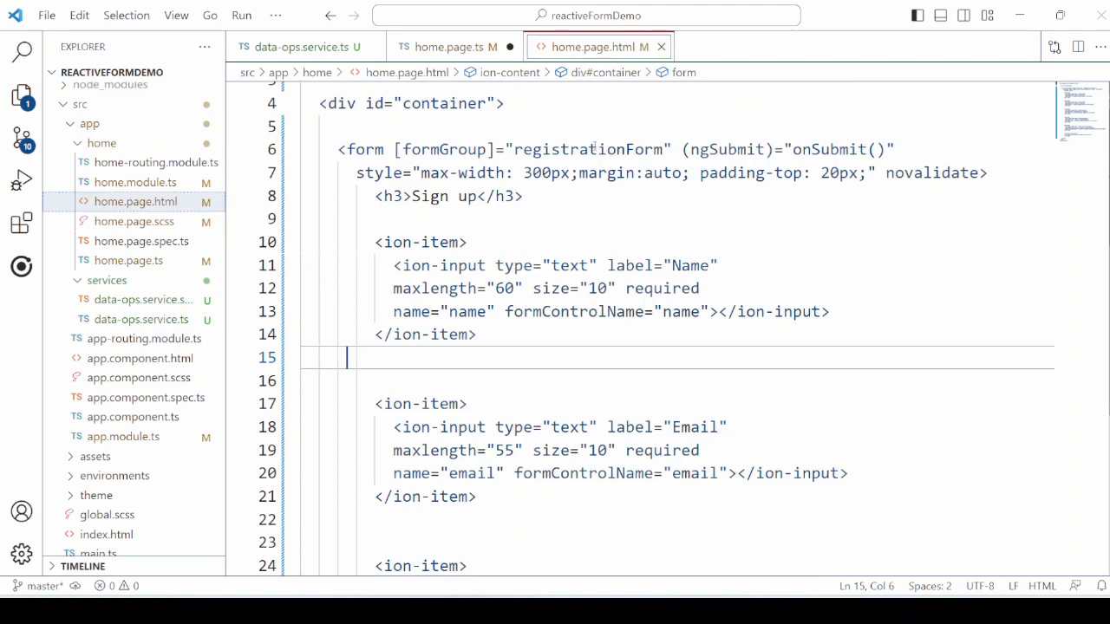
- Declare registrationForm, isSubmitted and submitError on HomePage and begin the name entry in createForm
double_click(588, 149)
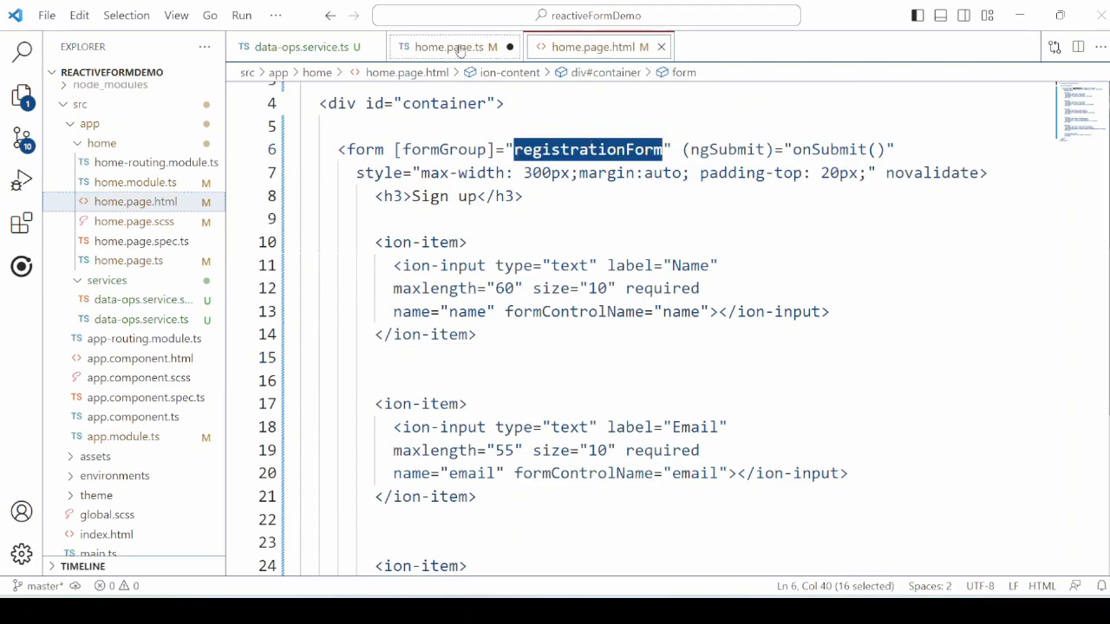
left_click(444, 47)
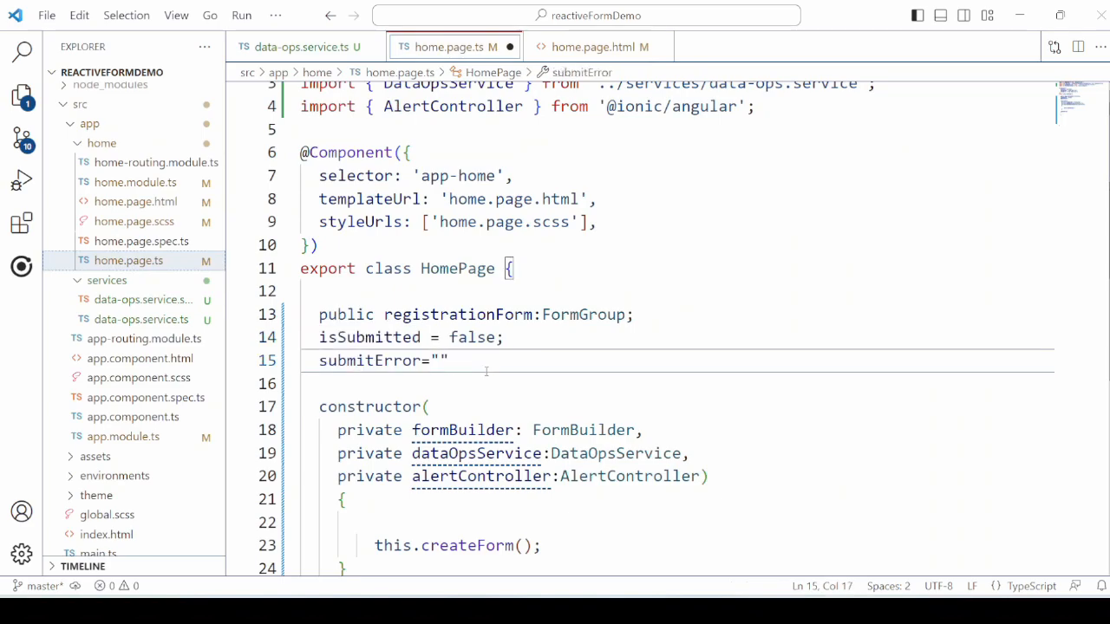
type("name:")
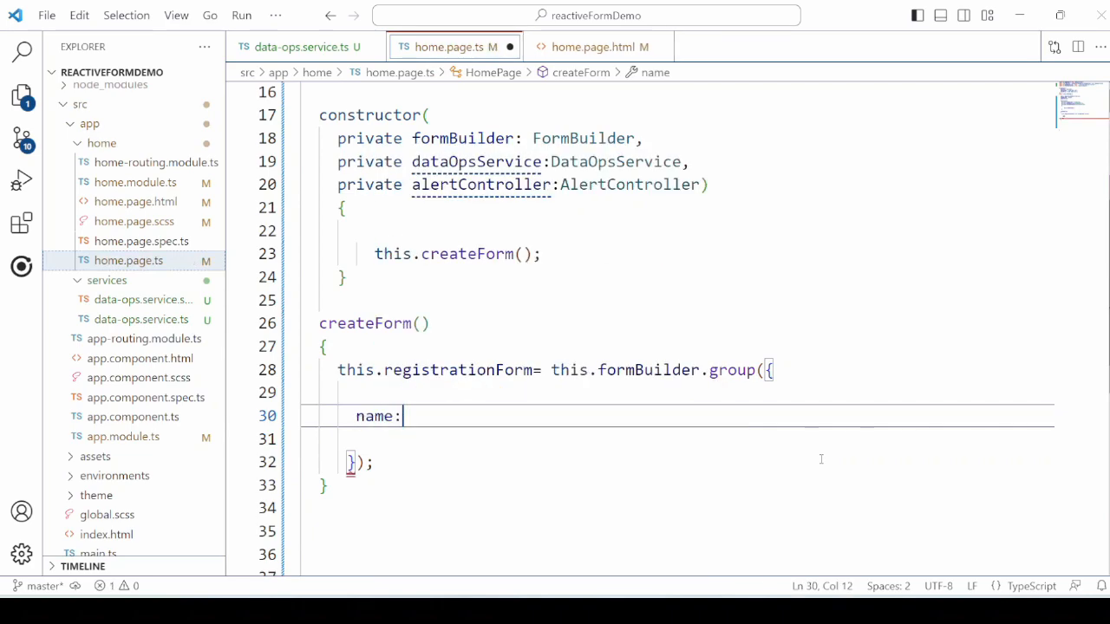
- Define the name FormControl with Validators.required, maxLength(50) and minLength(5)
type("new fr")
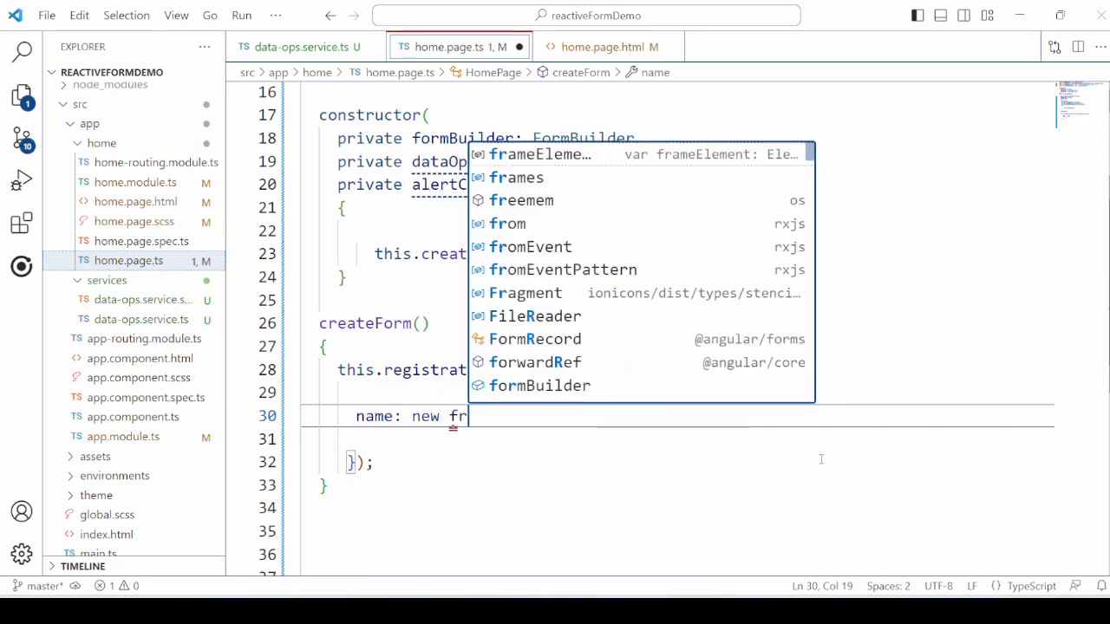
type("p")
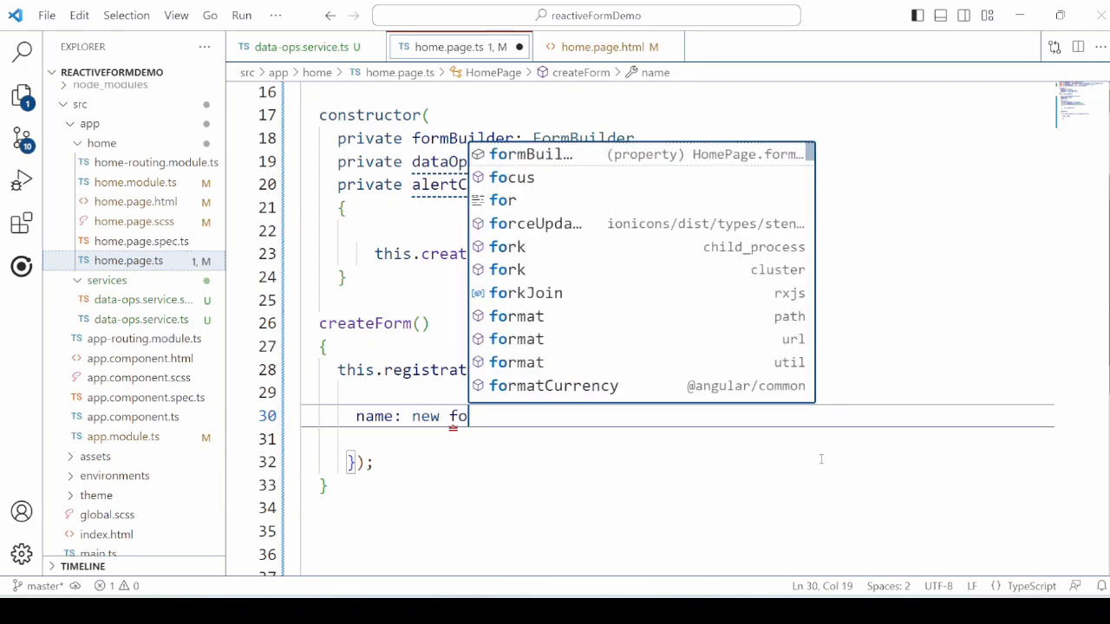
type("FormControl")
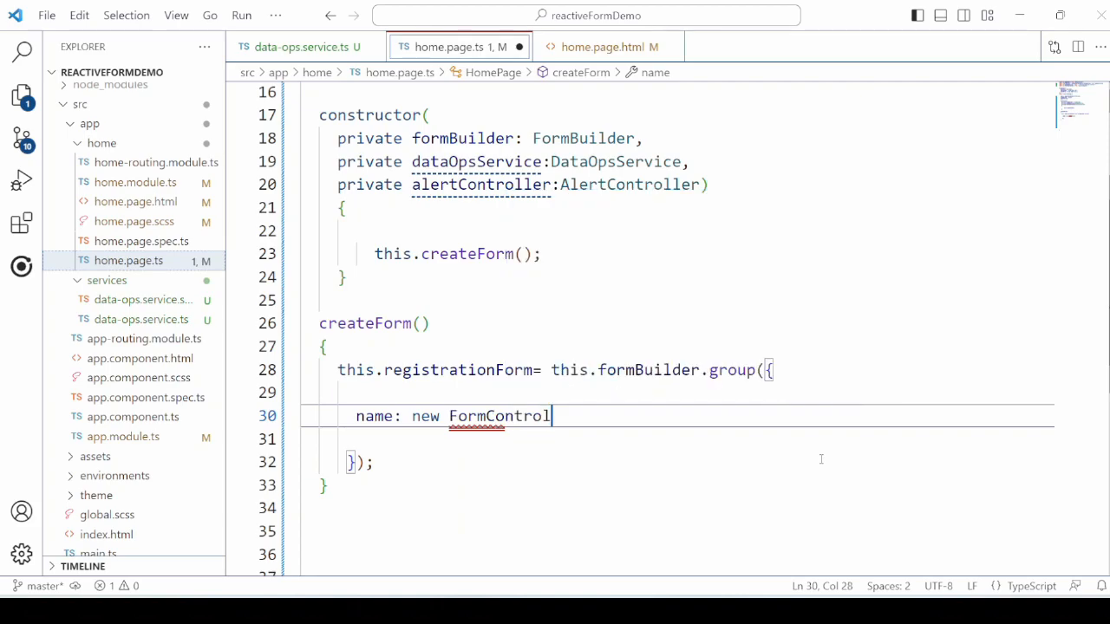
type("()")
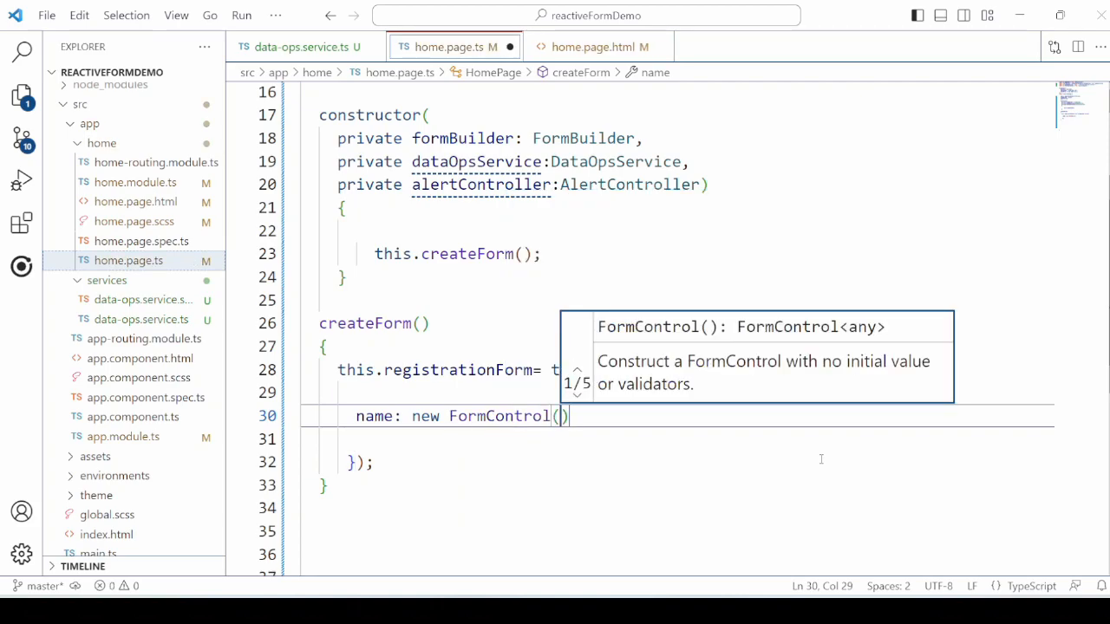
type("''")
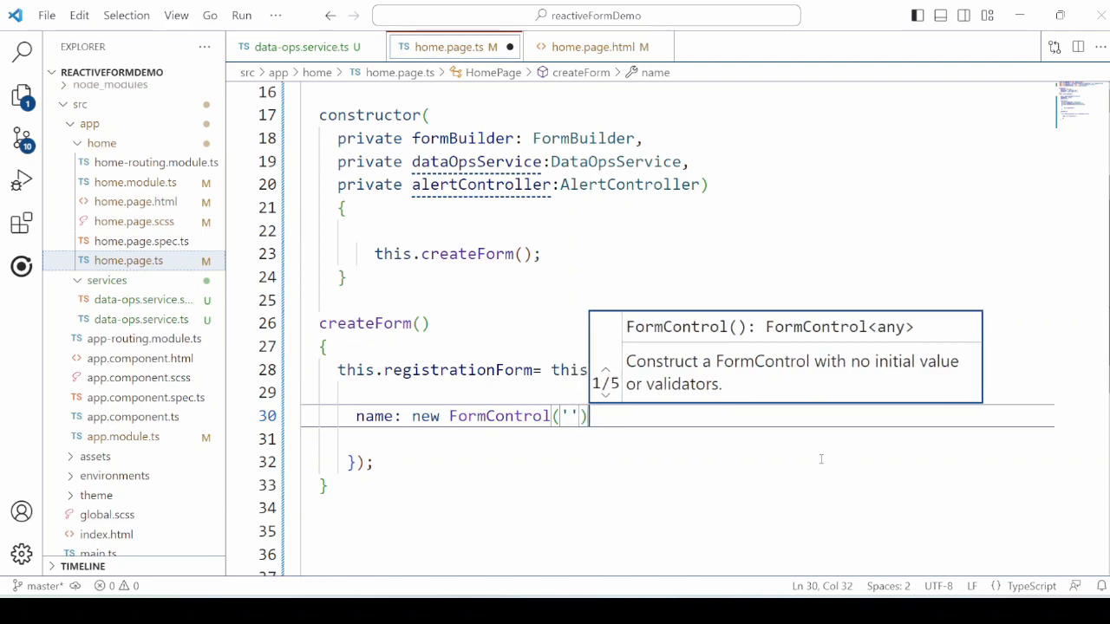
type("{validators}")
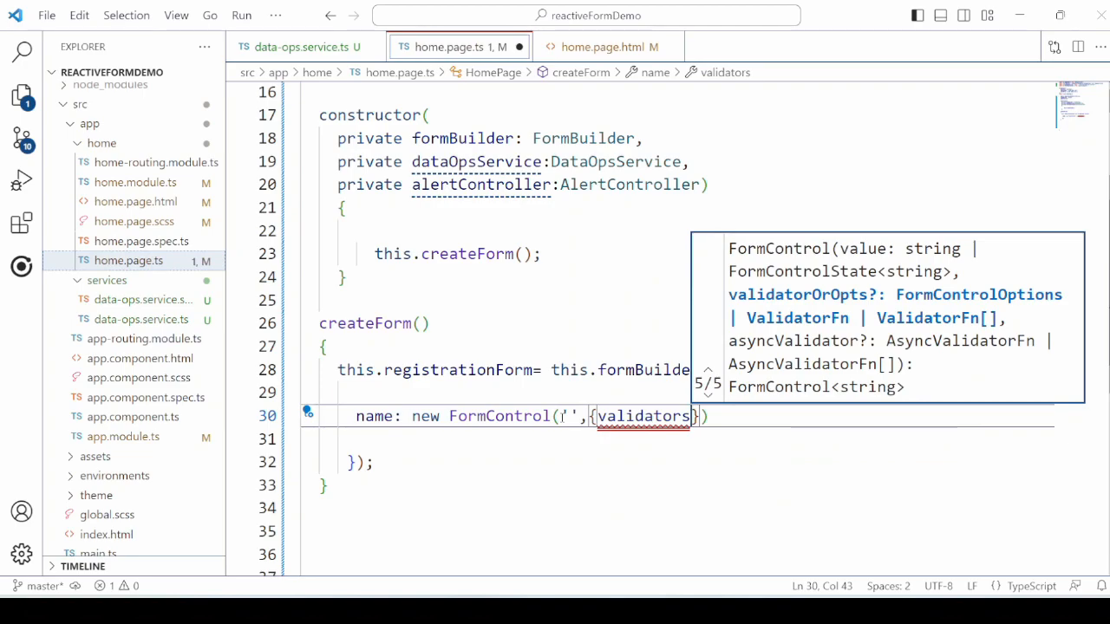
type(":[]")
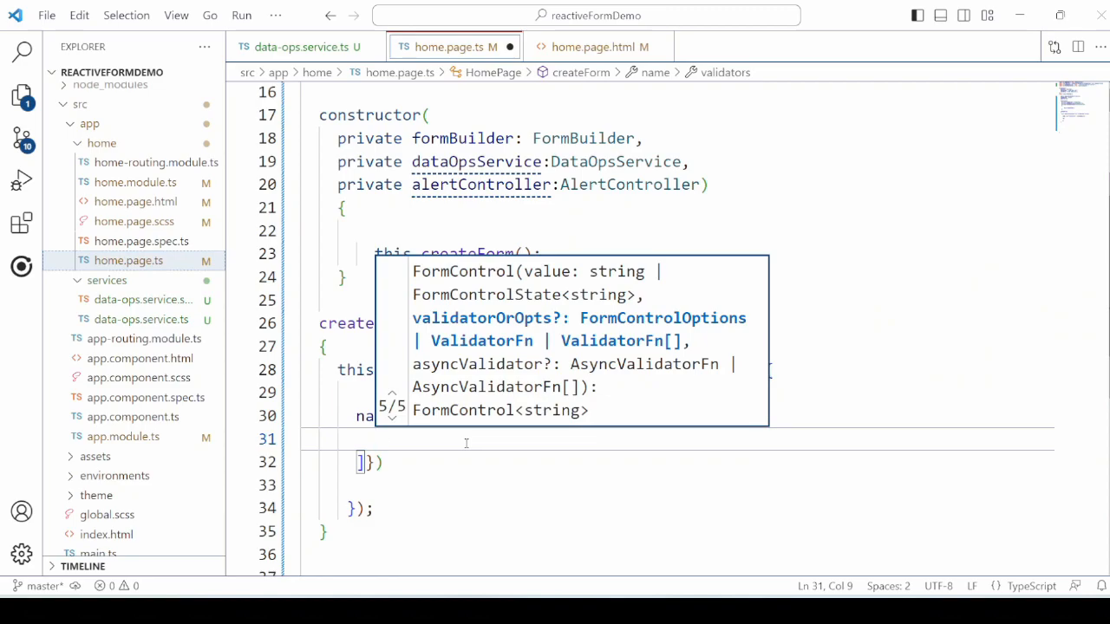
type("Validators")
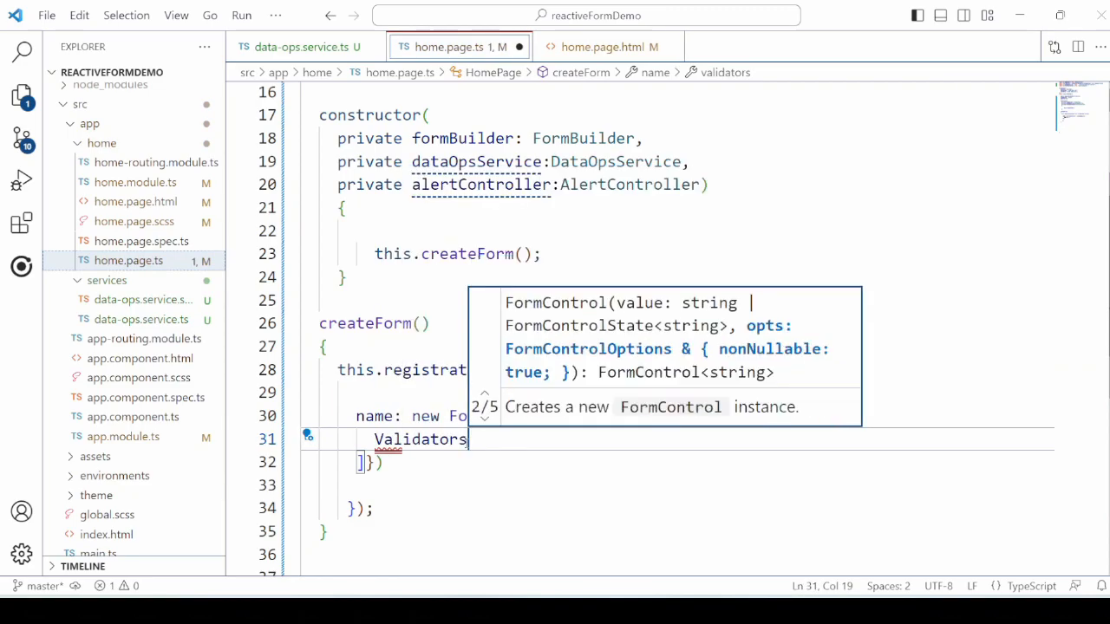
type(".")
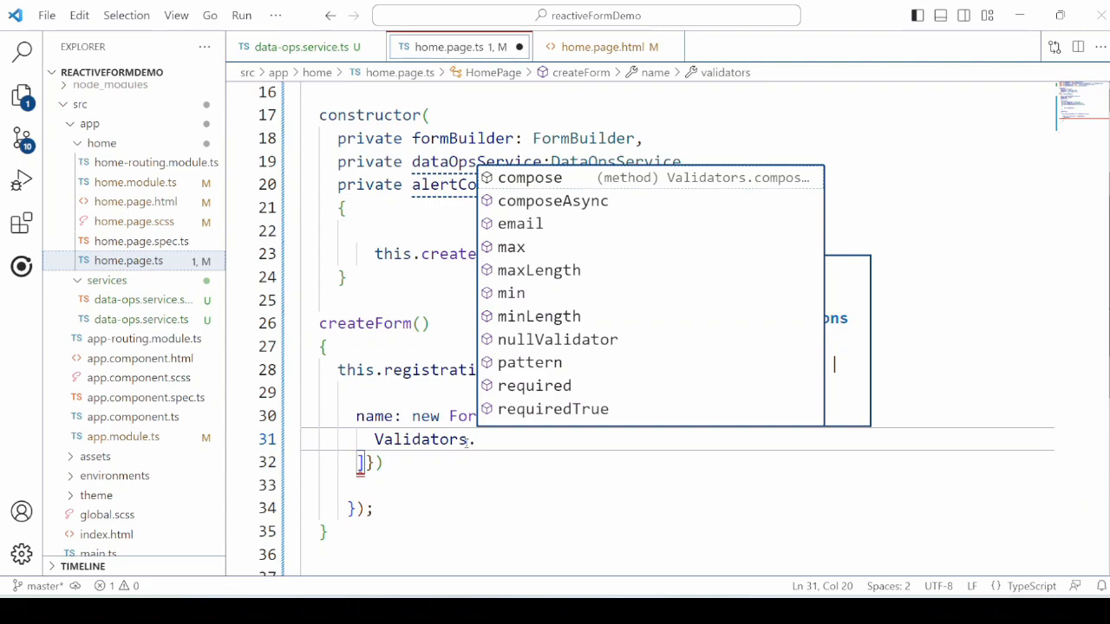
mouse_move(534, 385)
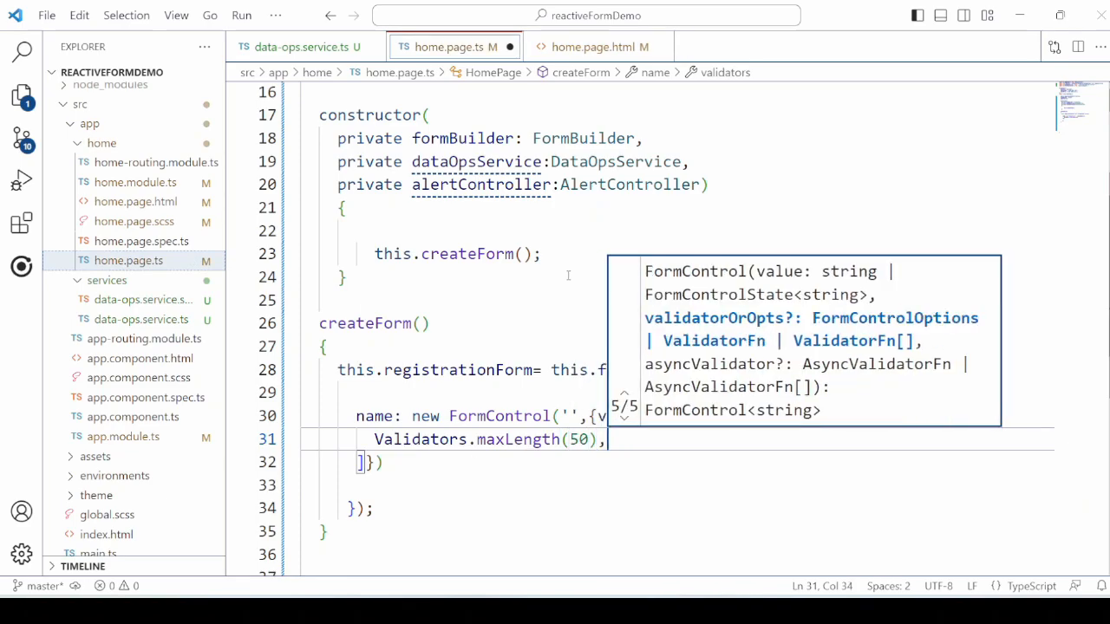
type("vali")
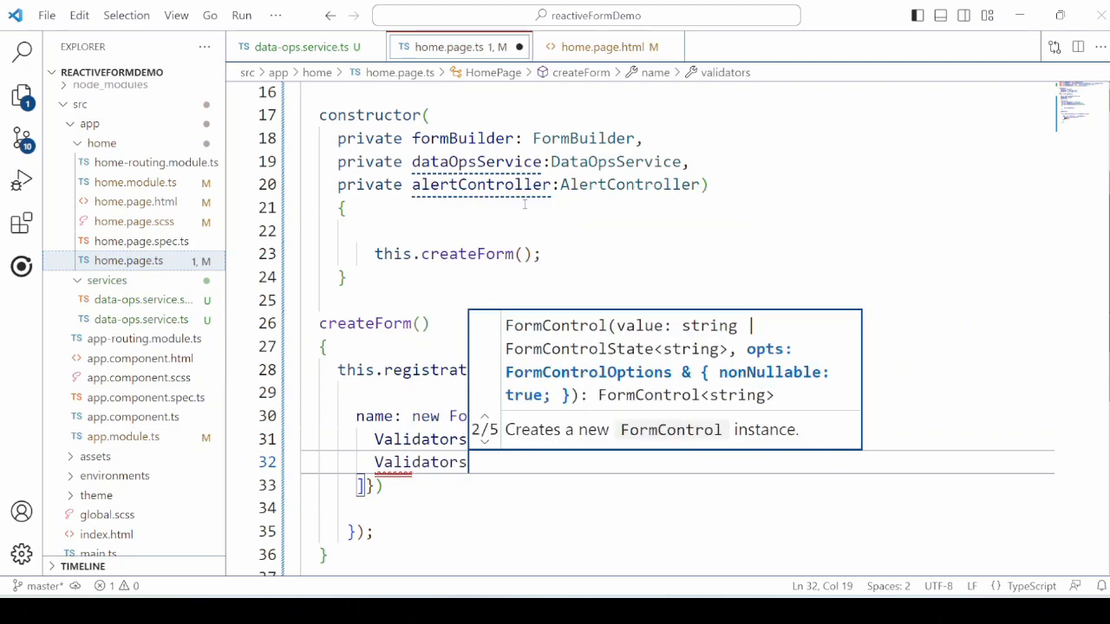
type("min")
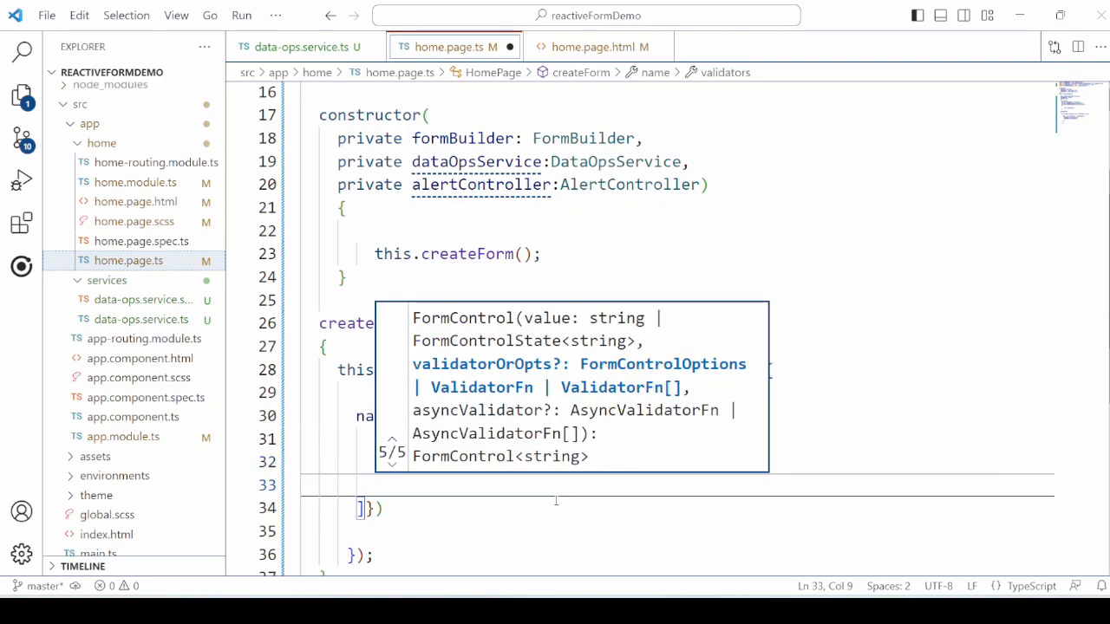
mouse_move(936, 307)
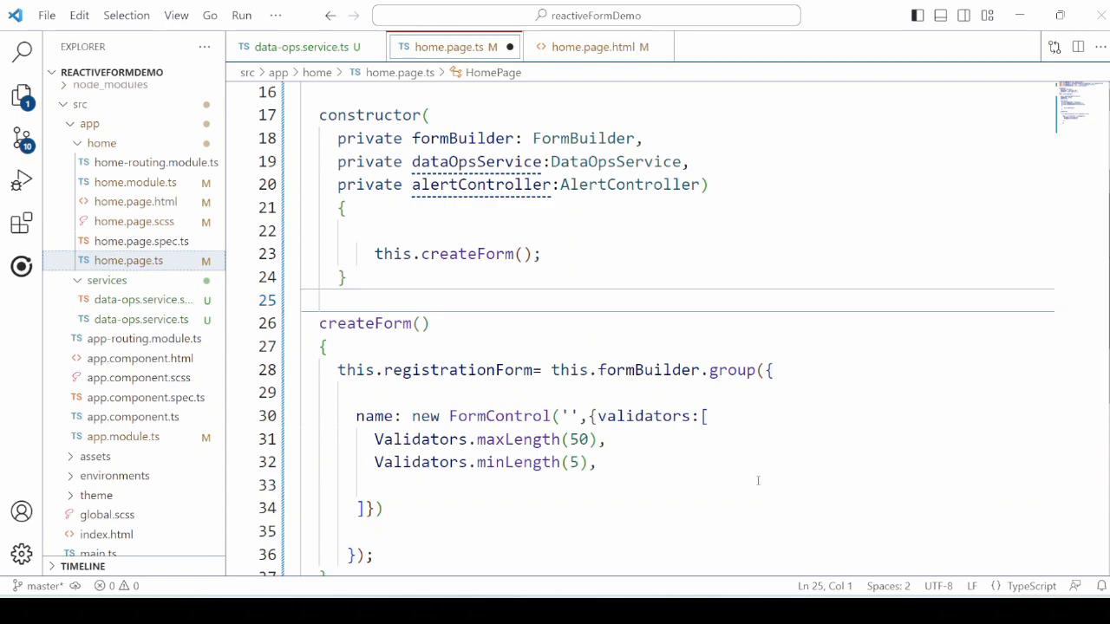
- Add the letters-and-spaces pattern "^[A-Za-z]+([\ A-Za-z]+)*" validator and start the email control with Validators.required
left_click(408, 484)
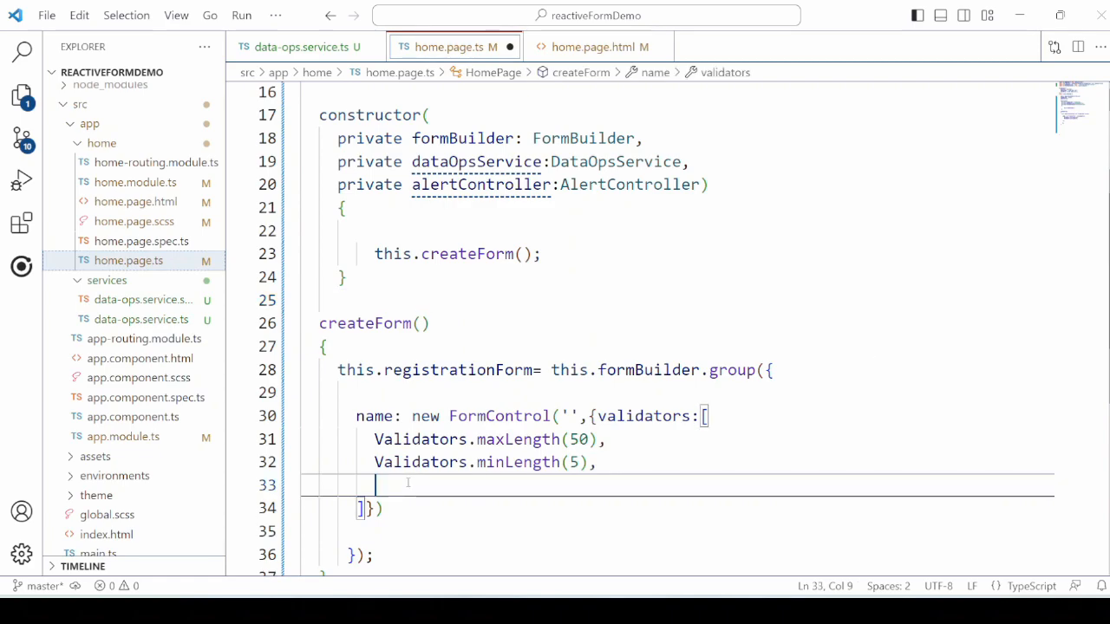
type("validators.pattern")
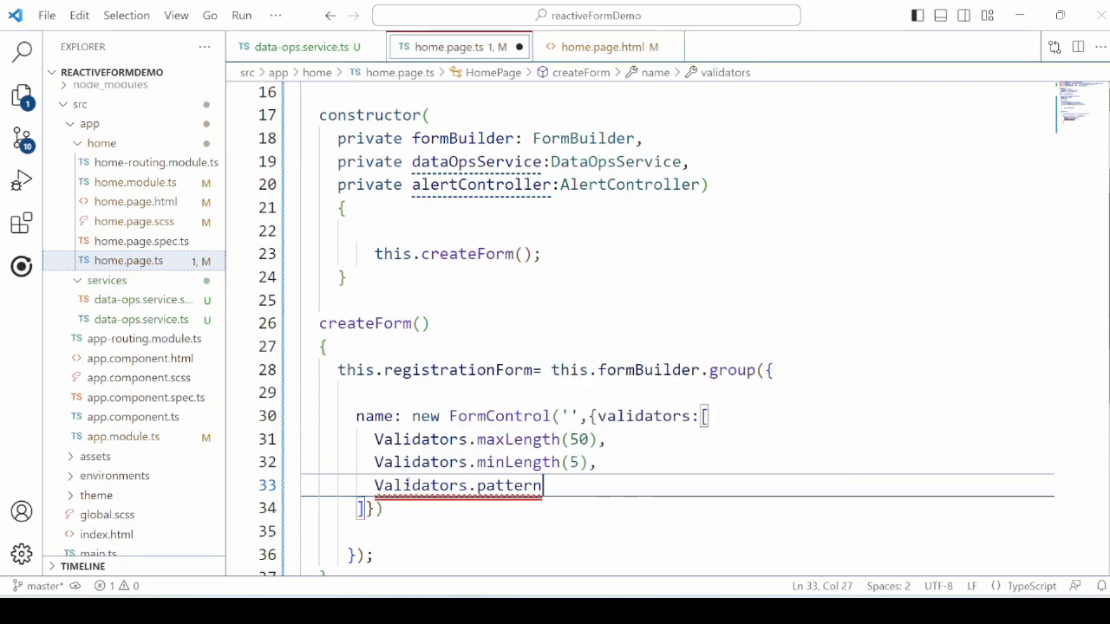
type("(\"^[A-Za-z]+([\\ A-Za-z]+)*\")")
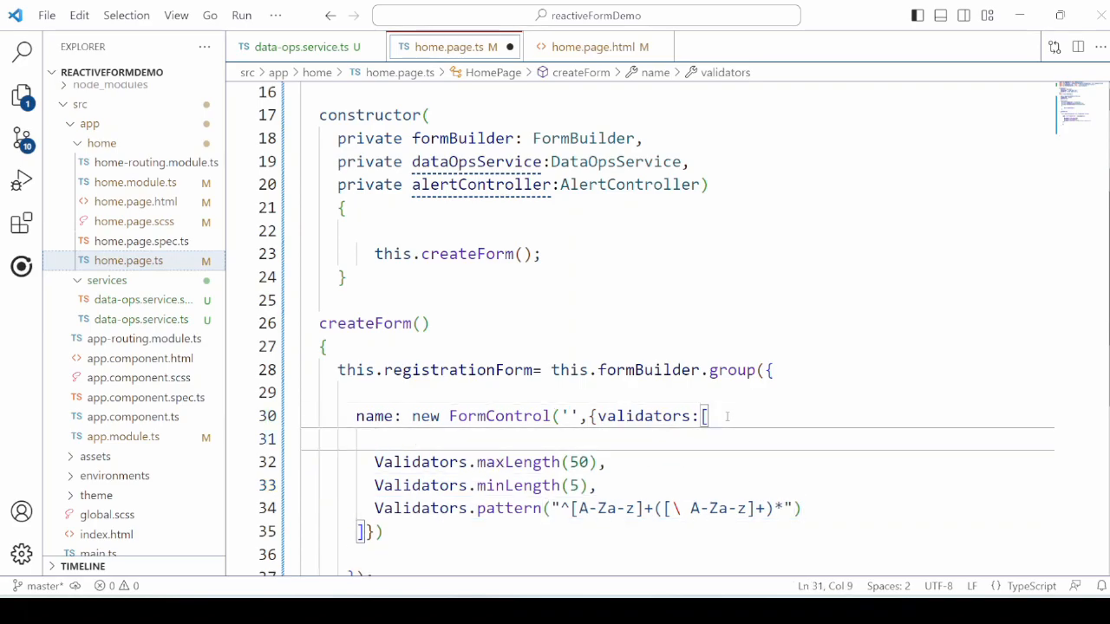
type("Validators")
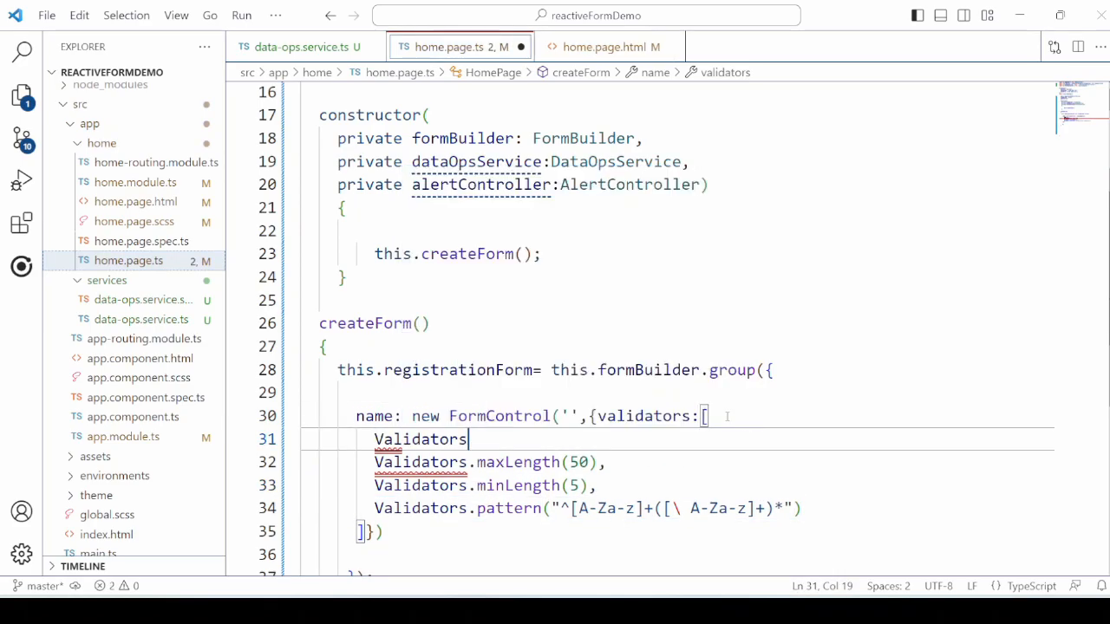
type(".required")
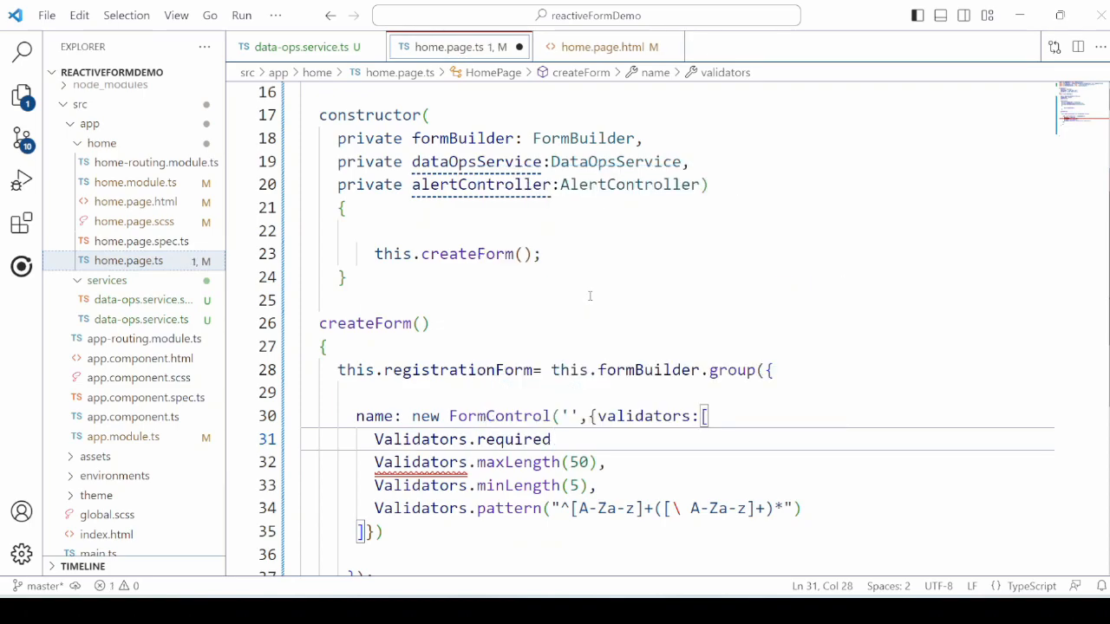
type(",")
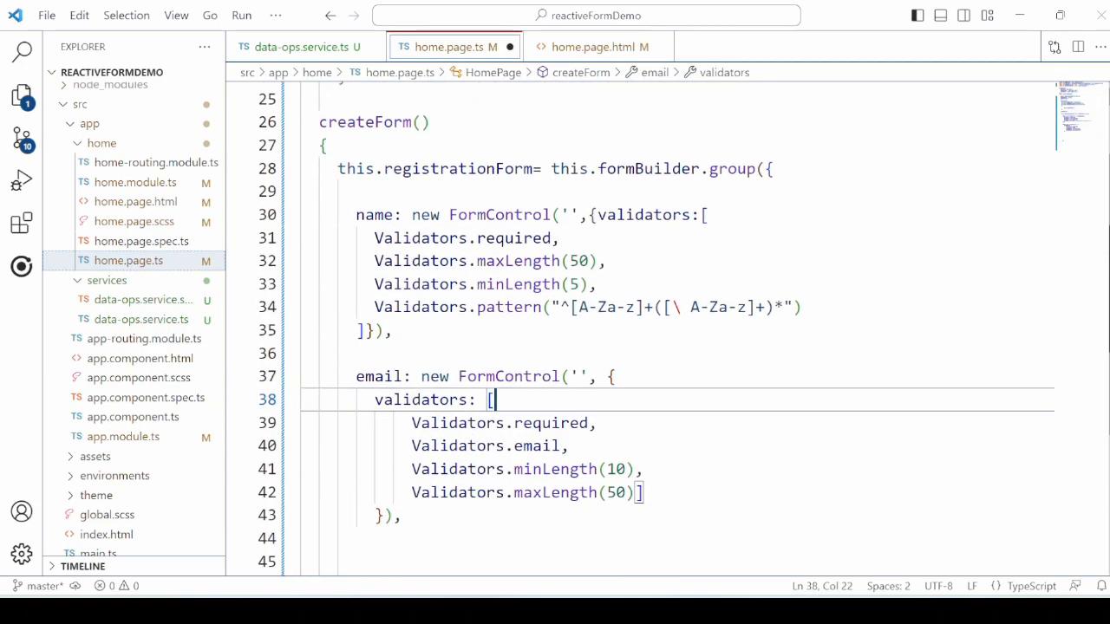
- Add password, confirmPassword and mobile FormControls with Validators.compose and an empty async onSubmit method
scroll("down", 3)
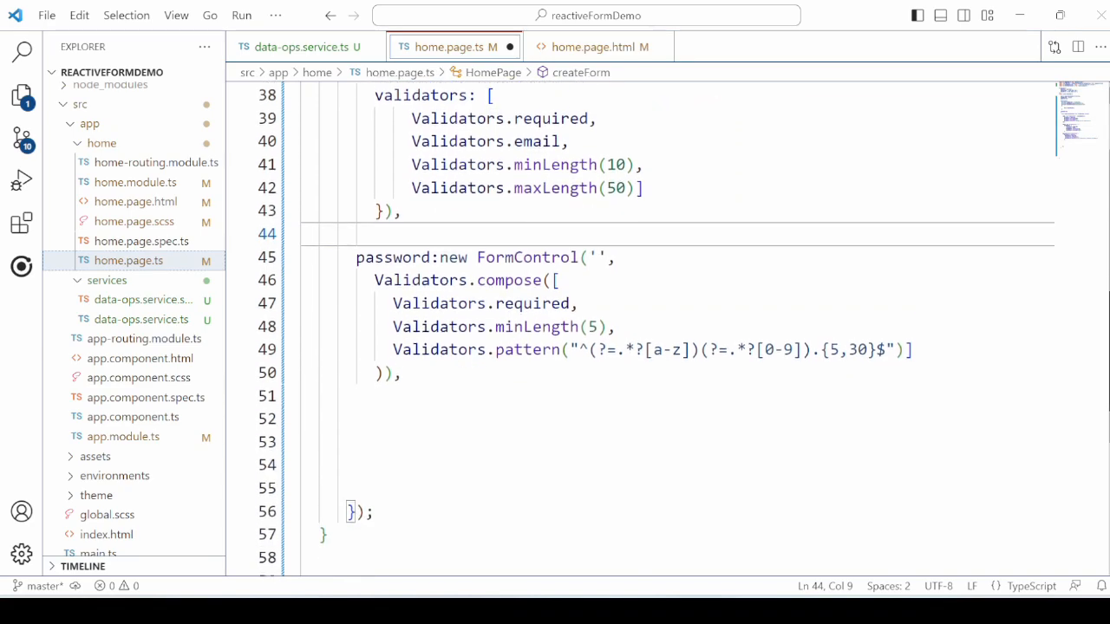
double_click(392, 248)
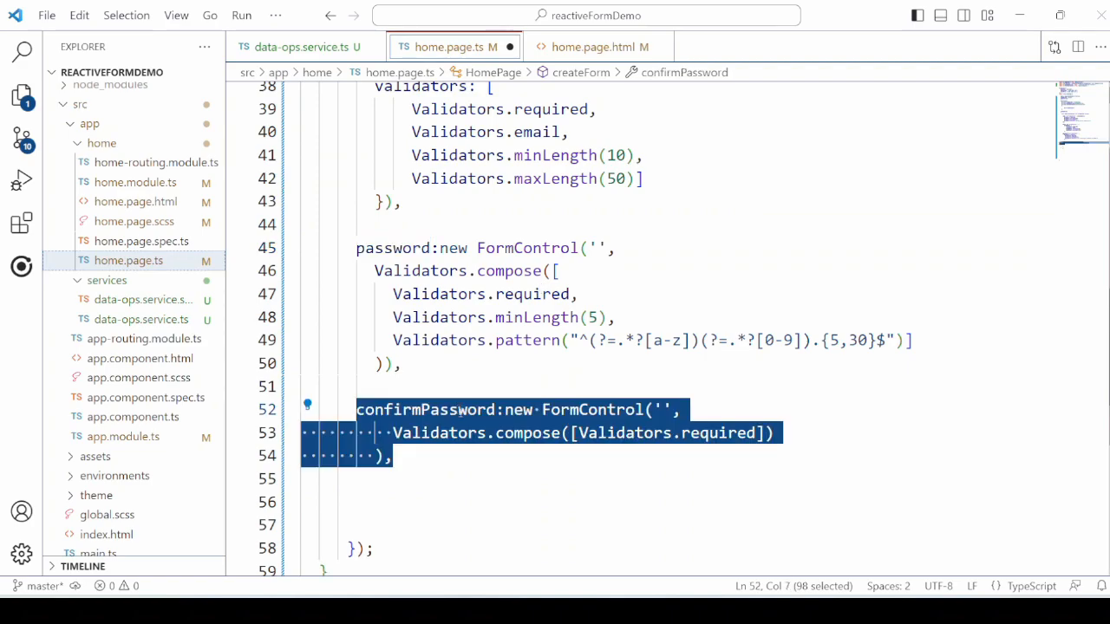
left_click(390, 479)
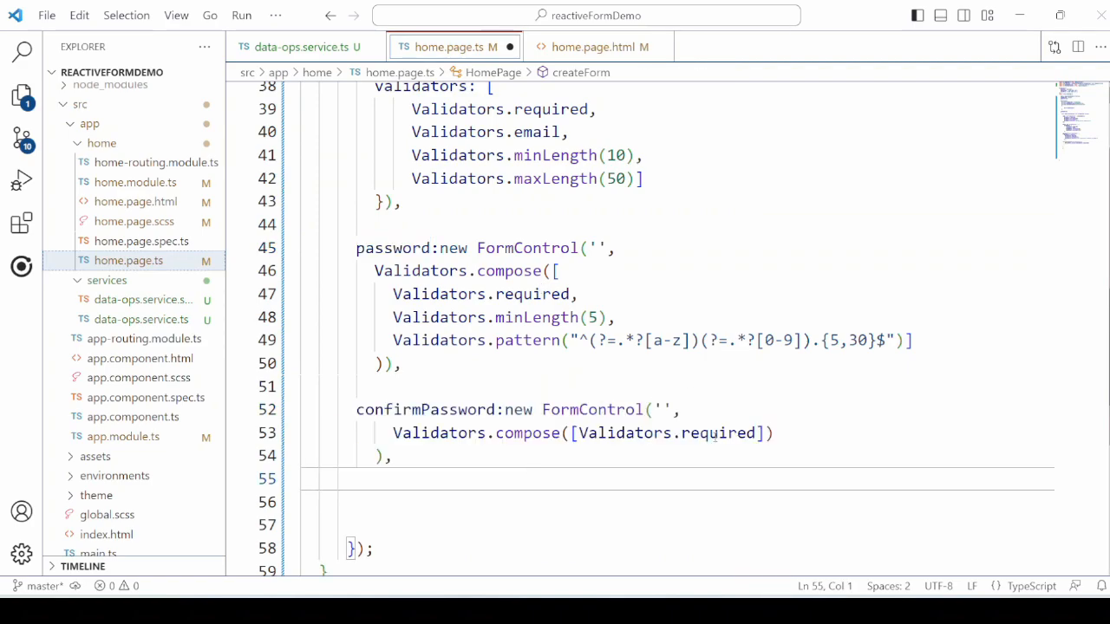
double_click(718, 434)
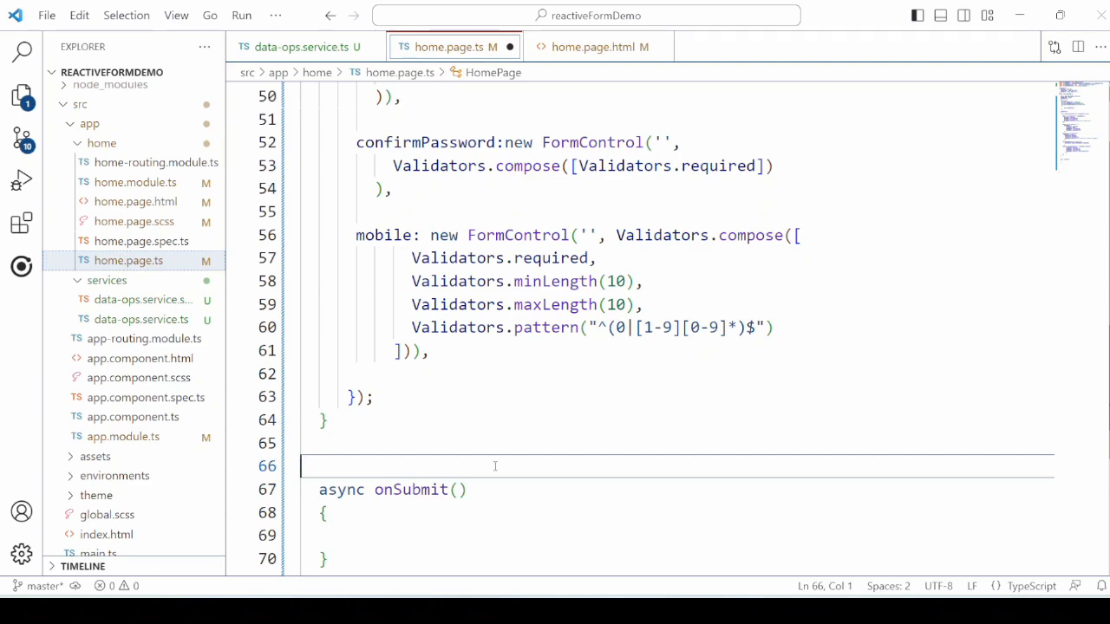
mouse_move(494, 465)
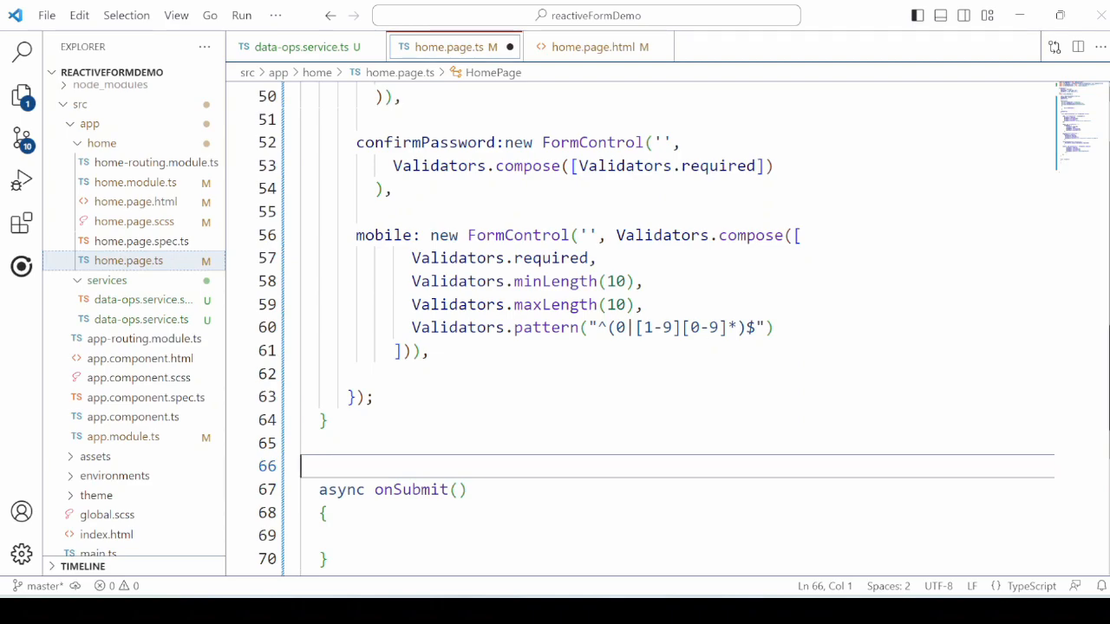
- Make onSubmit log registrationForm.value, log "not valid" and return when invalid, otherwise log "valid"
scroll("down", 3)
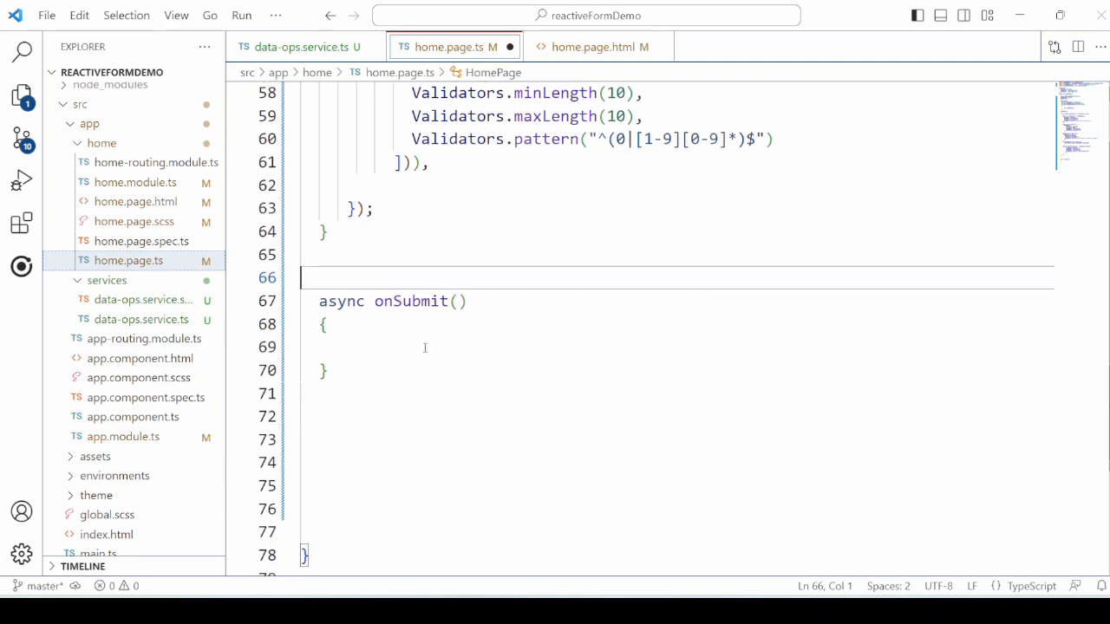
type("console.log(this.registrationForm.value)")
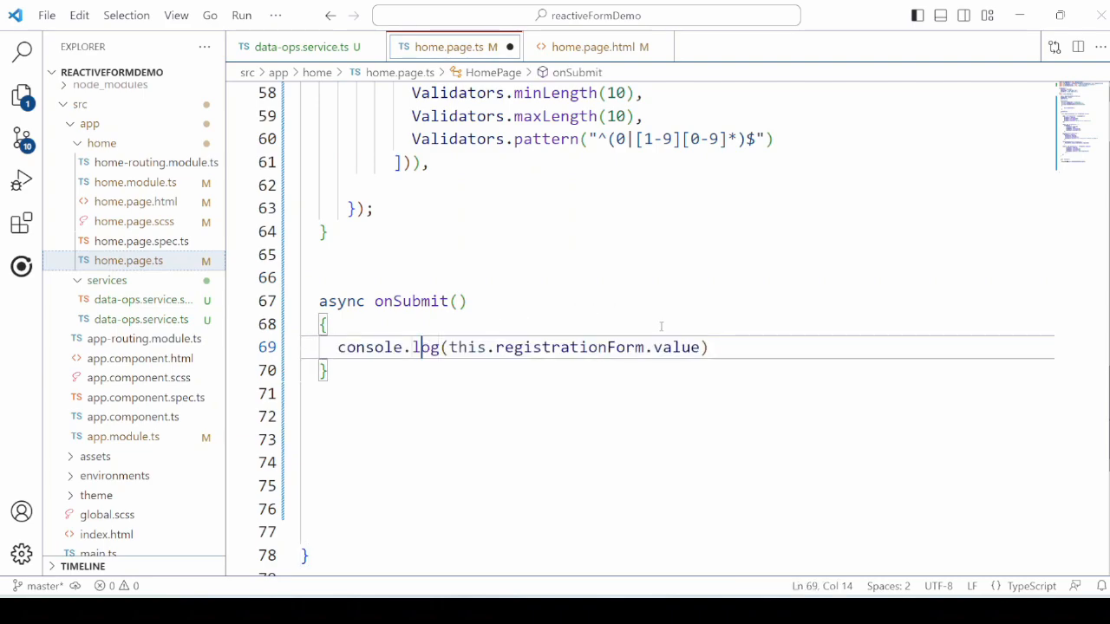
double_click(568, 347)
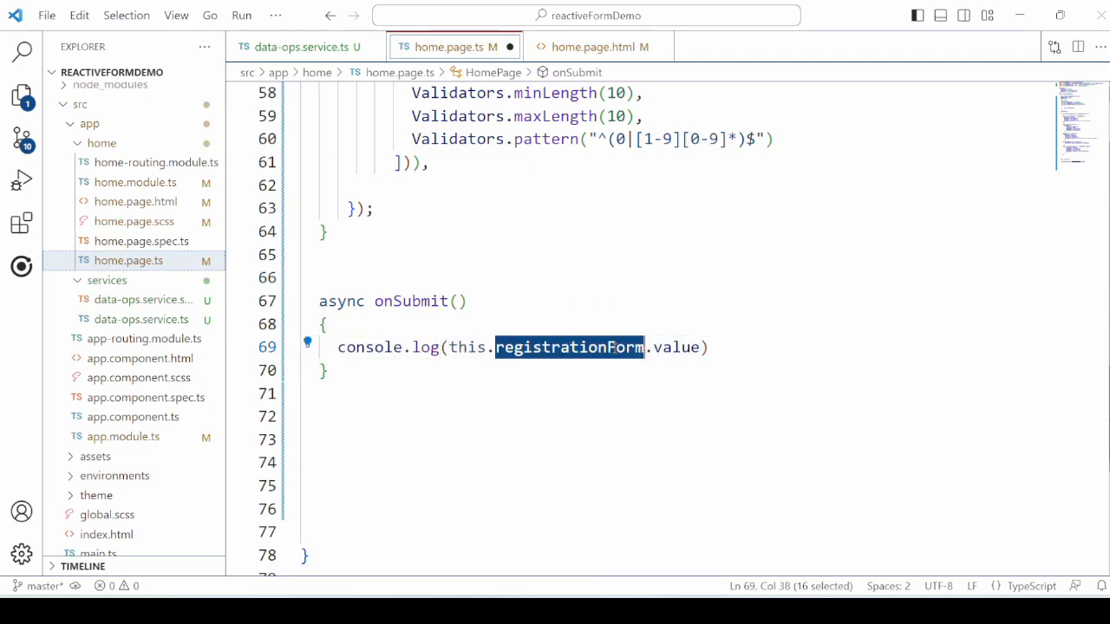
type("if(! this.registrationForm.valid)")
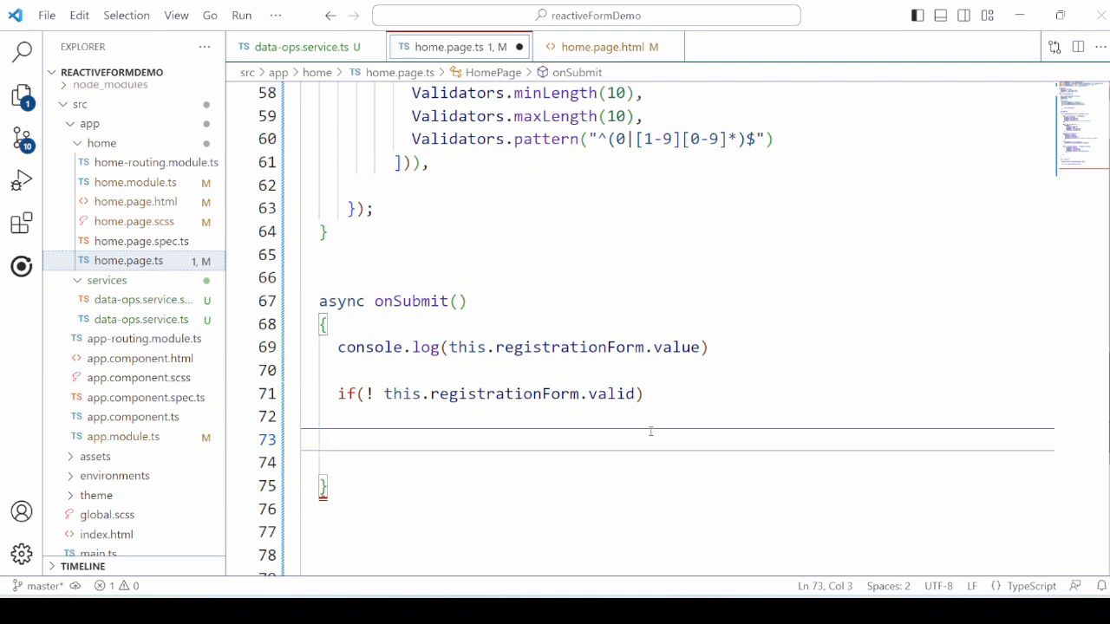
type("{console.log(\"not valid\"); return;}")
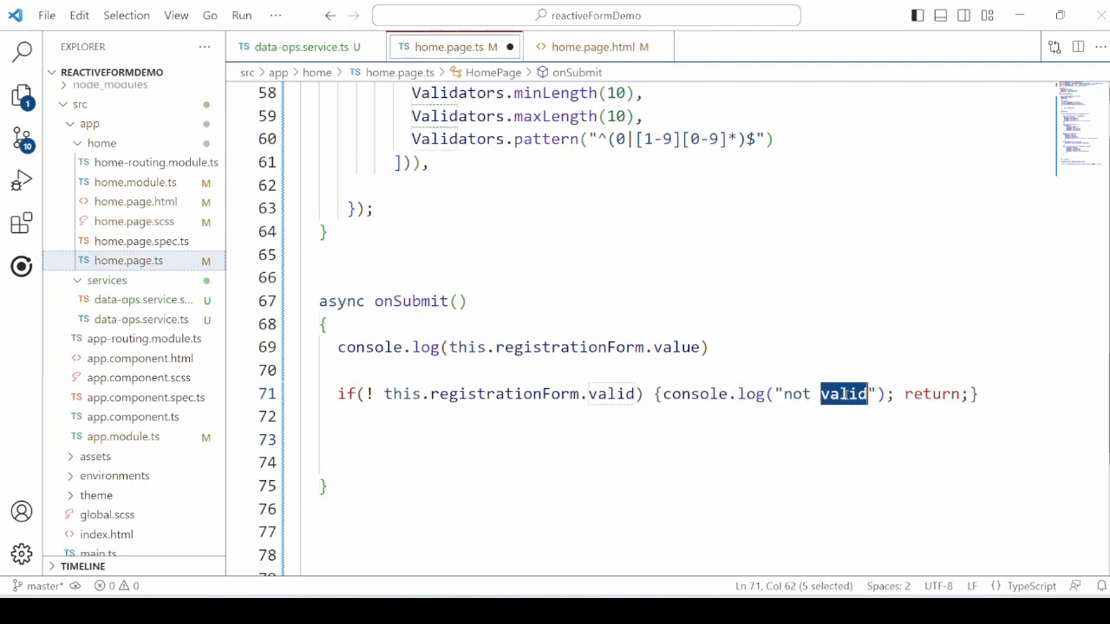
double_click(929, 394)
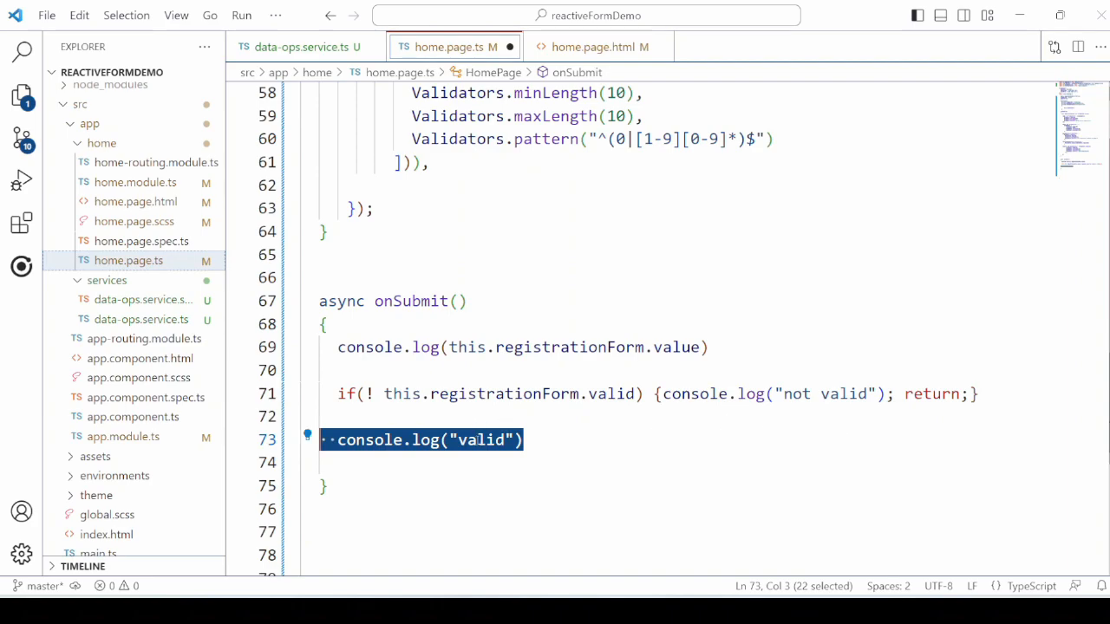
double_click(482, 441)
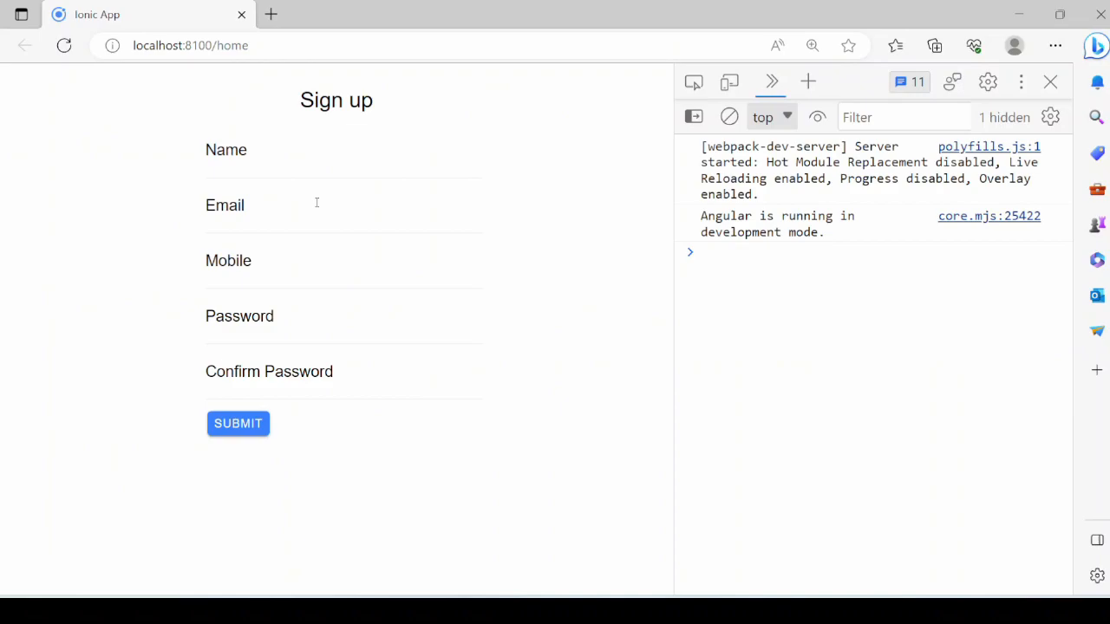
- Submit the signup form in Edge twice and watch the console log the values and "not valid"
left_click(364, 149)
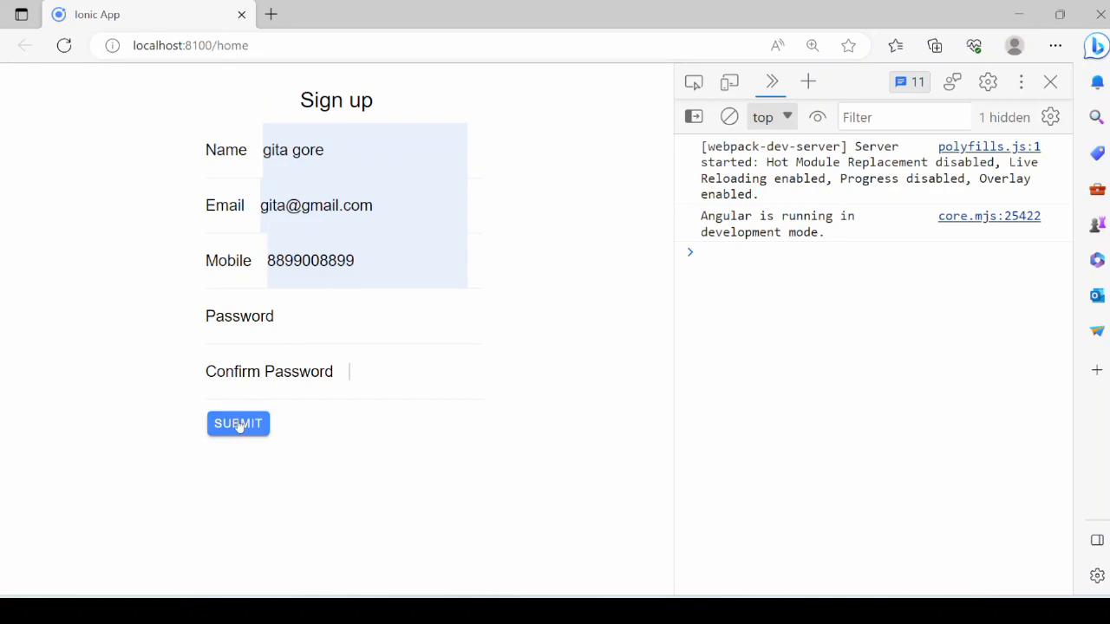
left_click(238, 423)
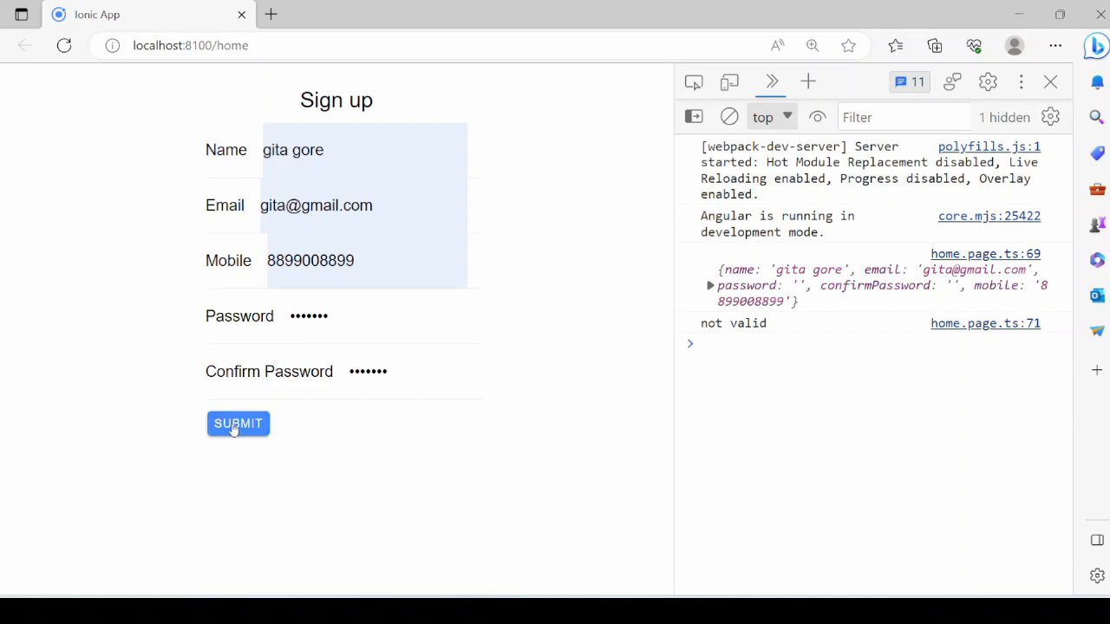
left_click(238, 423)
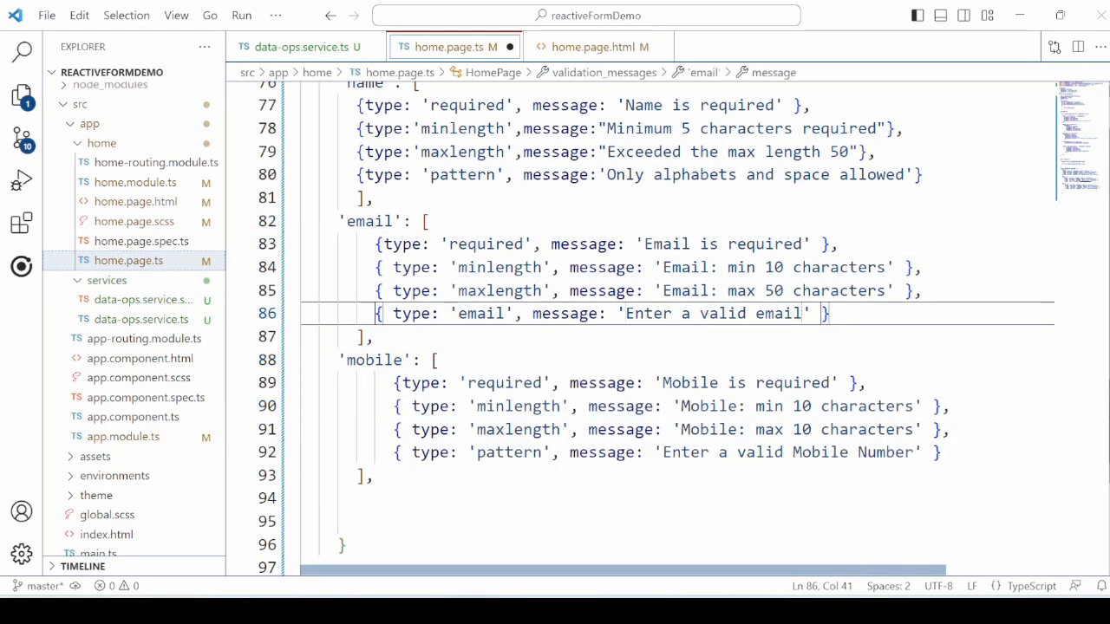
- Scroll through the validation_messages definitions and switch to the home.page.html template
scroll("down", 3)
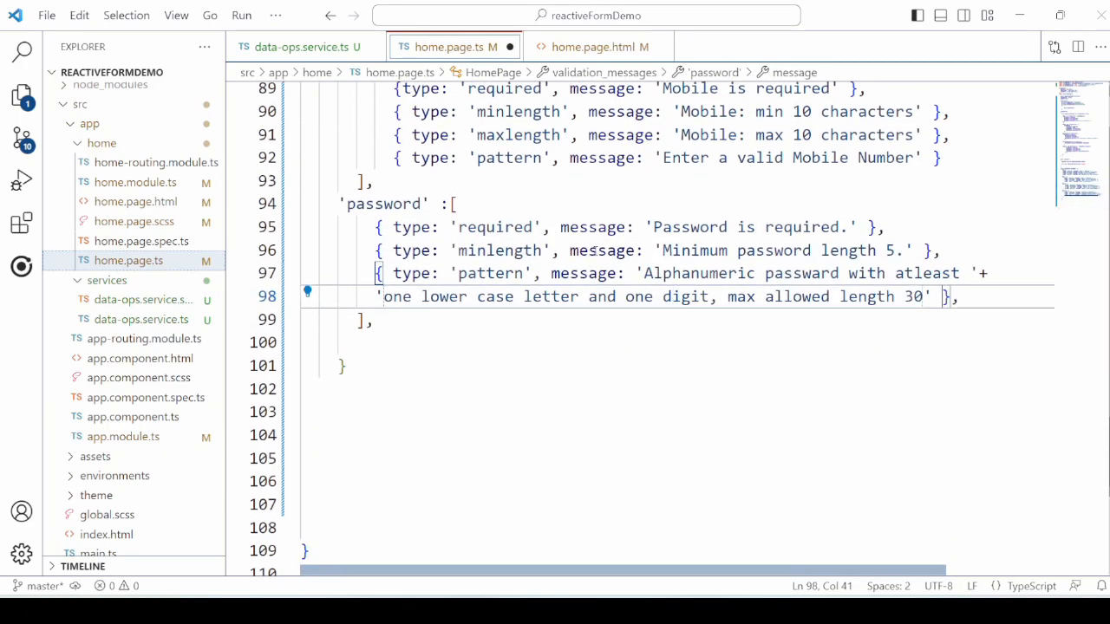
left_click(598, 45)
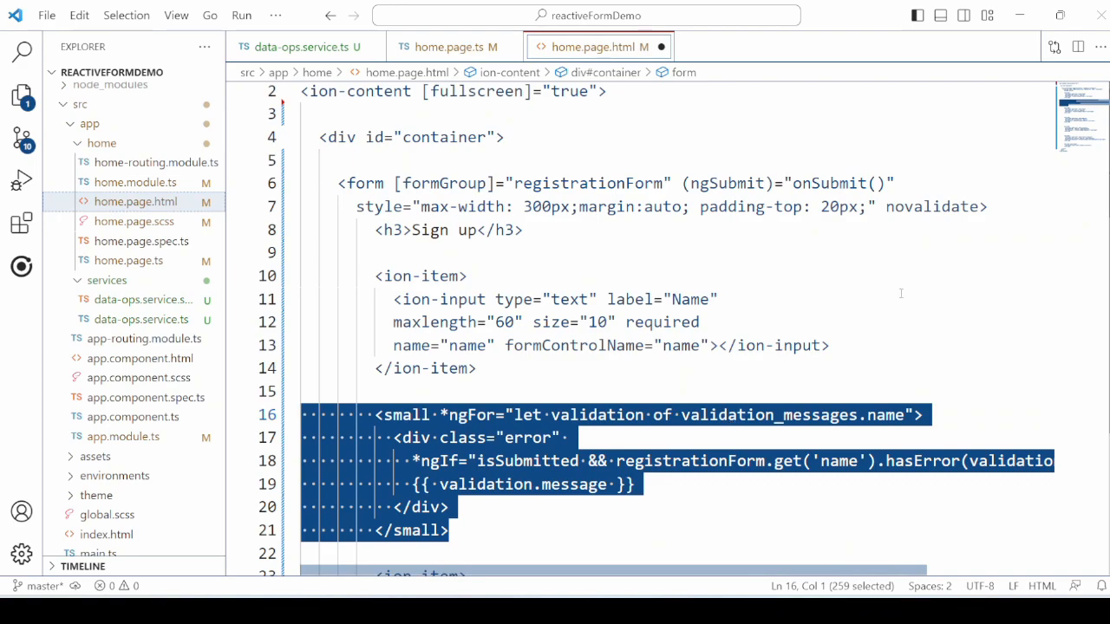
- Locate the name field's hasError check in the template and highlight its validation type
scroll("down", 3)
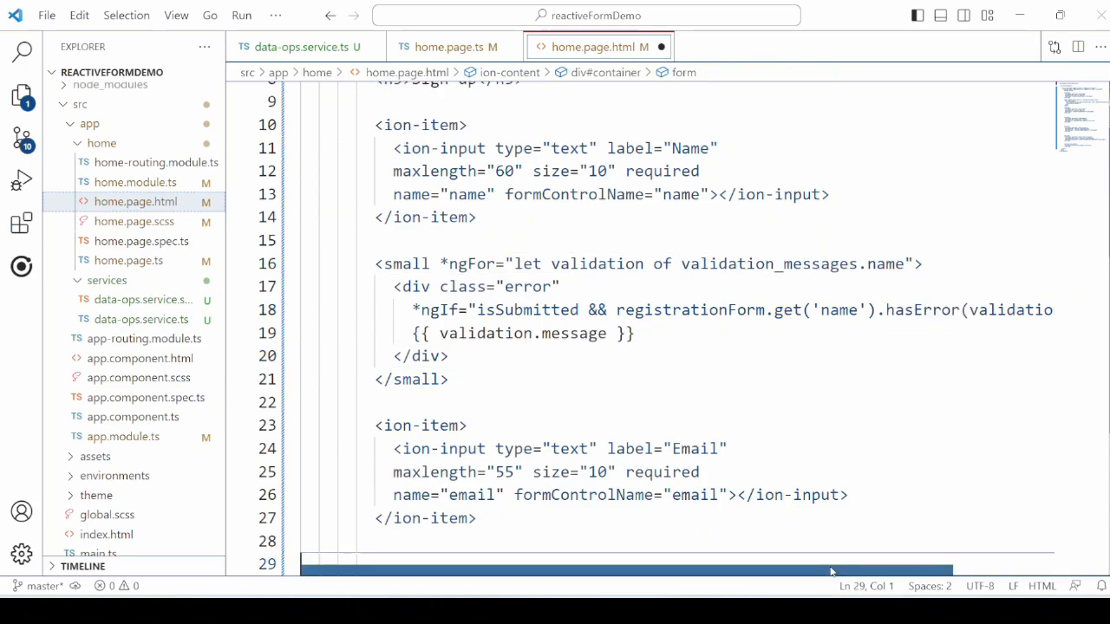
scroll("right", 3)
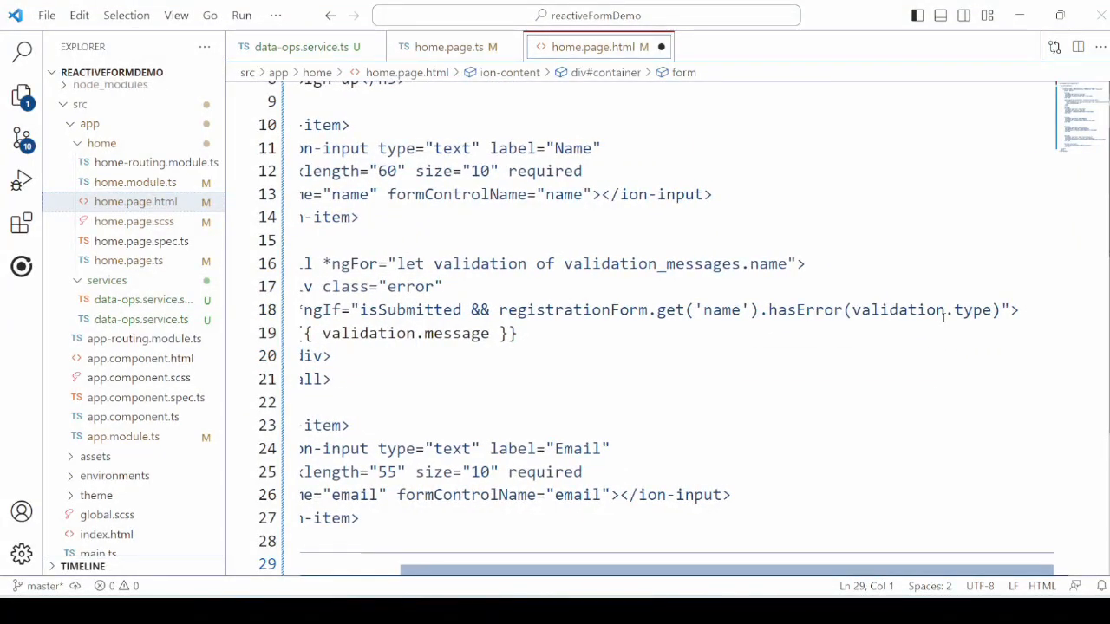
double_click(974, 309)
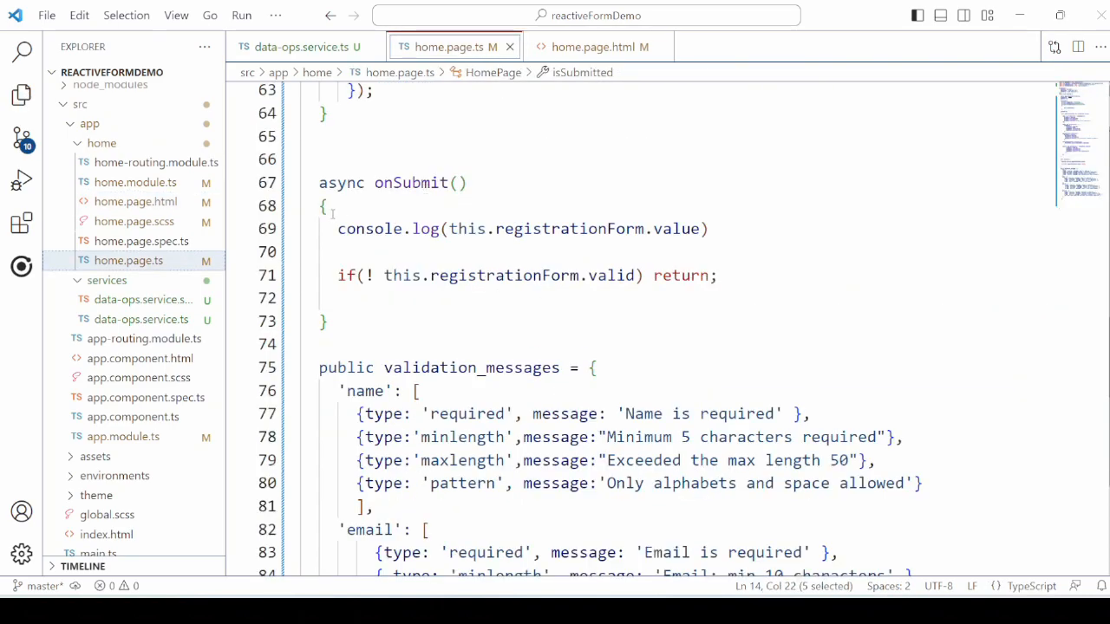
- Add this.isSubmitted = true; at the top of onSubmit, then return to home.page.html
type("this.isSubmitted = true;")
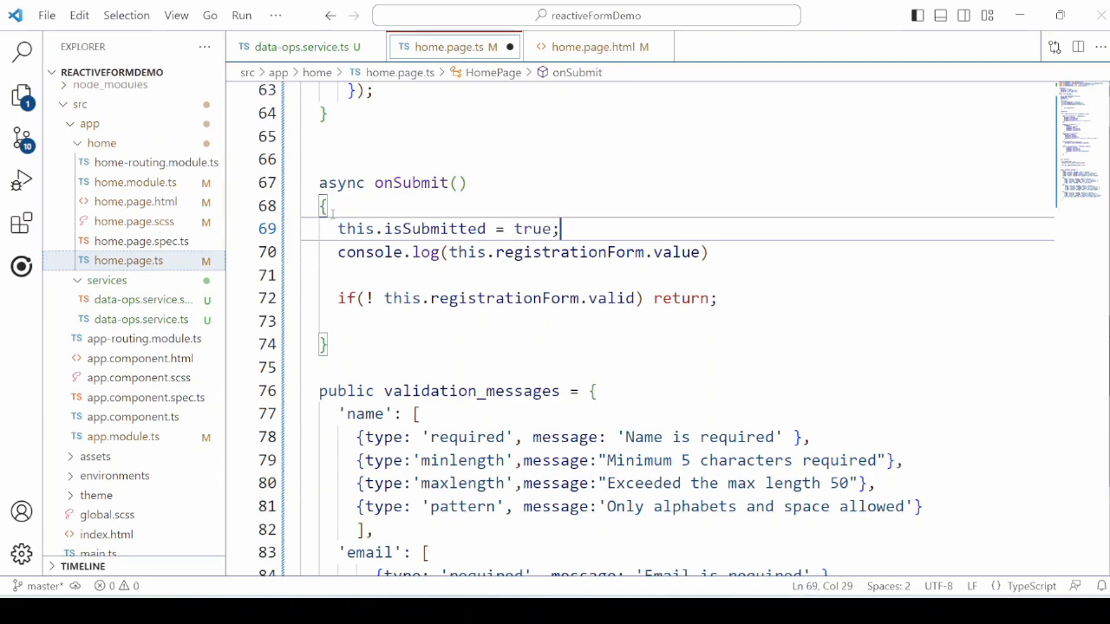
double_click(434, 229)
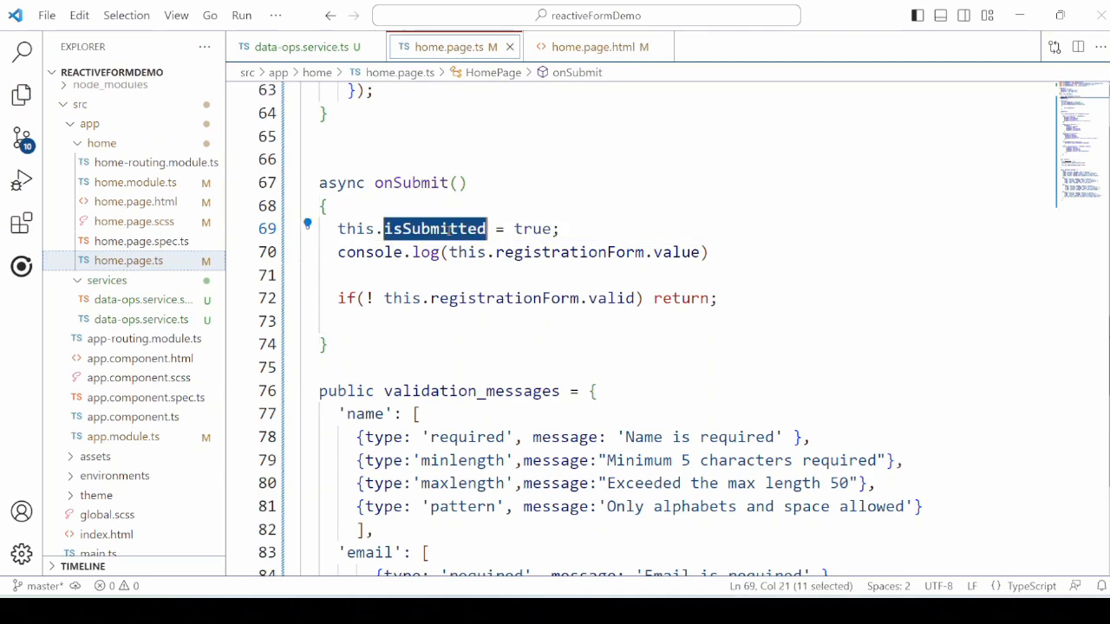
left_click(534, 229)
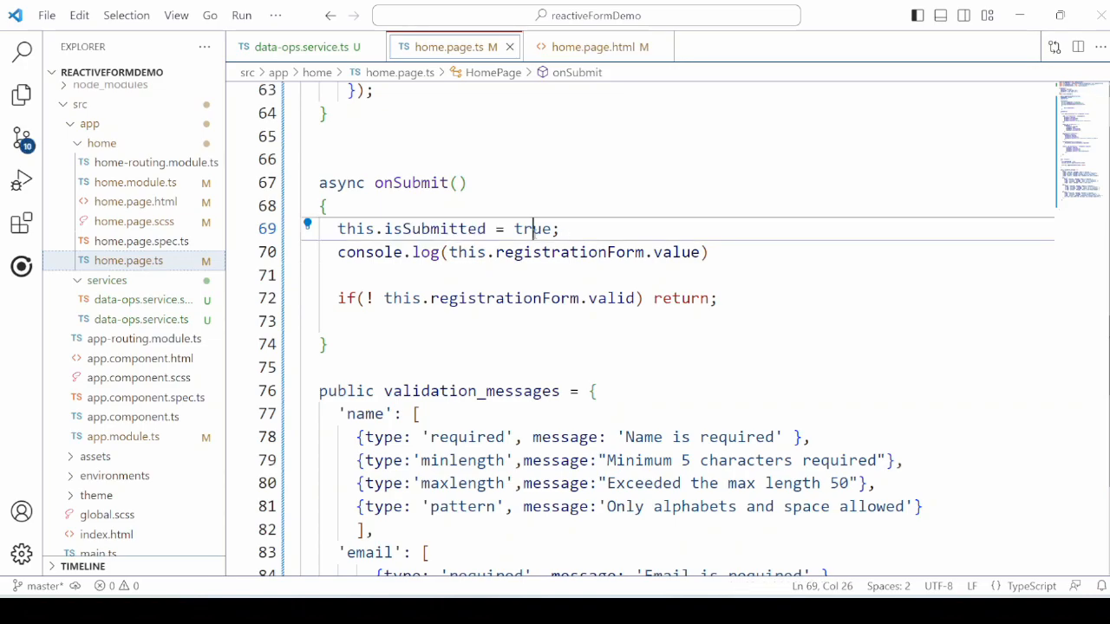
left_click(590, 46)
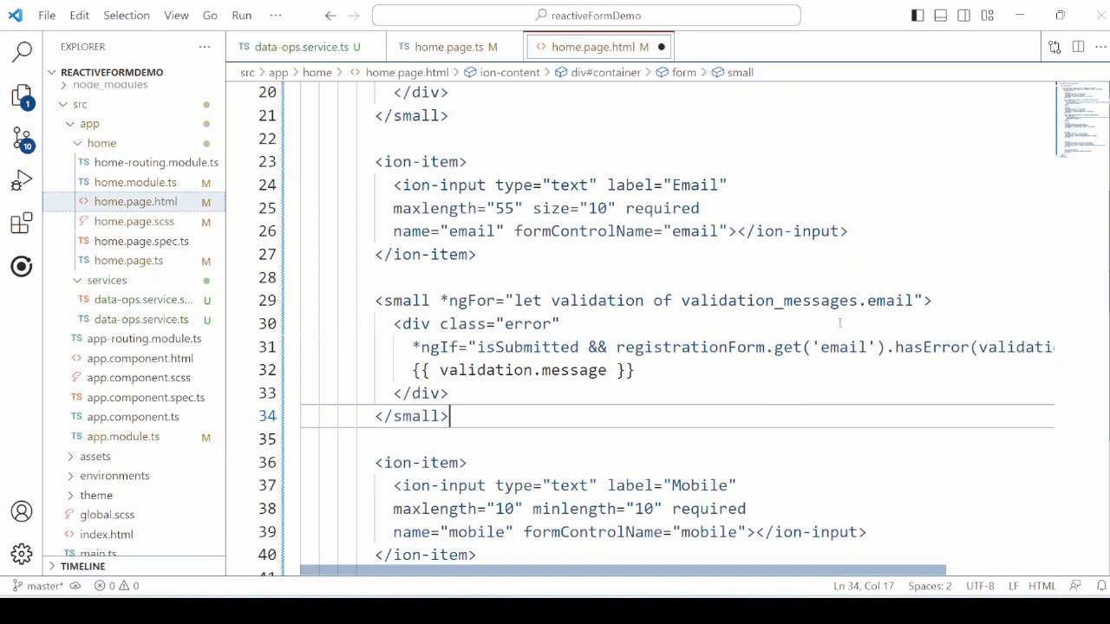
scroll("down", 3)
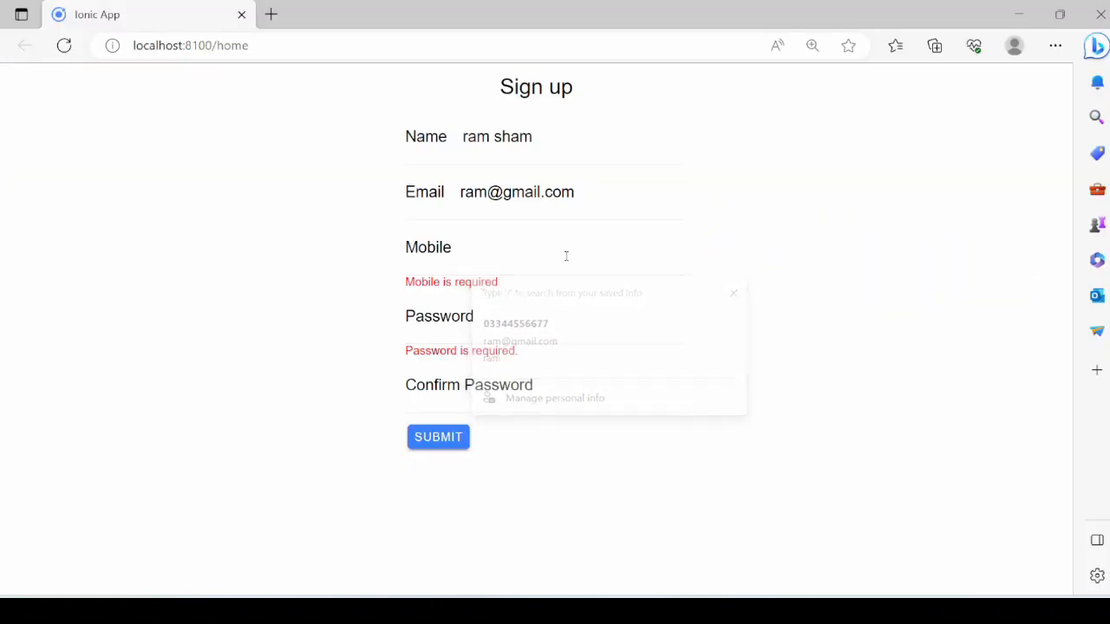
- Fill Mobile with 'jdsjfklsjd', edit the email and watch the red error messages update live
type("jdsjfklsjd")
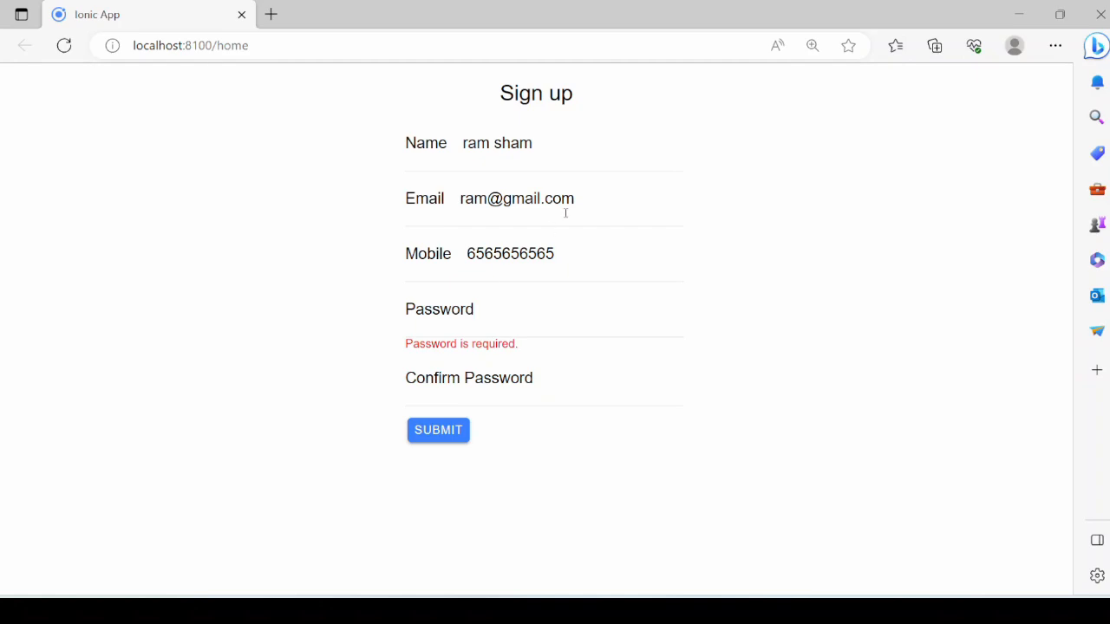
type("=")
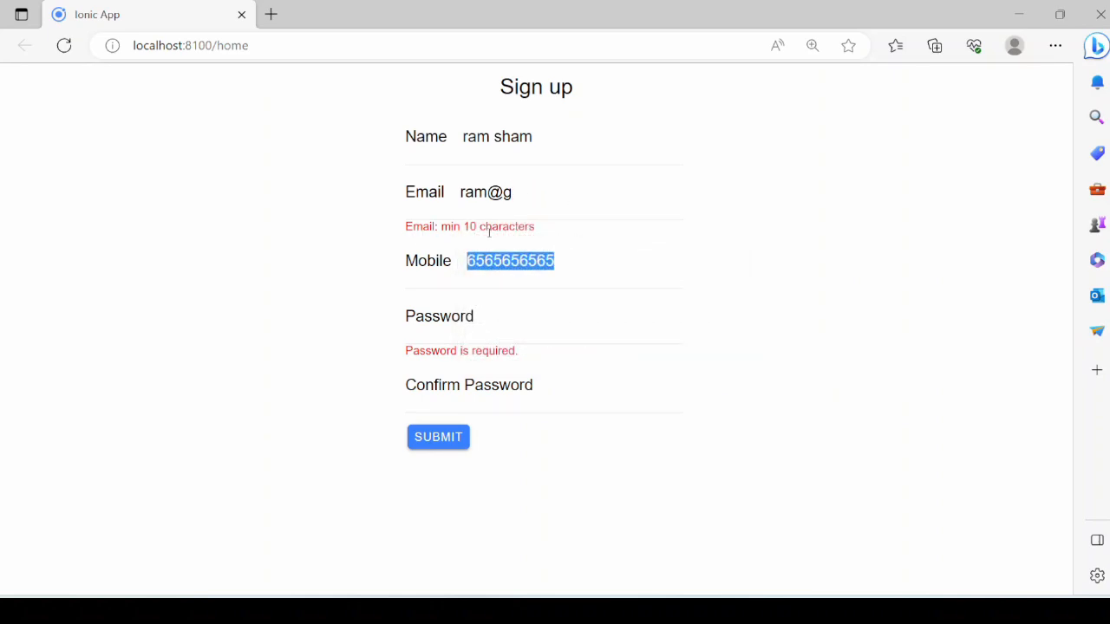
left_click(486, 190)
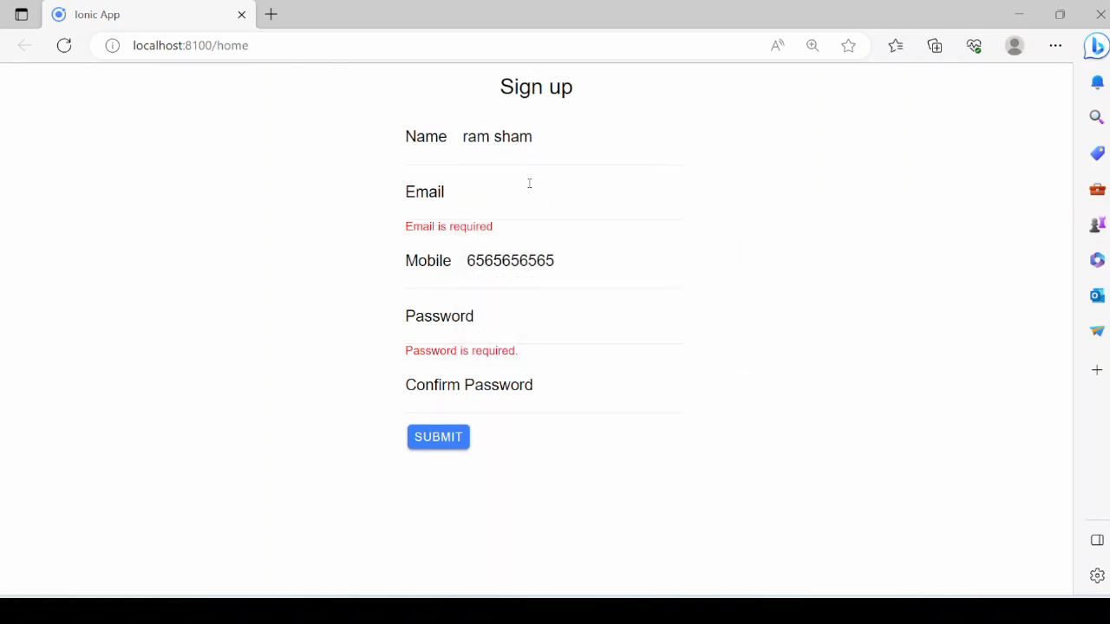
key("alt+tab")
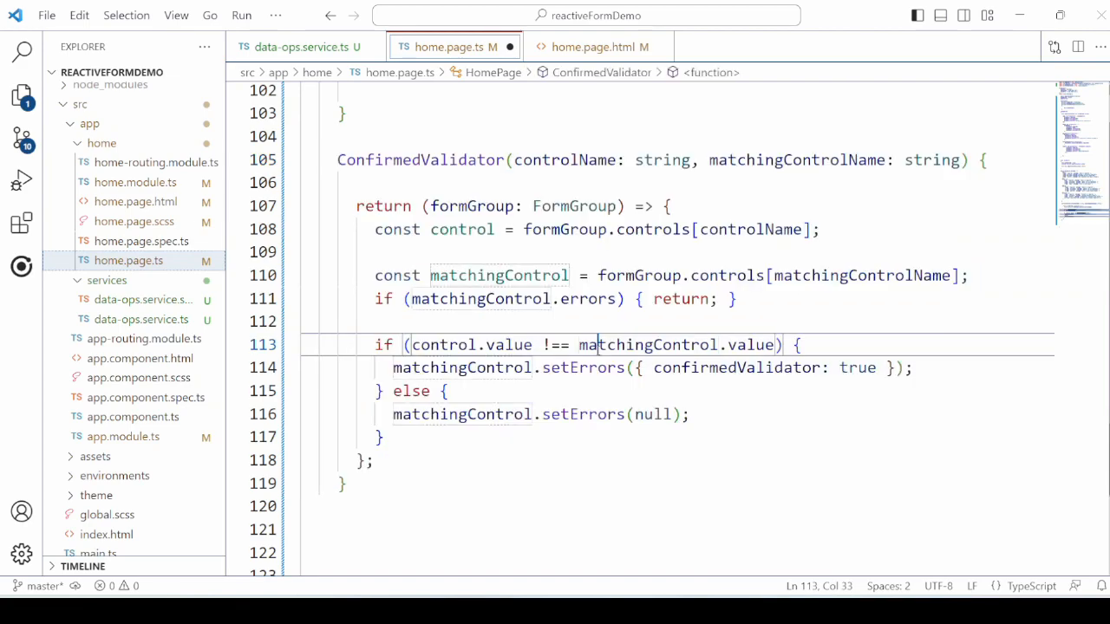
double_click(420, 159)
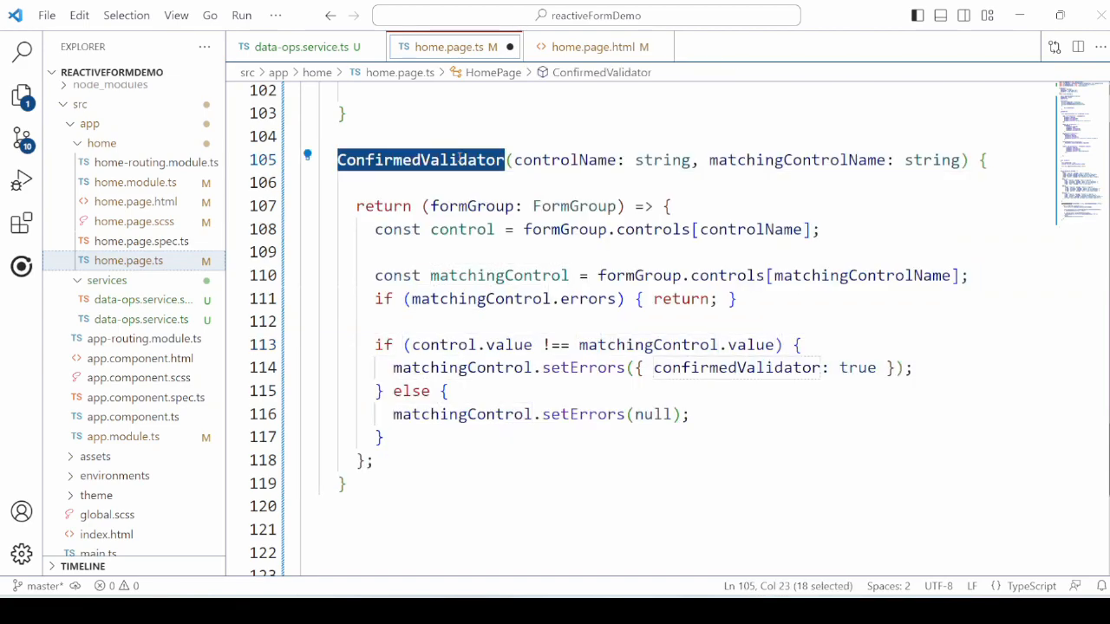
double_click(562, 160)
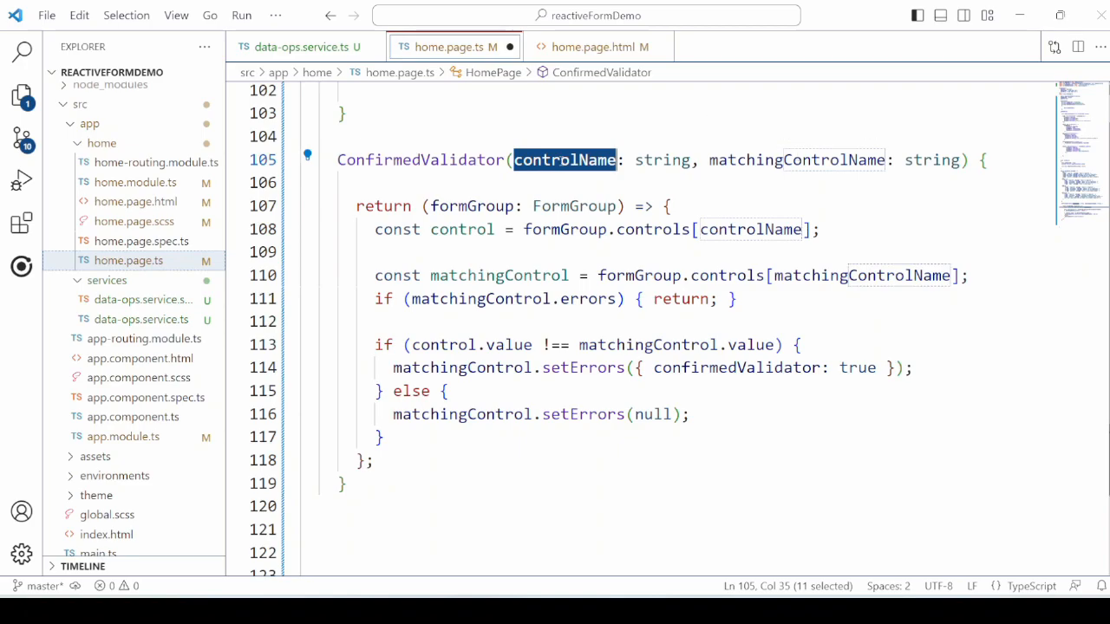
double_click(796, 159)
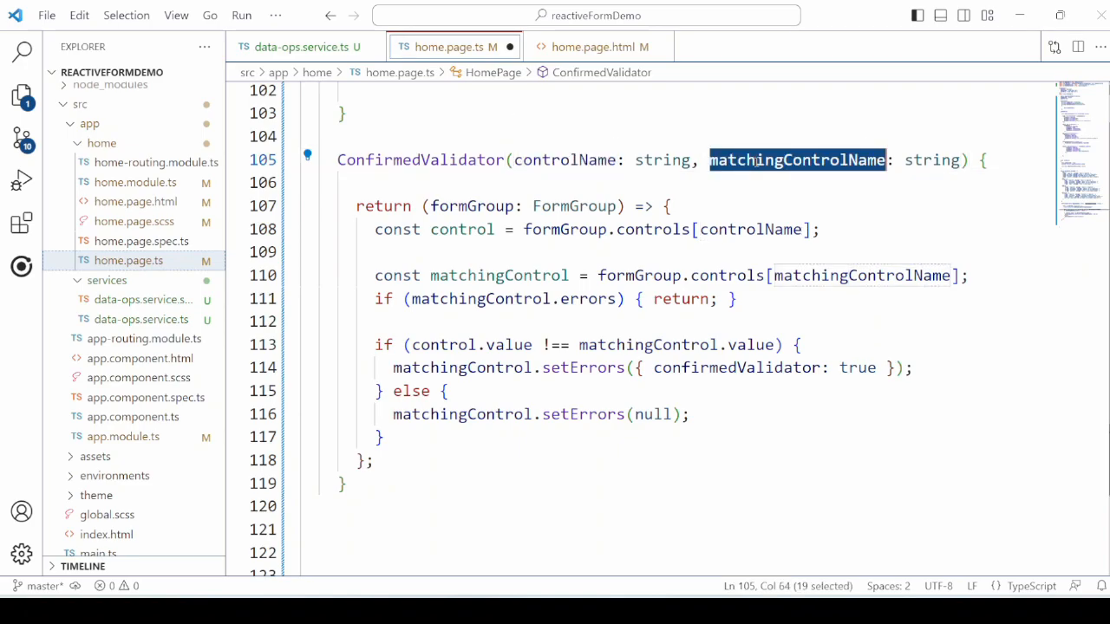
left_click(588, 184)
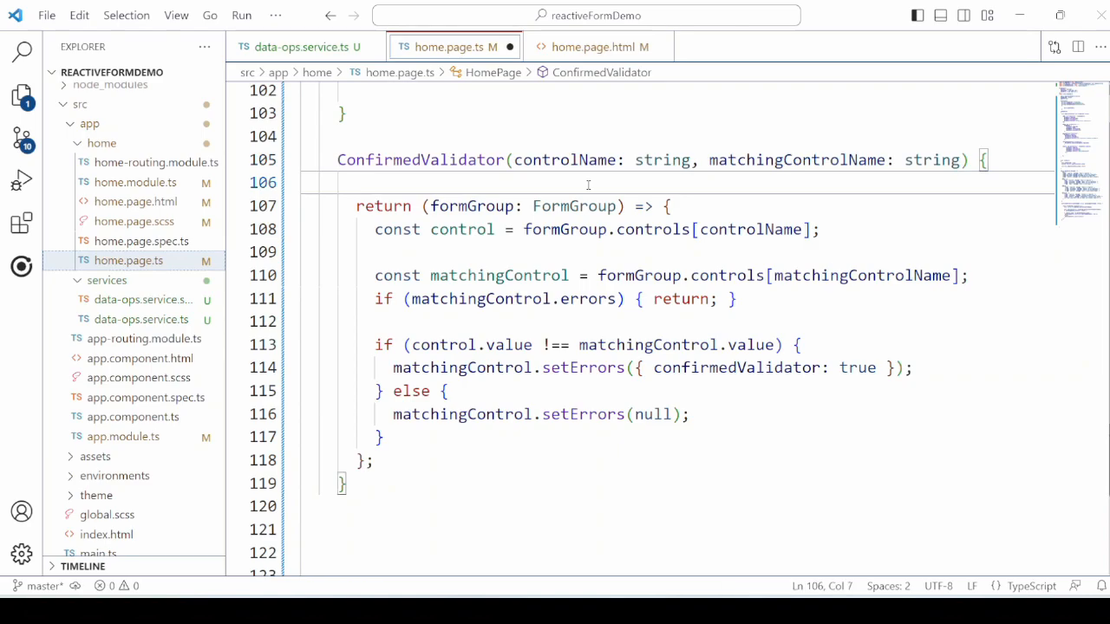
mouse_move(767, 184)
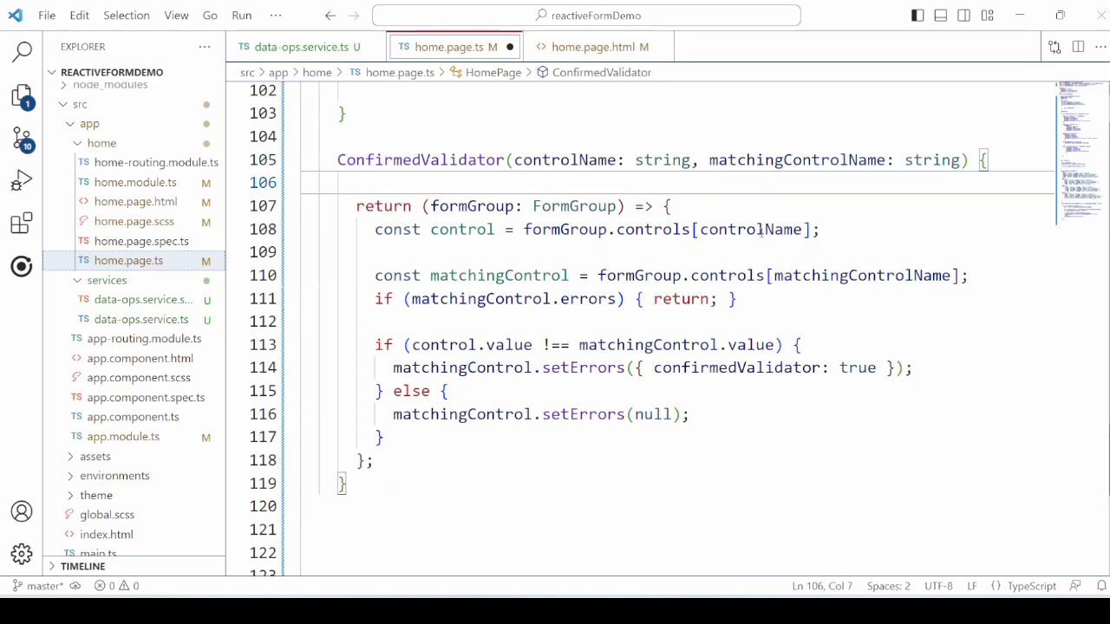
double_click(462, 229)
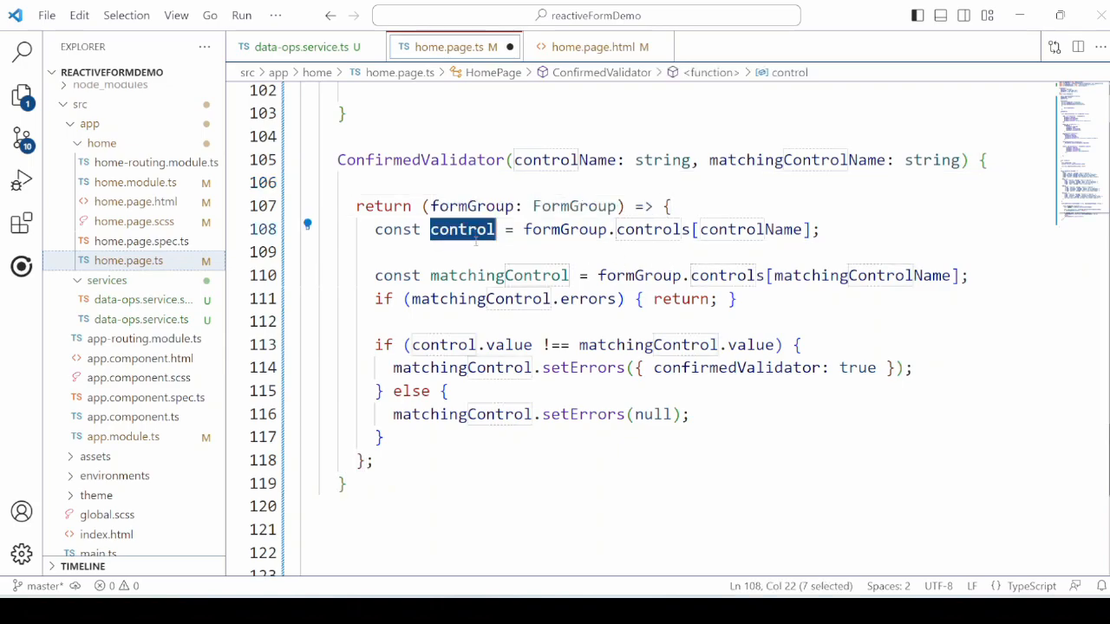
double_click(499, 276)
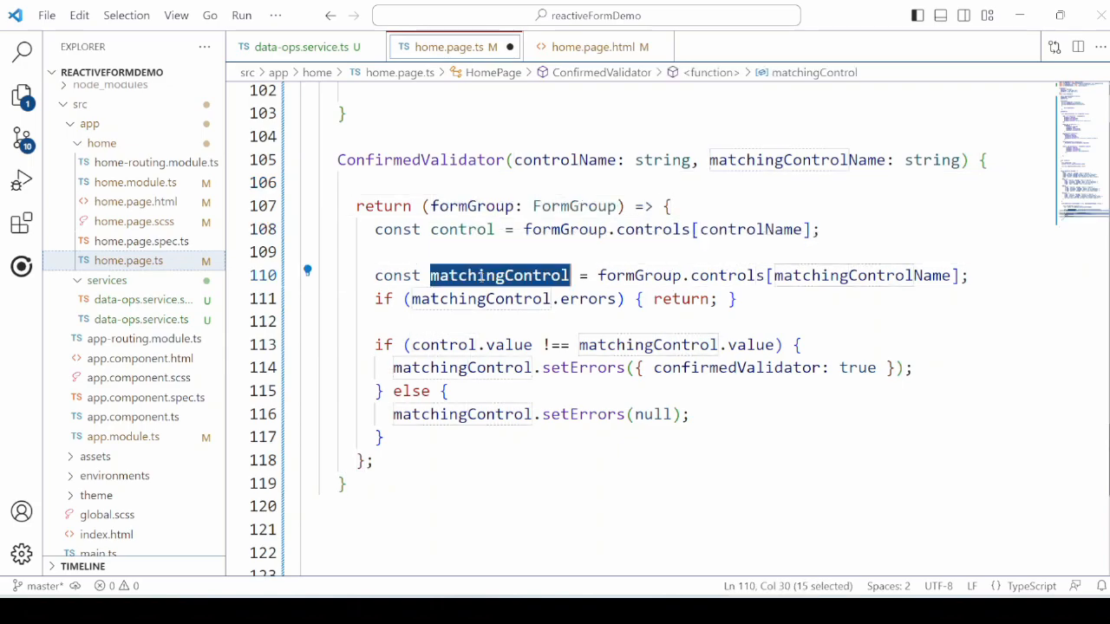
mouse_move(513, 343)
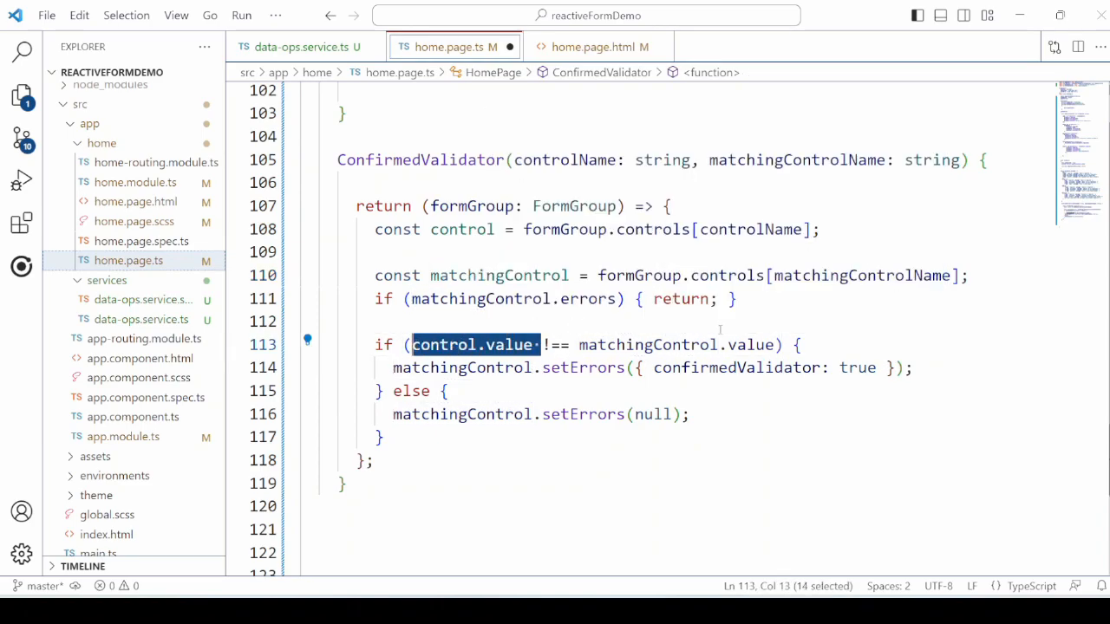
double_click(676, 343)
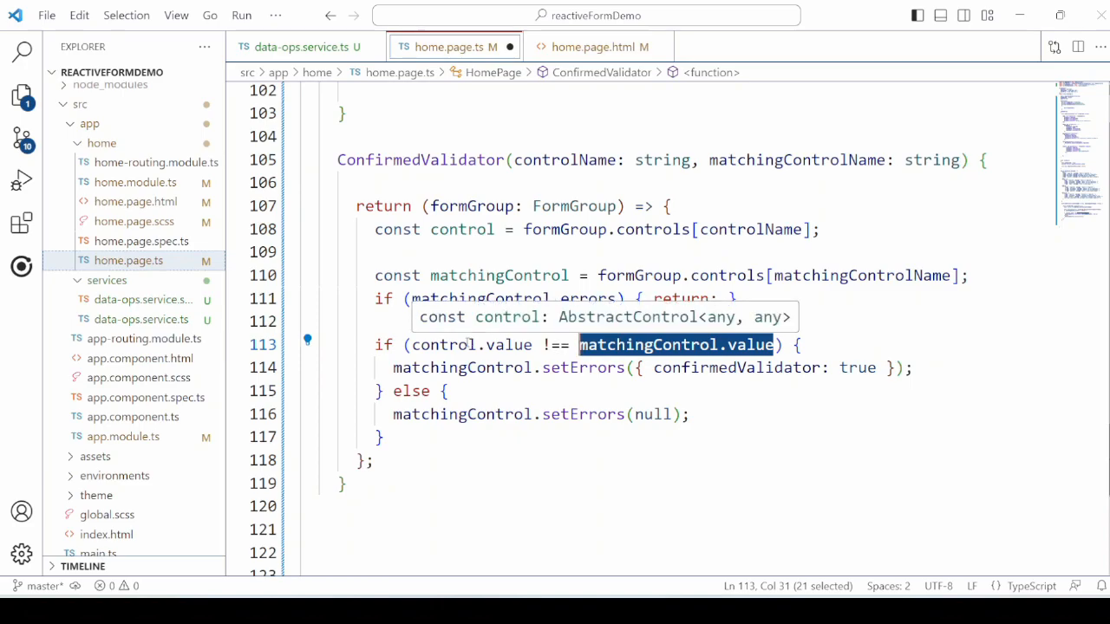
double_click(444, 344)
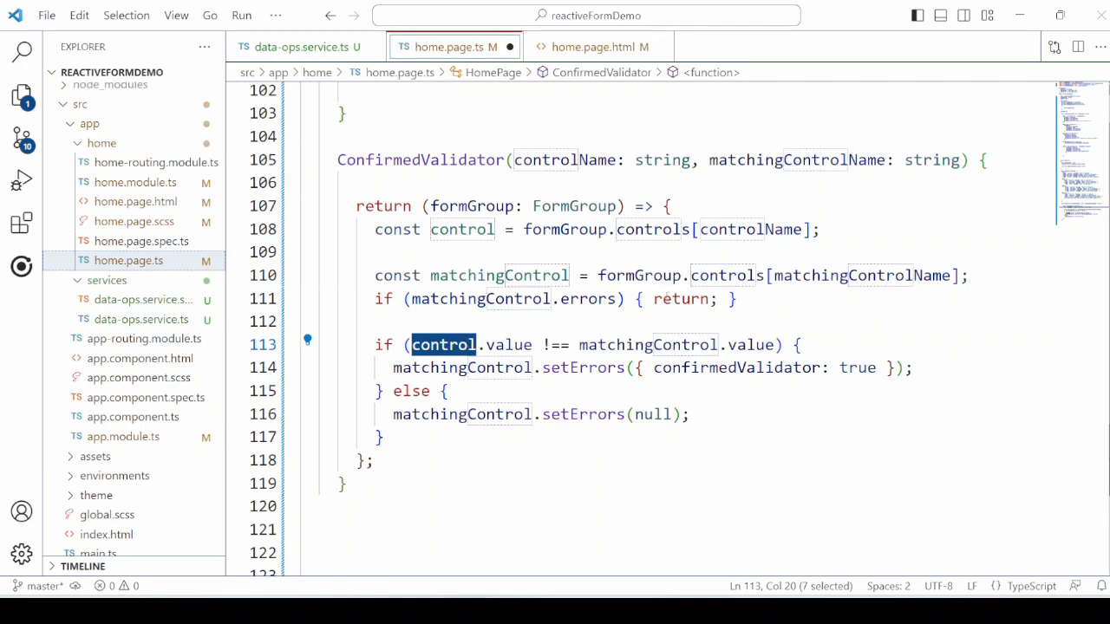
double_click(649, 344)
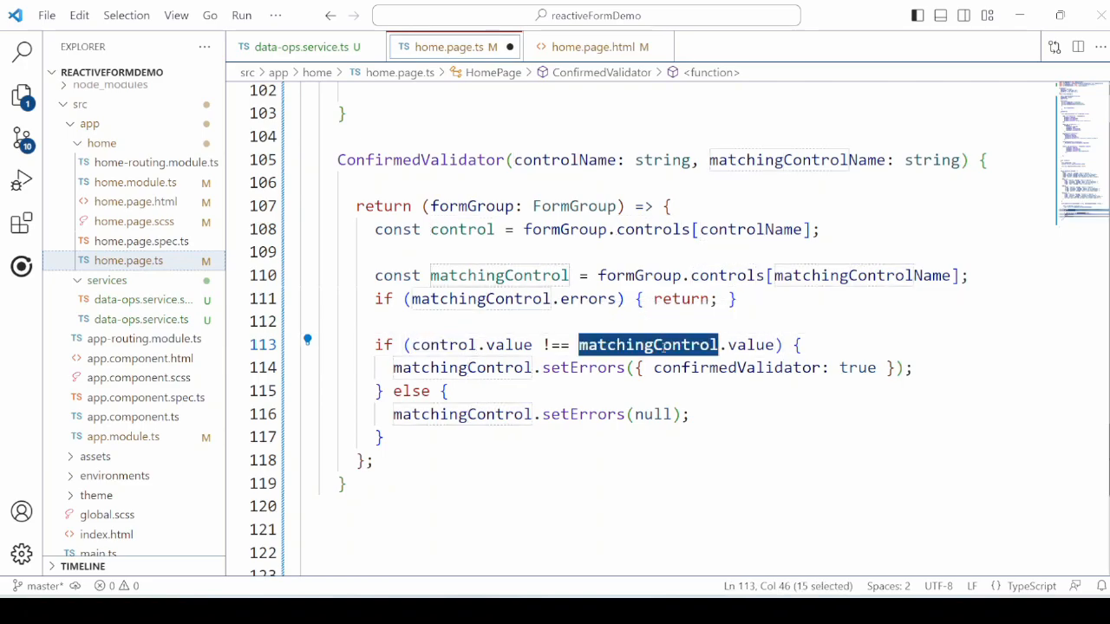
left_click(710, 367)
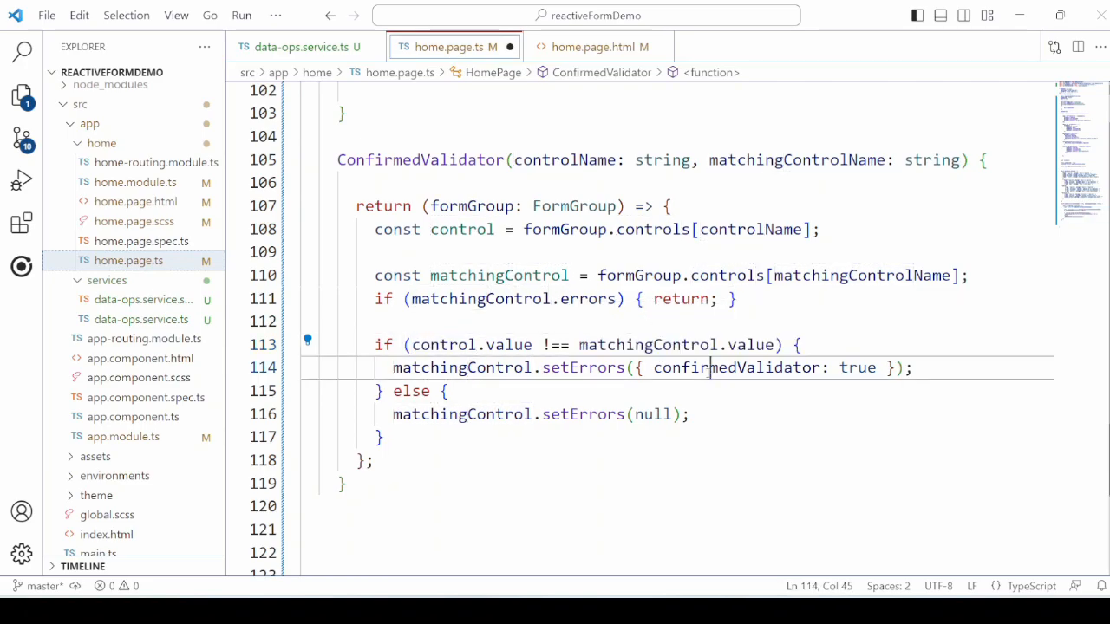
double_click(857, 367)
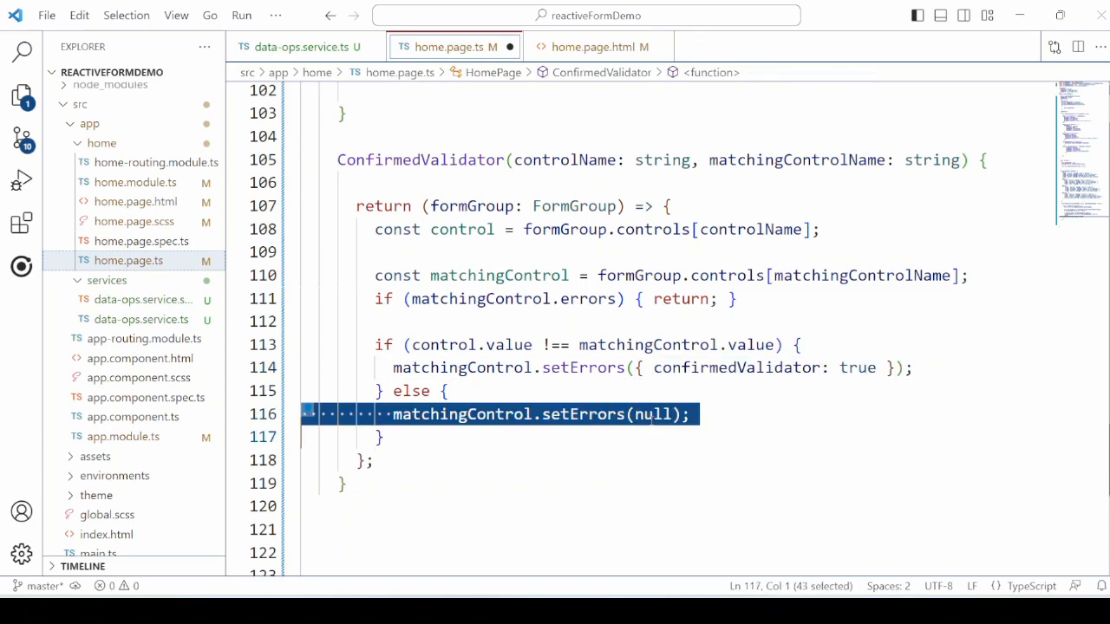
double_click(654, 413)
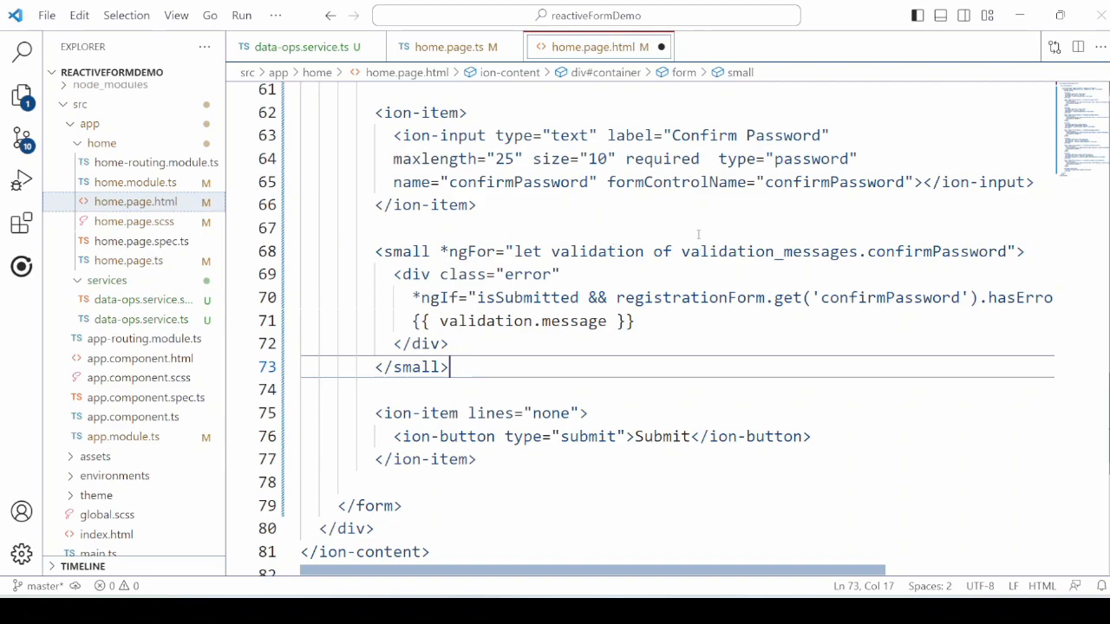
- Show home.page.ts and highlight the confirmPassword group in validation_messages
left_click(448, 47)
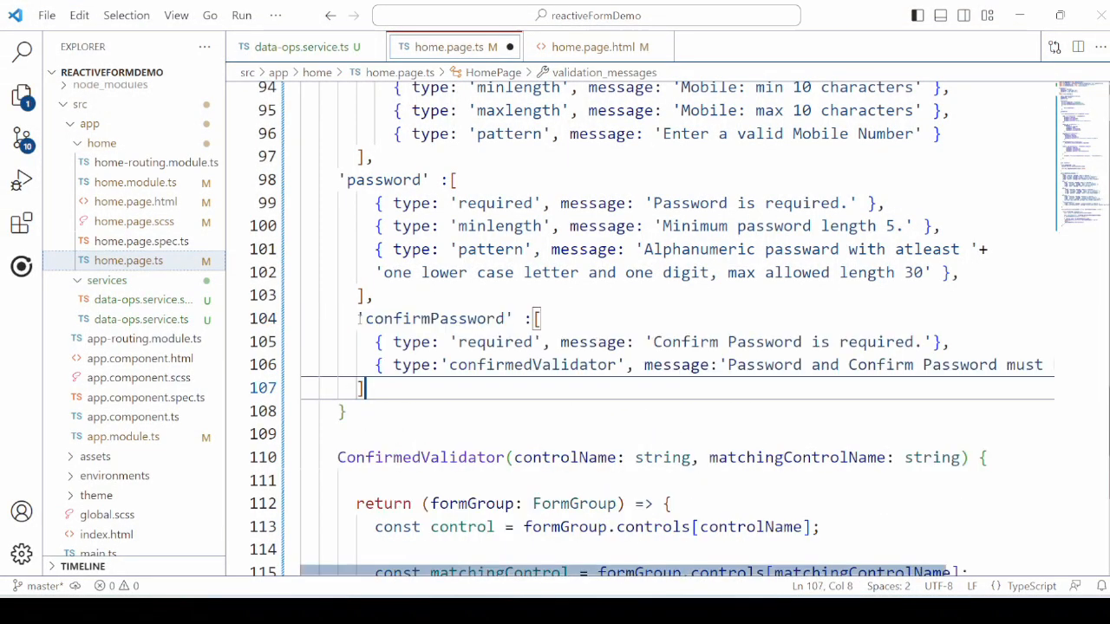
double_click(434, 319)
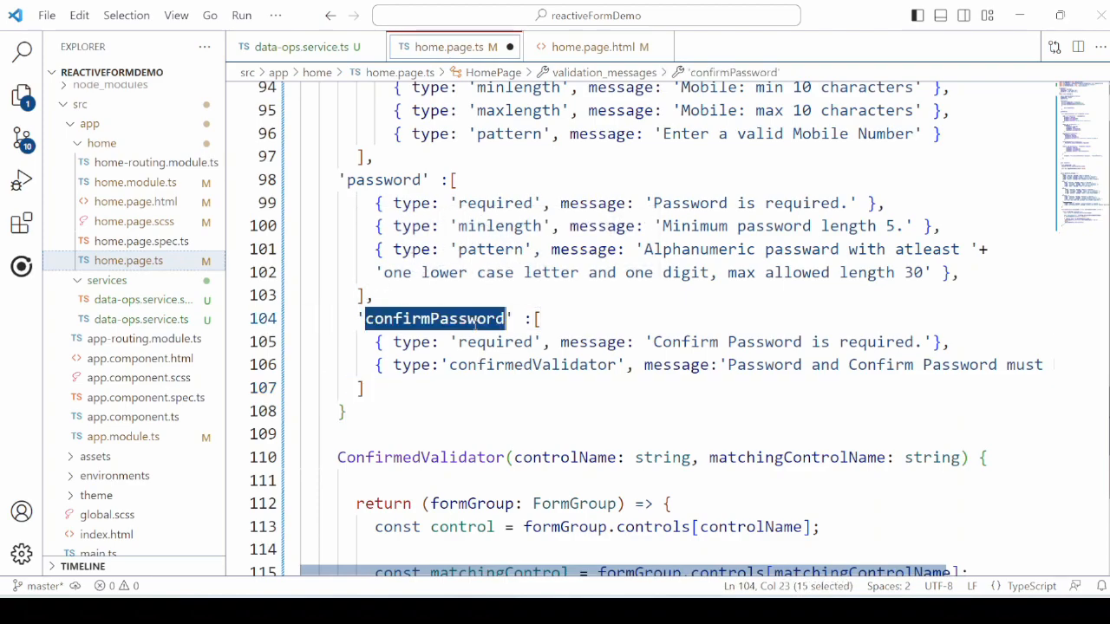
double_click(494, 341)
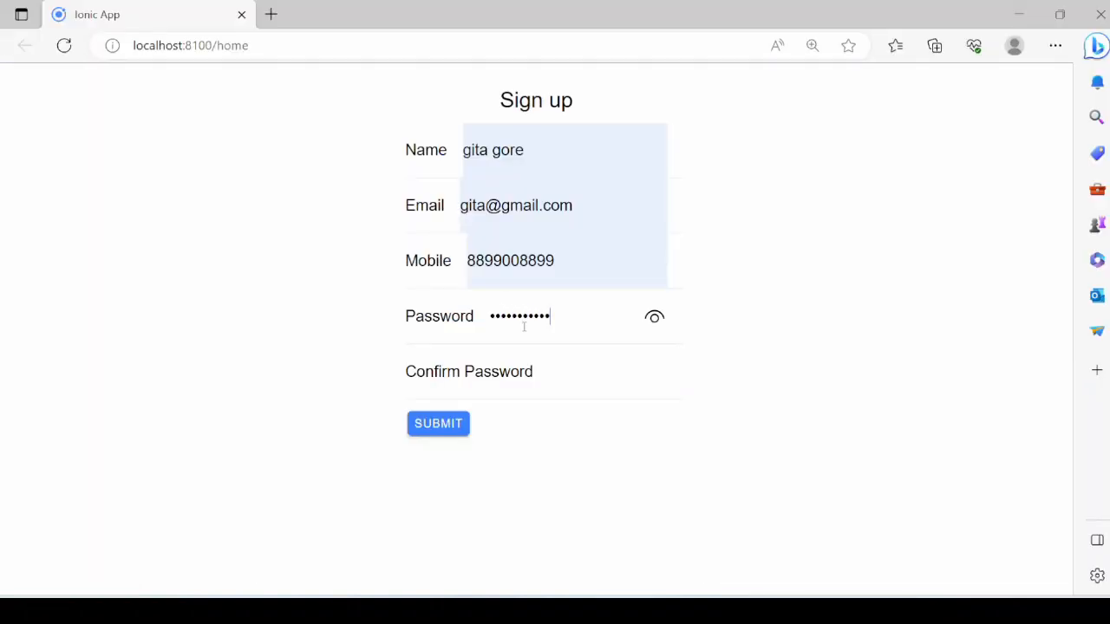
- Enter differing Password and Confirm Password values and submit to trigger the mismatch error
type("••••••••")
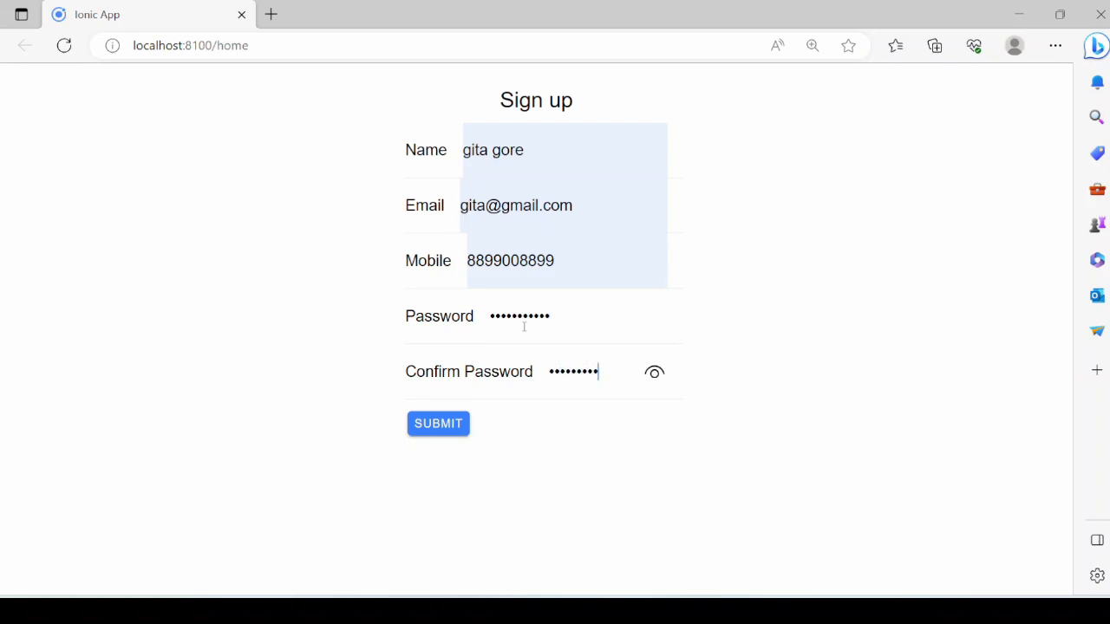
left_click(437, 423)
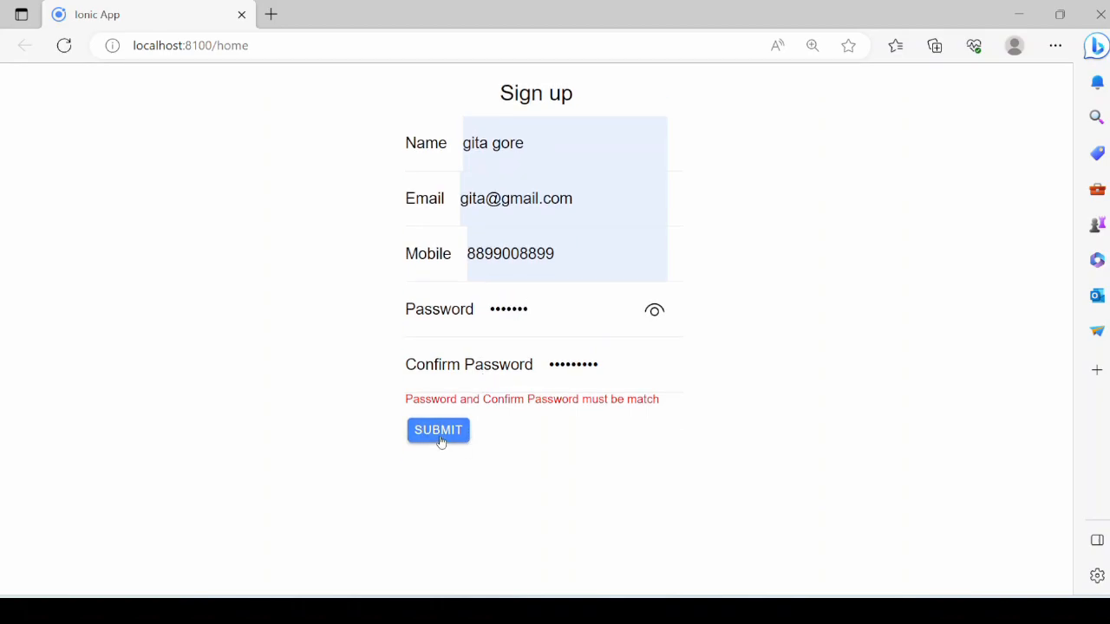
mouse_move(589, 419)
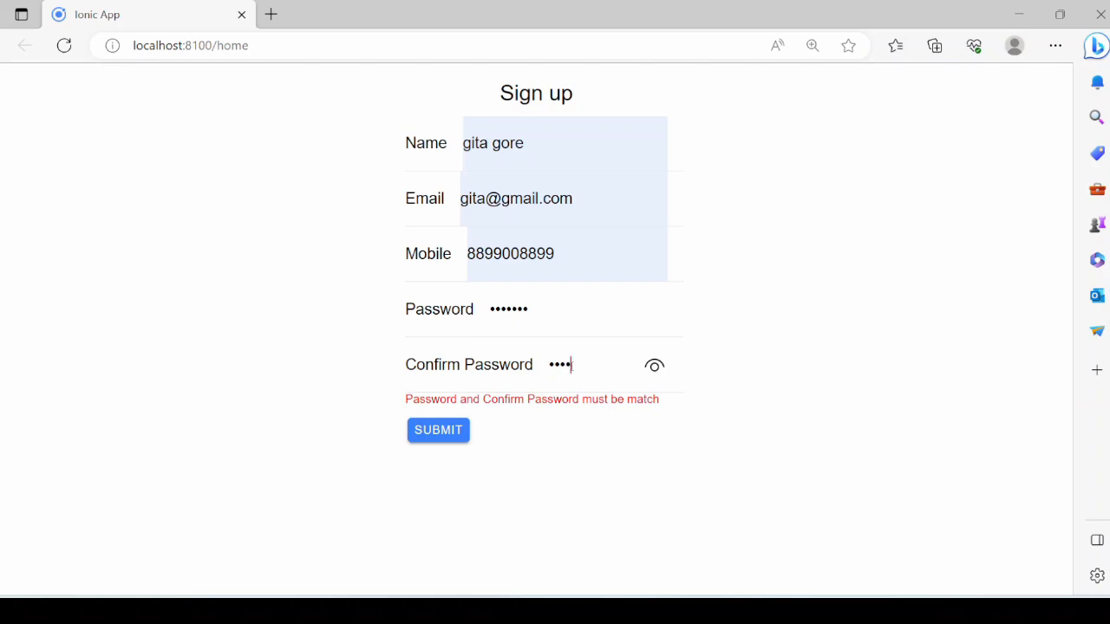
type("•••")
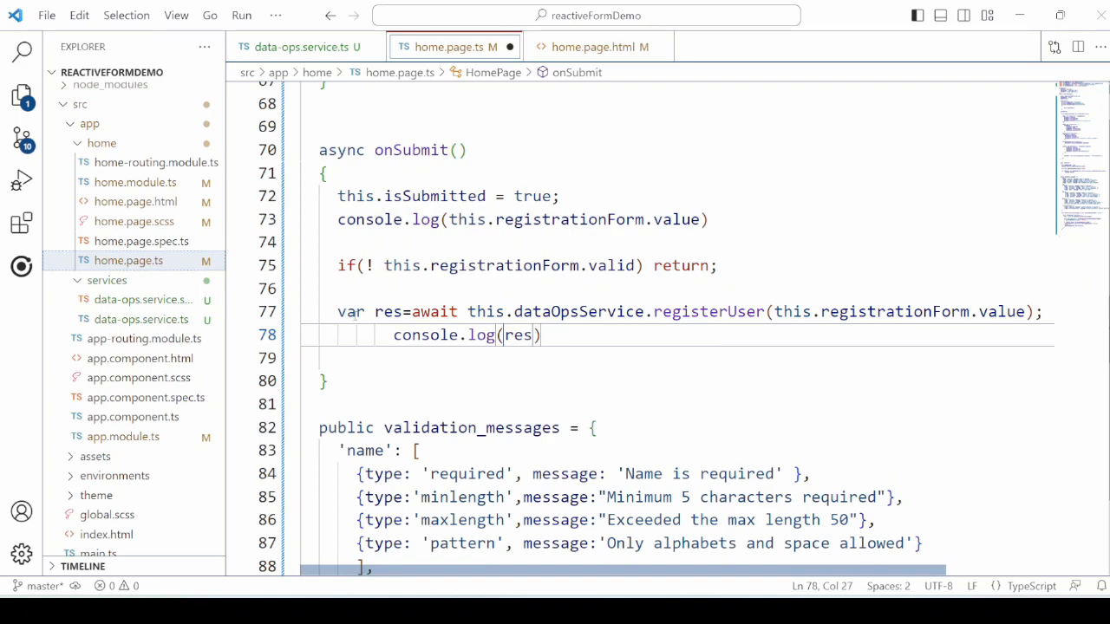
left_click(338, 312)
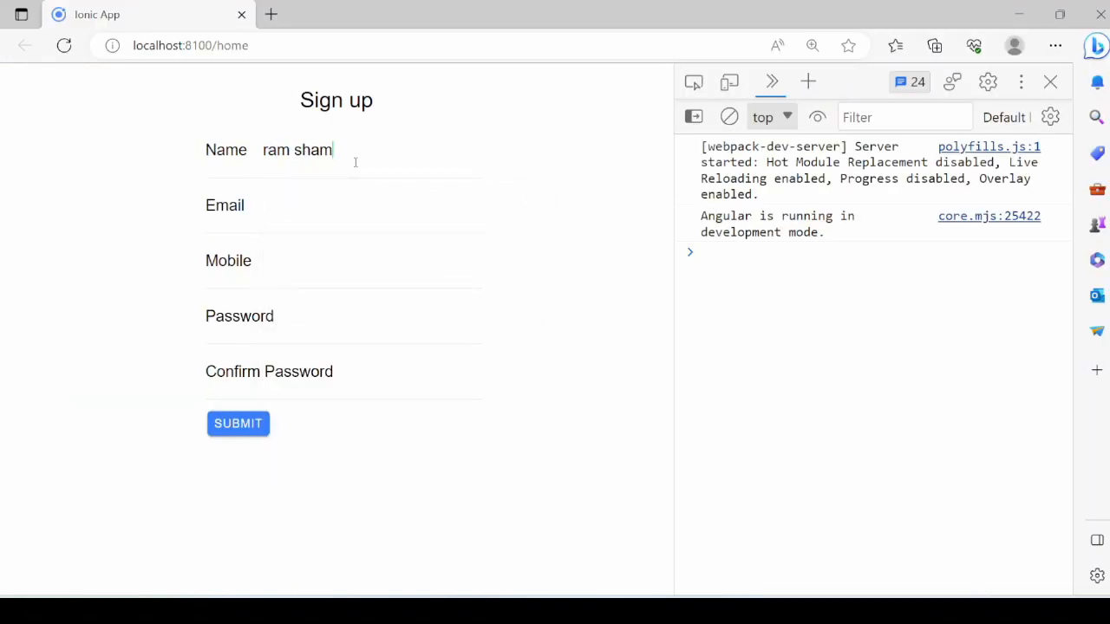
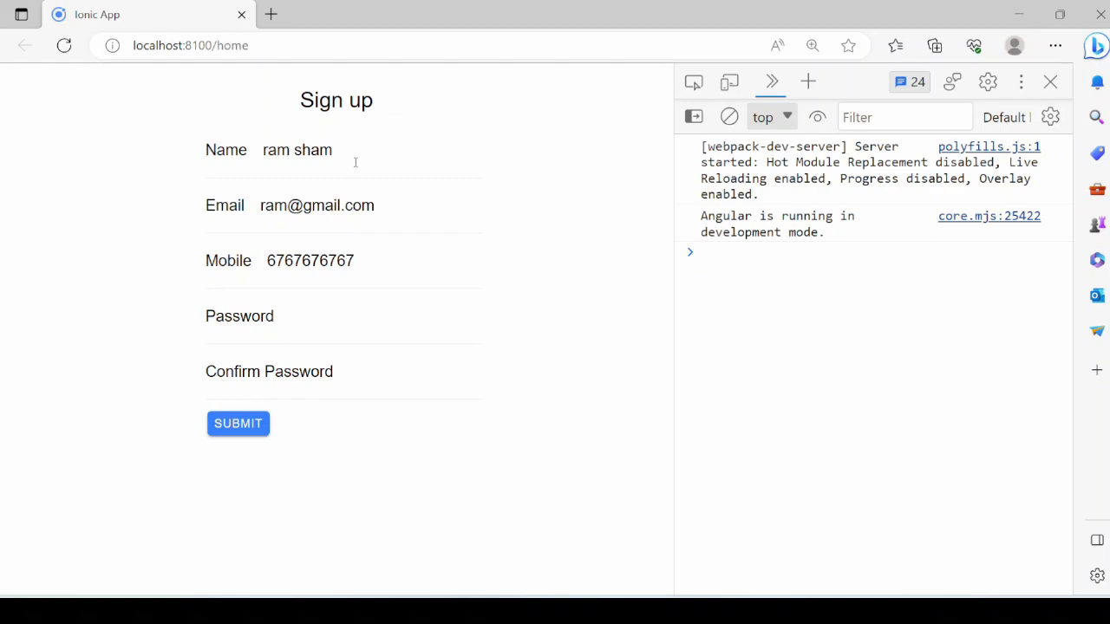
type("1234")
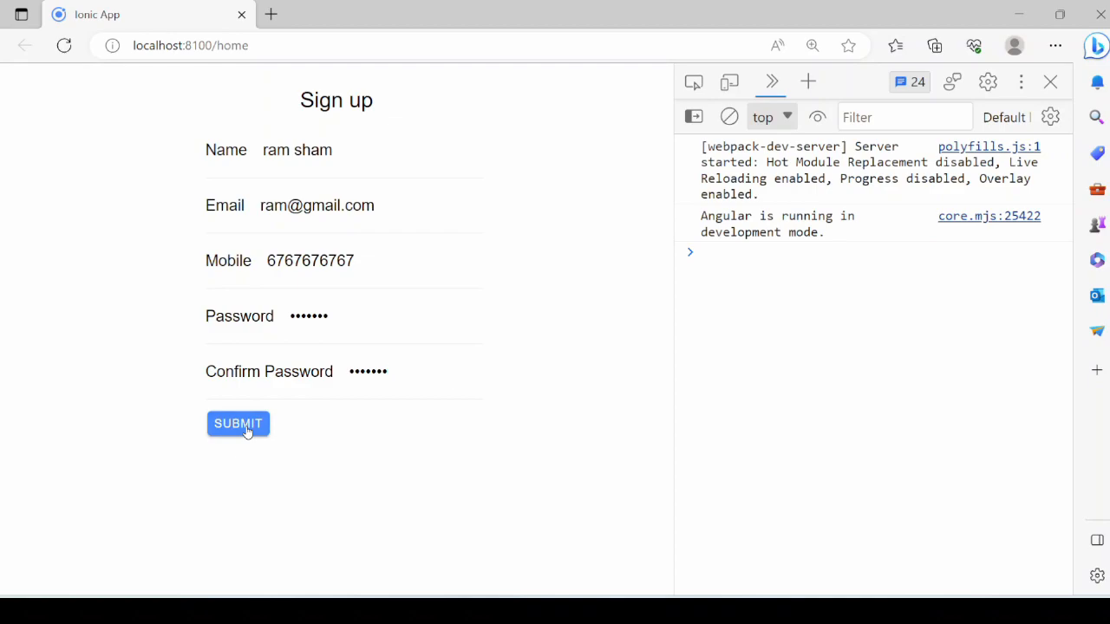
left_click(238, 424)
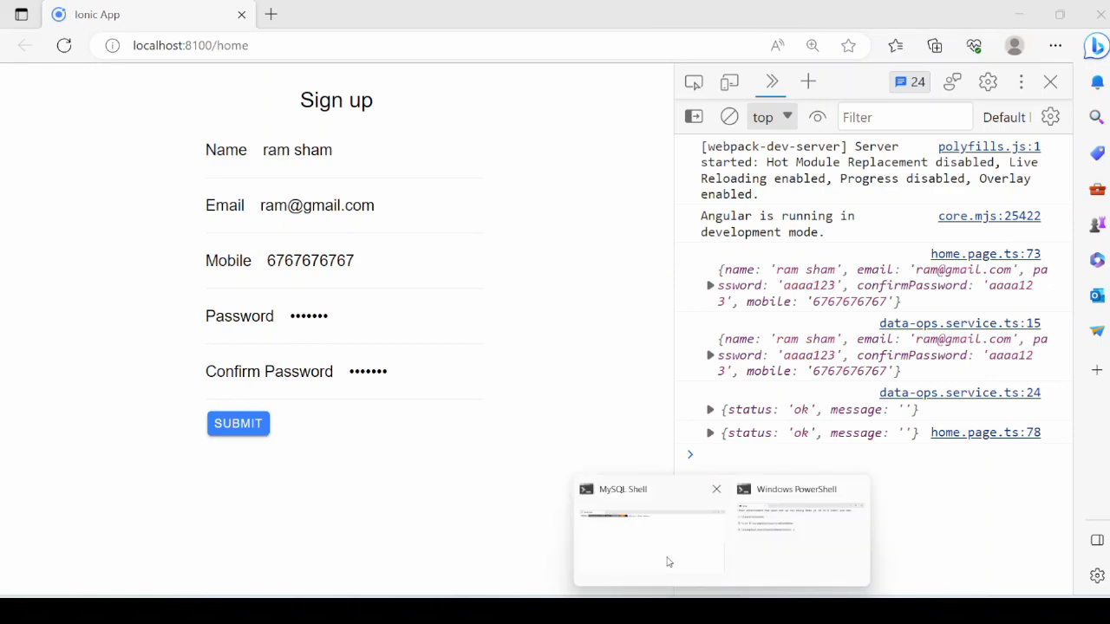
- Run select * from users in MySQL Shell to confirm the new ram sham row
left_click(648, 529)
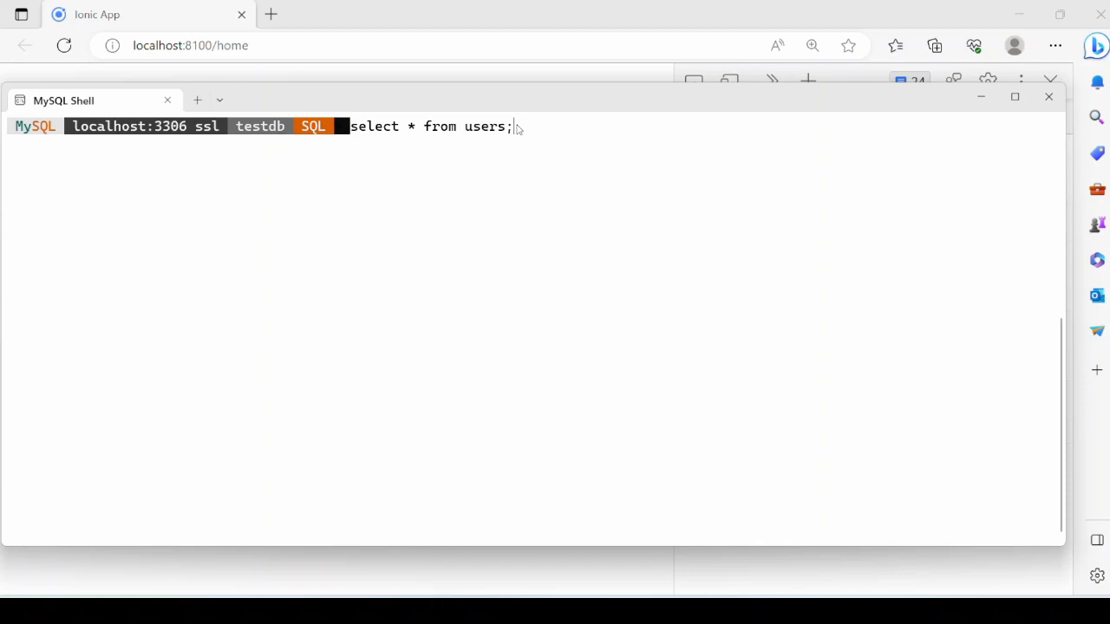
key("Return")
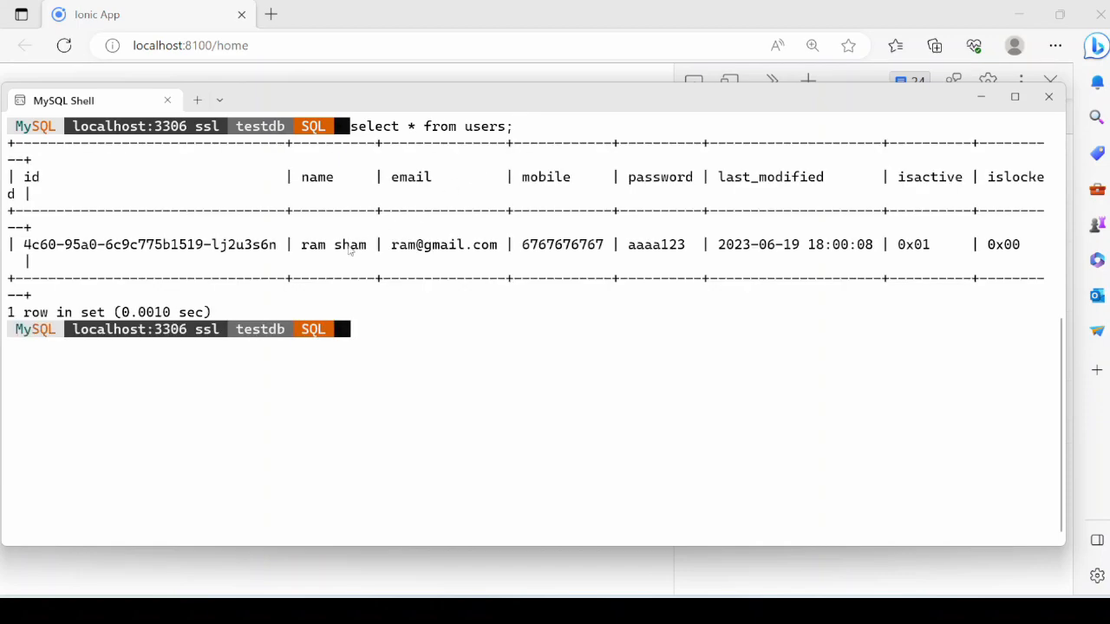
mouse_move(472, 312)
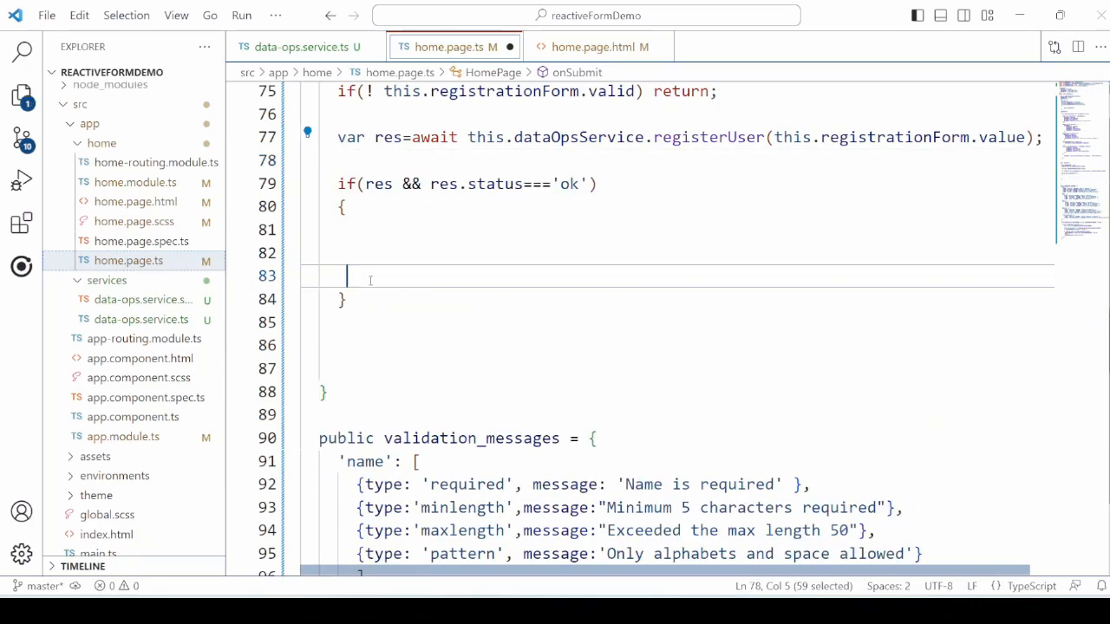
- Review the success branch: res status check, alertController alert with 'Registration done !' and OK button
double_click(378, 184)
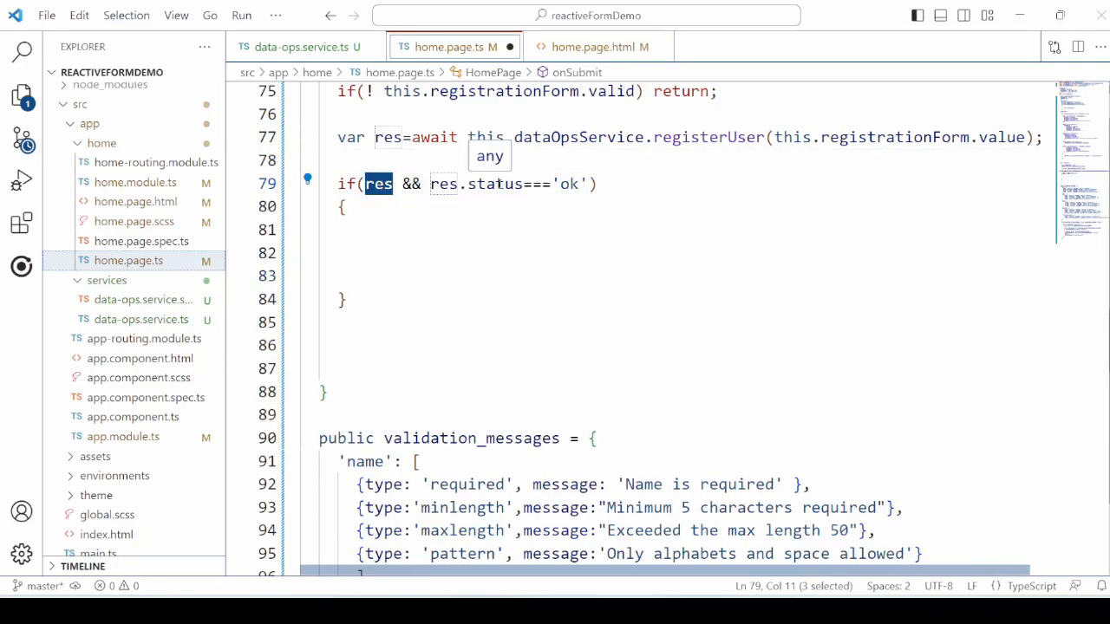
double_click(496, 184)
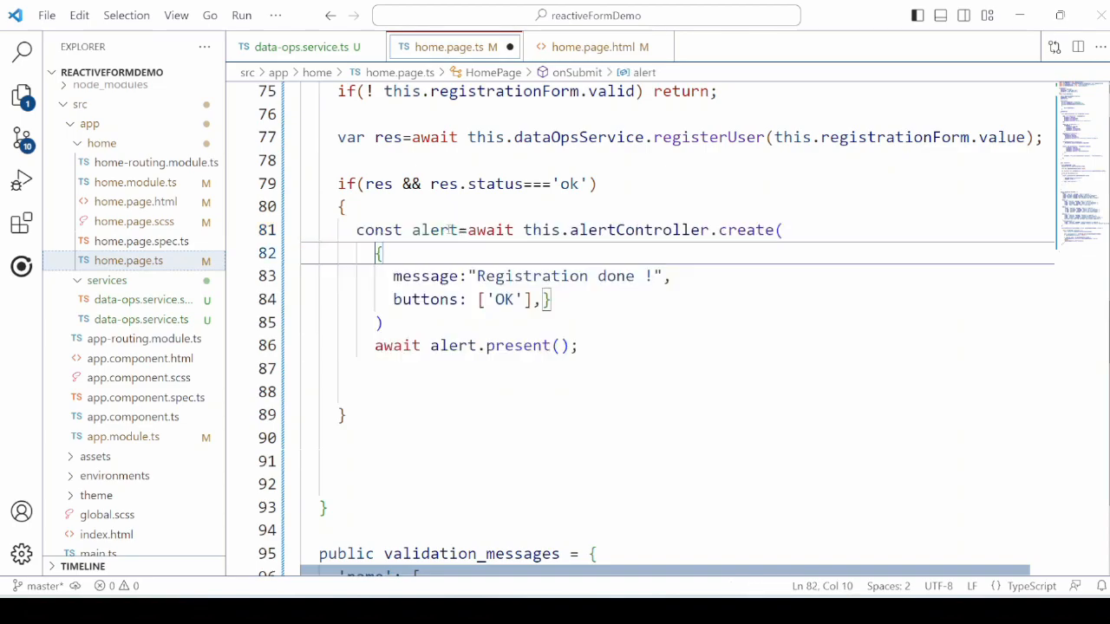
double_click(434, 229)
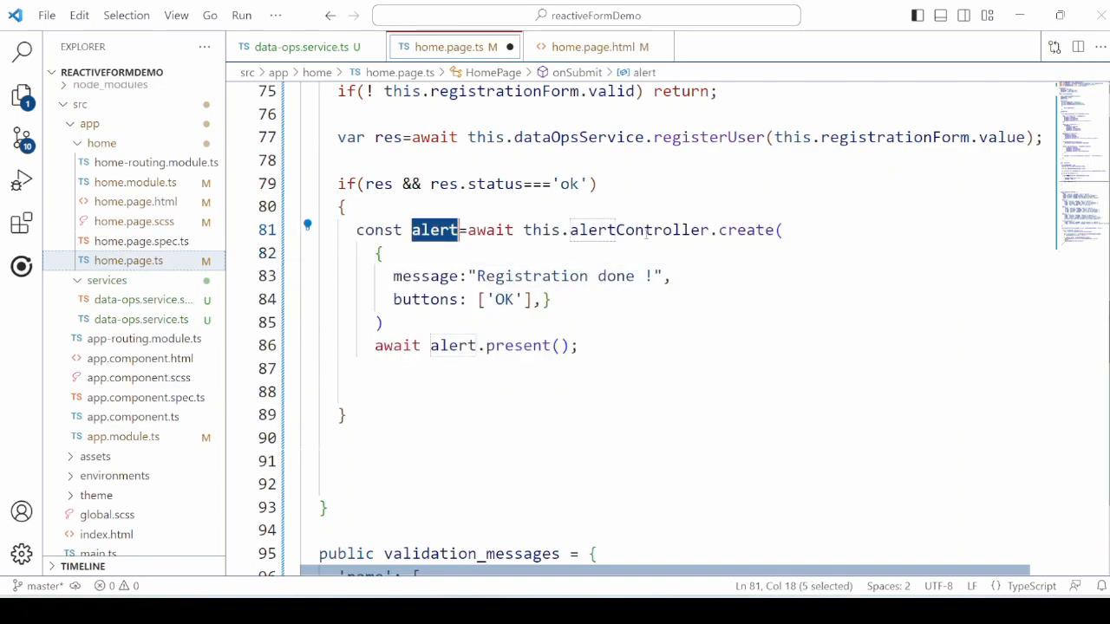
double_click(638, 229)
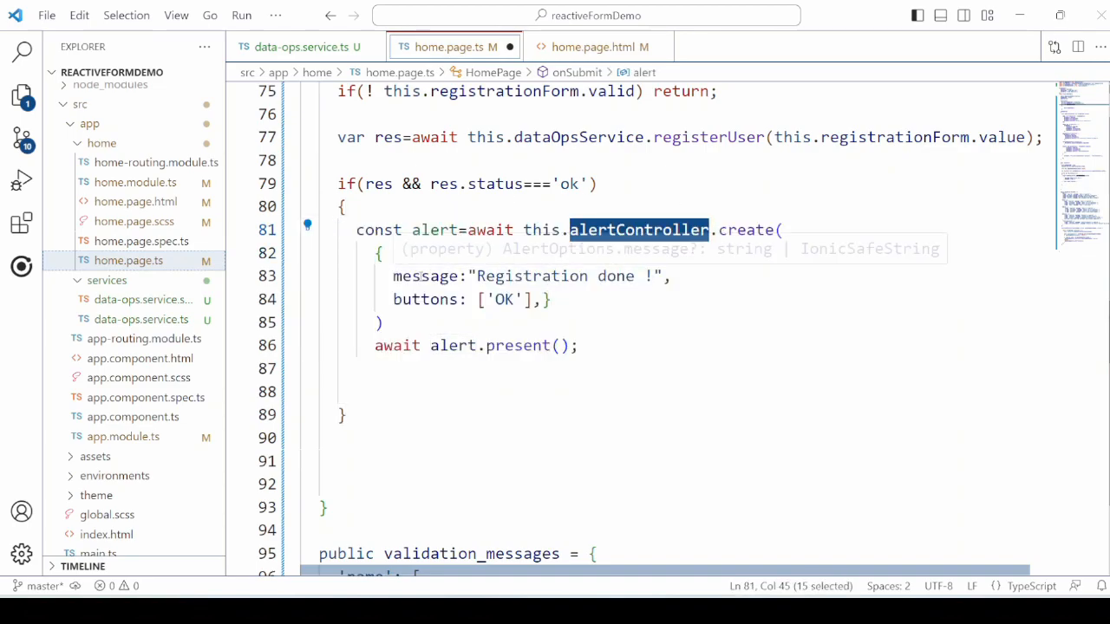
double_click(616, 276)
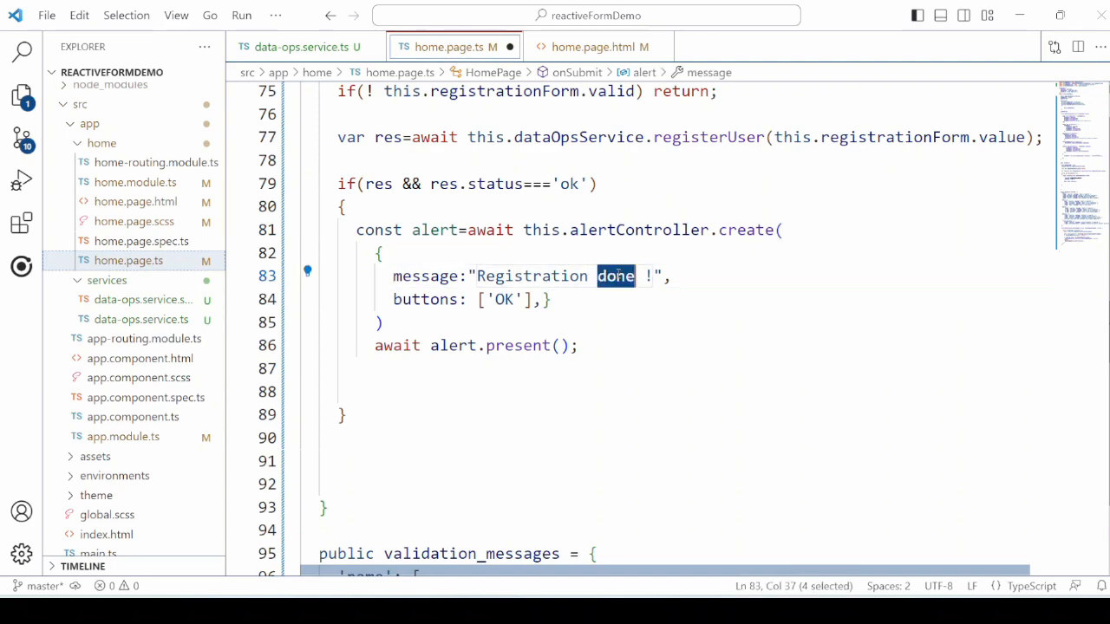
left_click(516, 299)
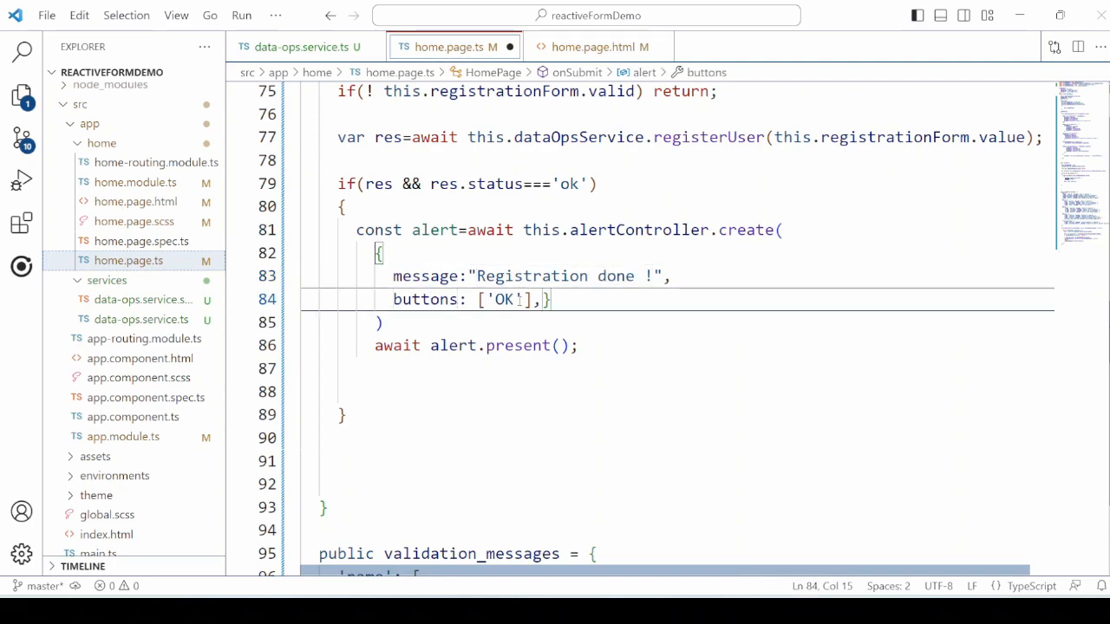
left_click(485, 345)
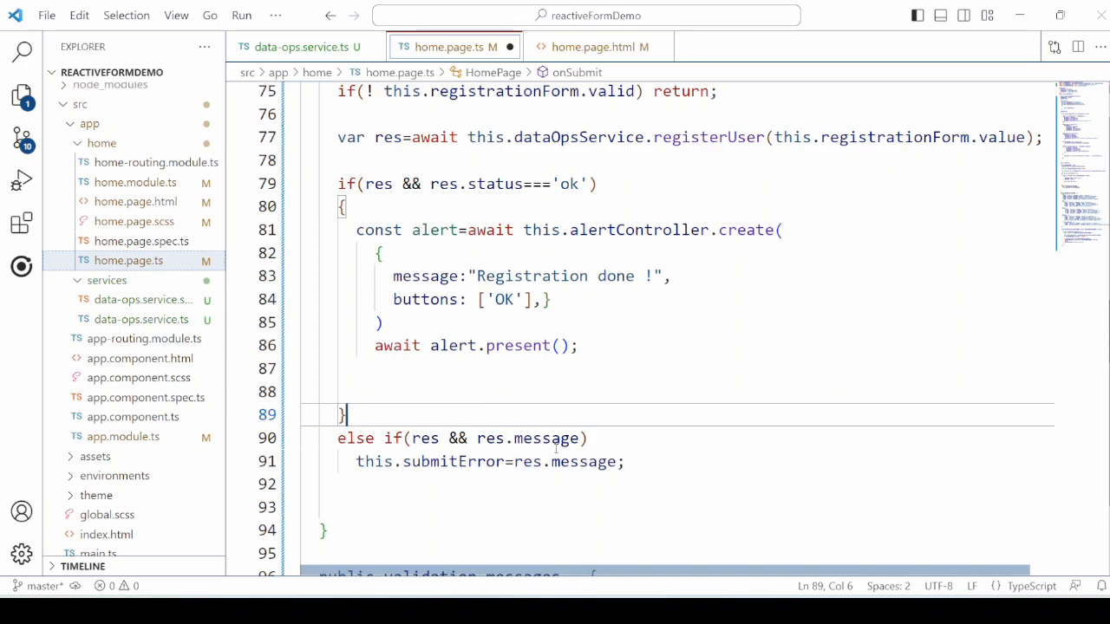
- Review the fallback branch setting submitError from res.message or a generic submission error
left_click(558, 484)
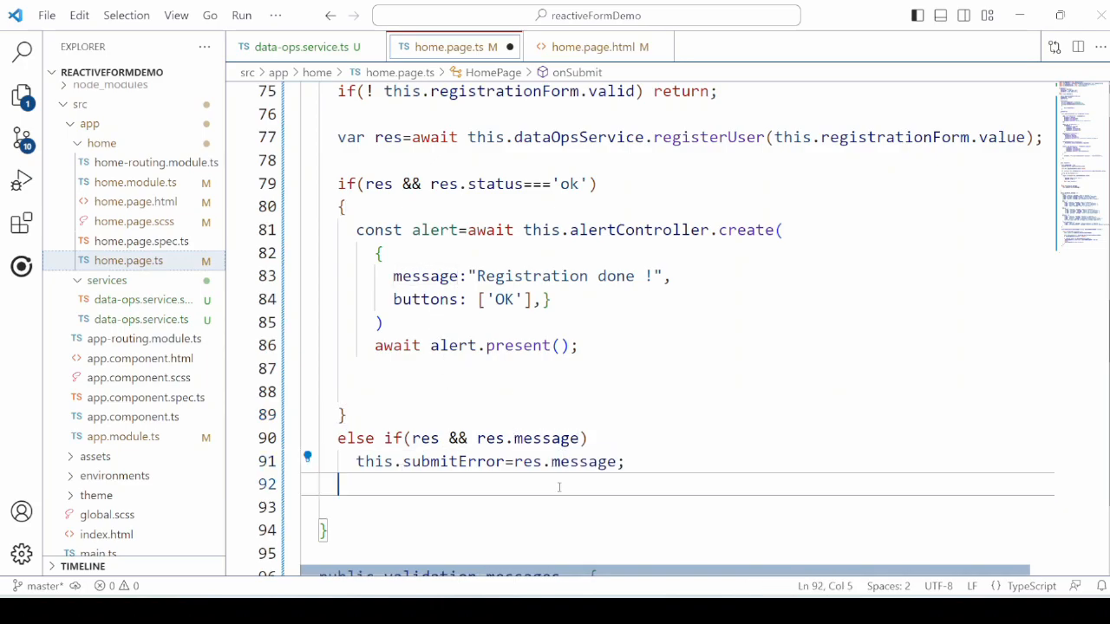
scroll("down", 3)
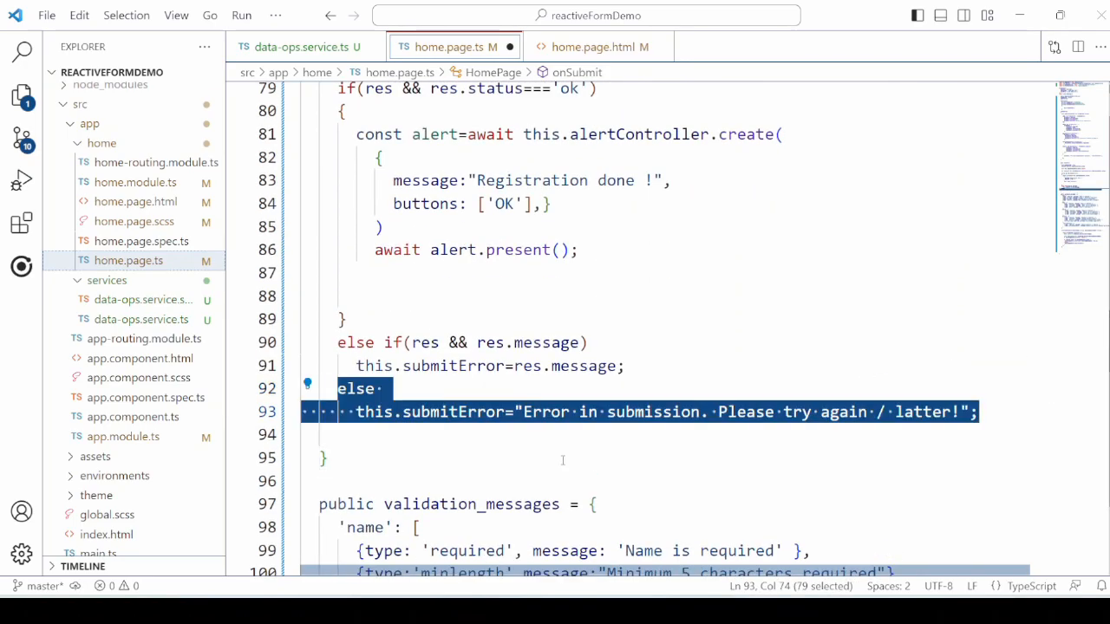
double_click(452, 413)
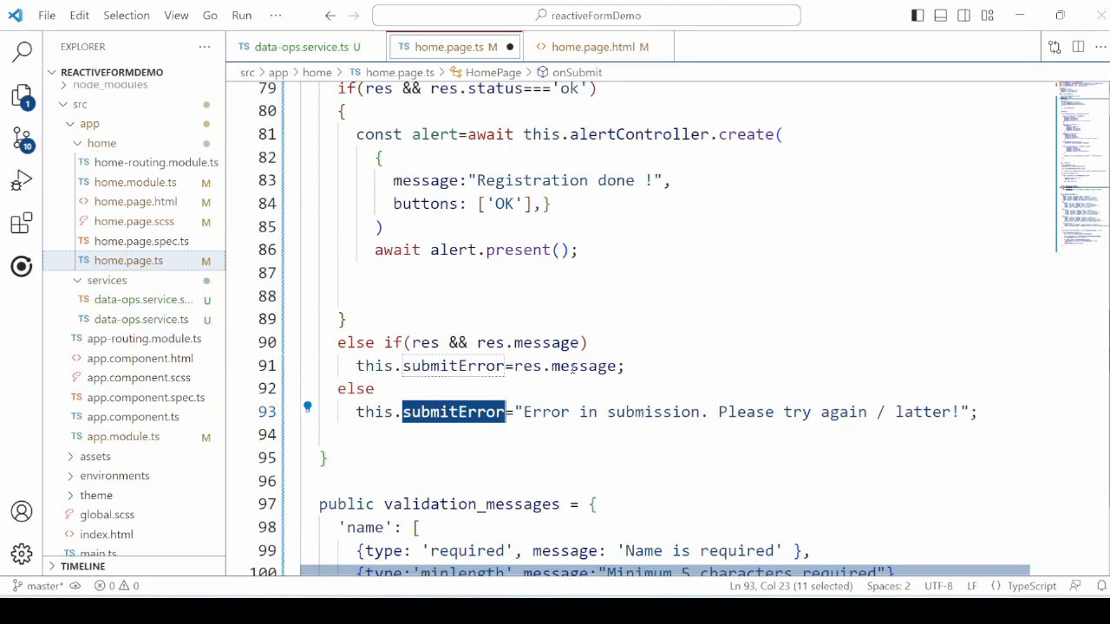
double_click(583, 364)
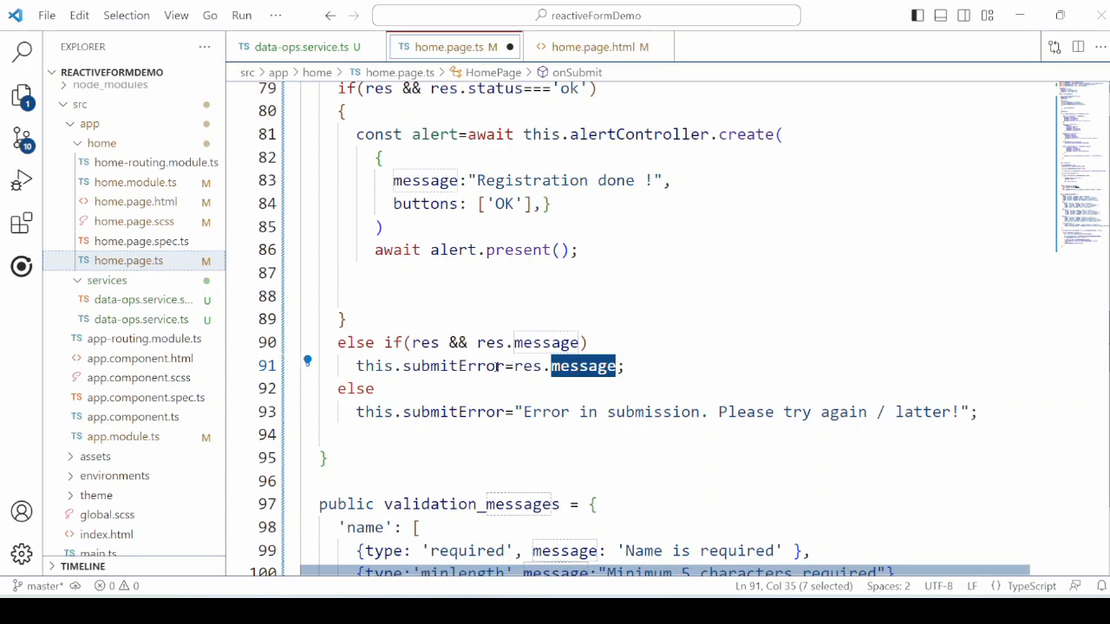
double_click(452, 364)
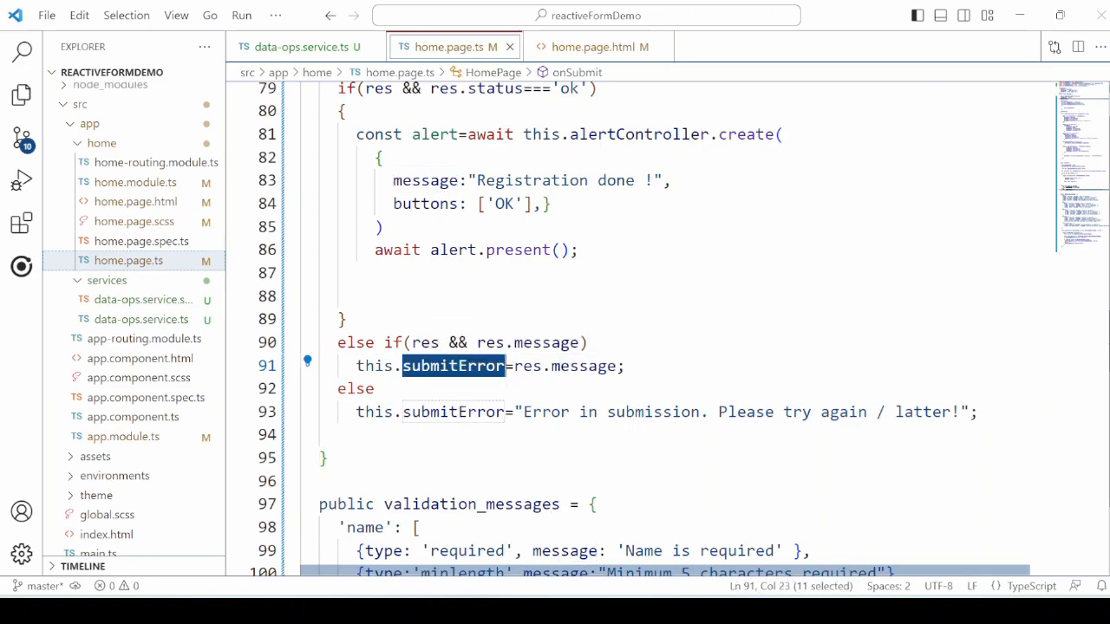
scroll("up", 3)
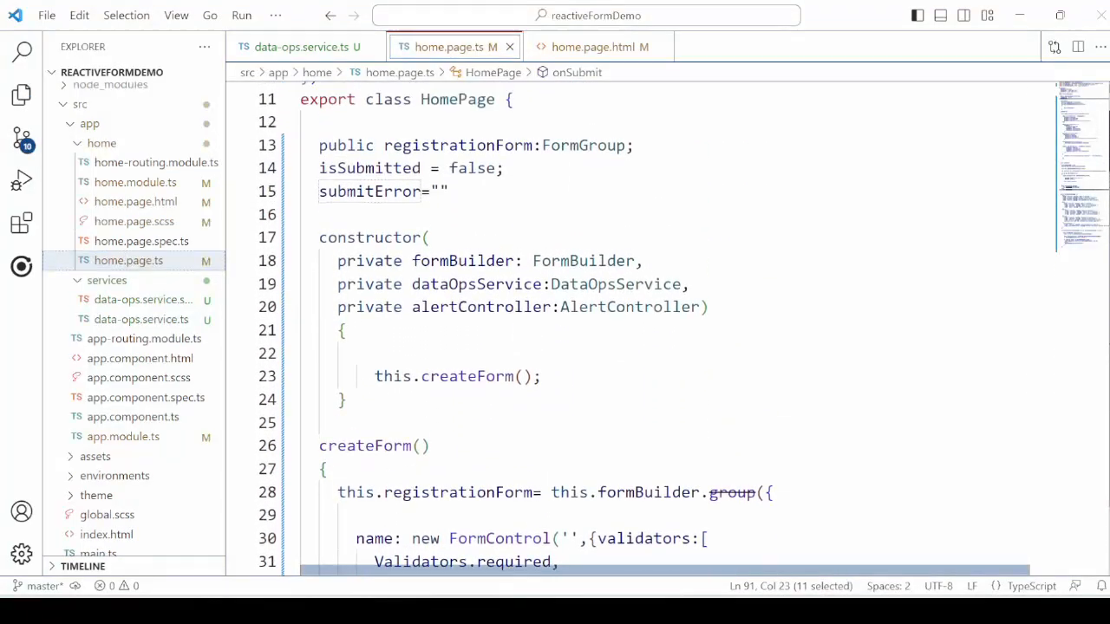
scroll("up", 3)
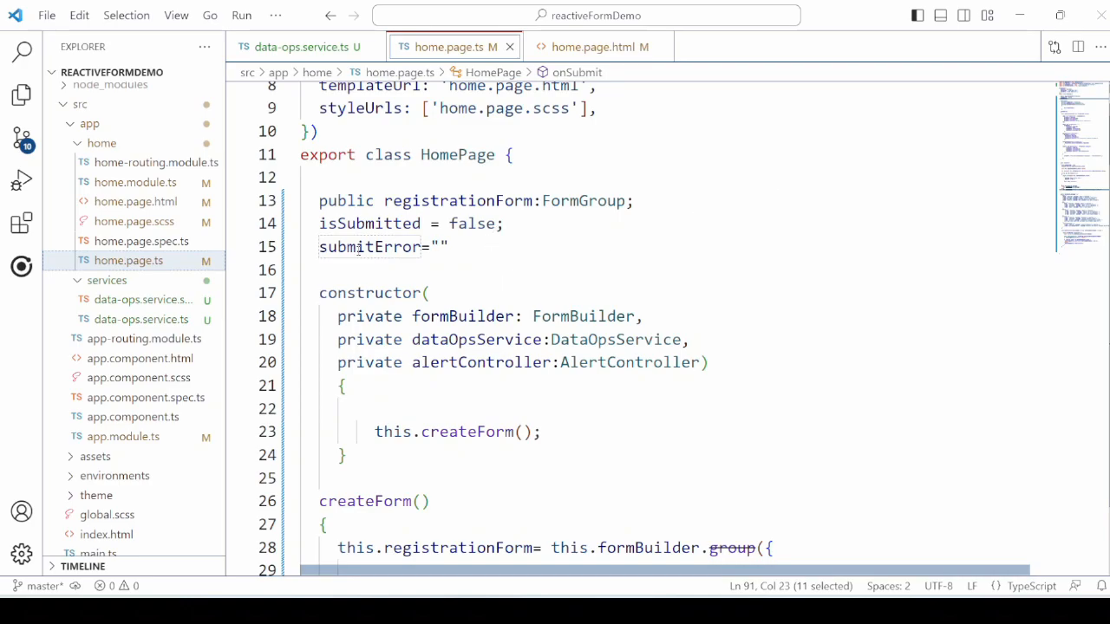
scroll("down", 3)
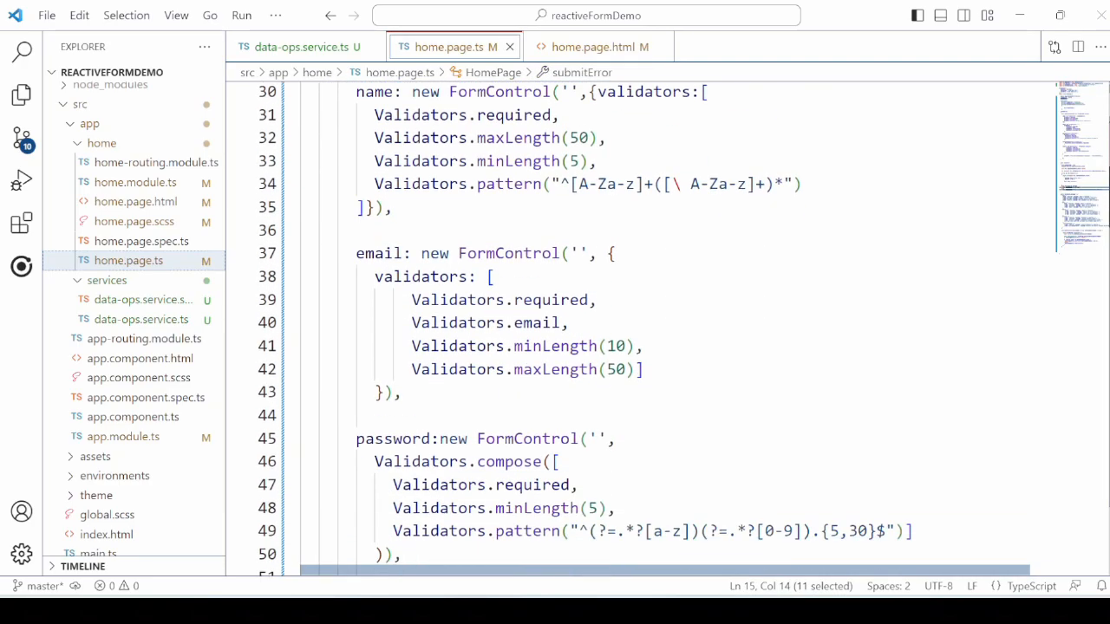
scroll("down", 3)
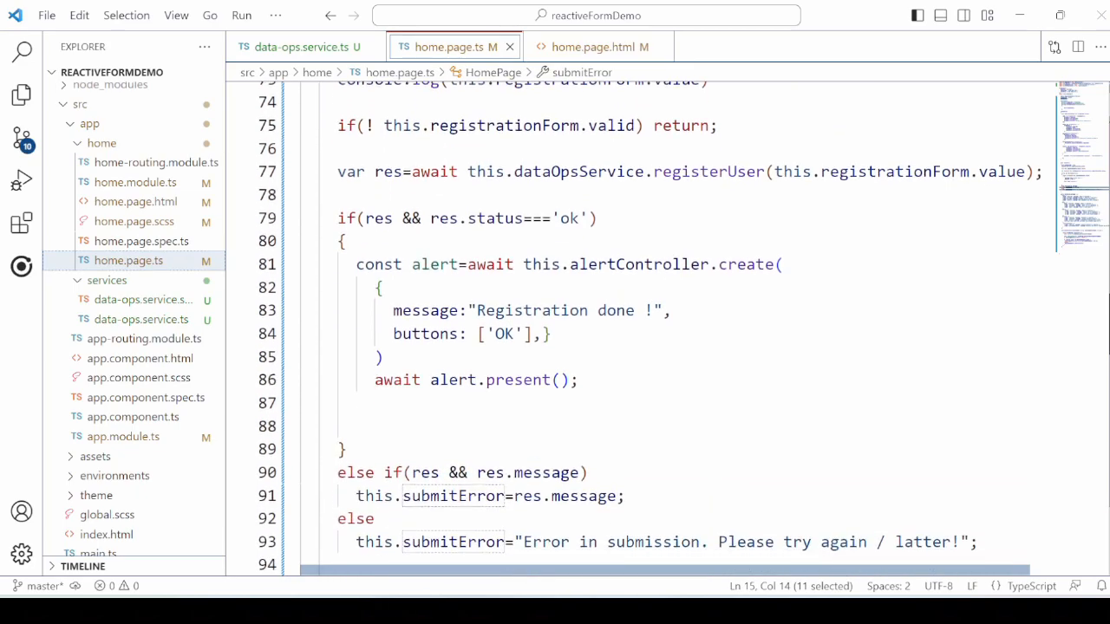
scroll("down", 3)
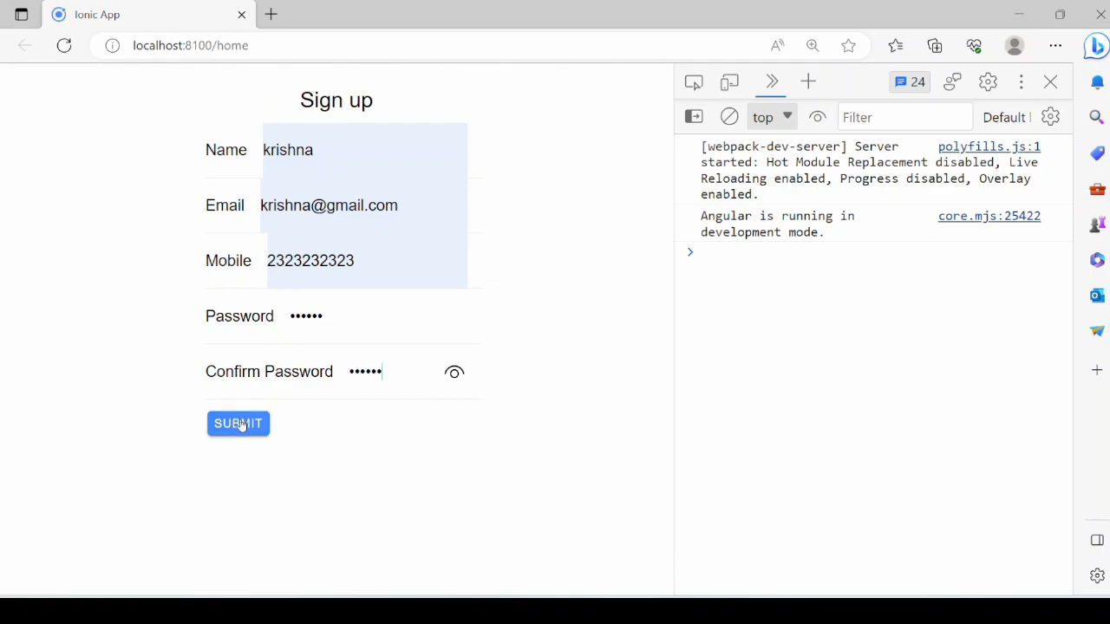
- Submit the duplicate krishna signup and inspect the 'Already Exists' error object in the console
left_click(238, 423)
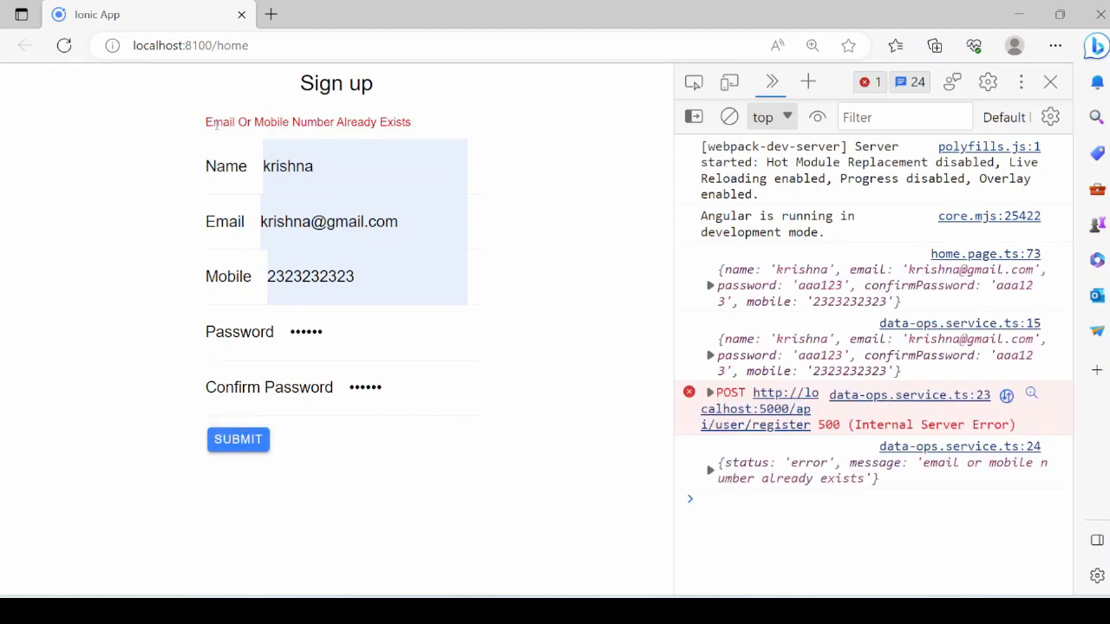
mouse_move(419, 141)
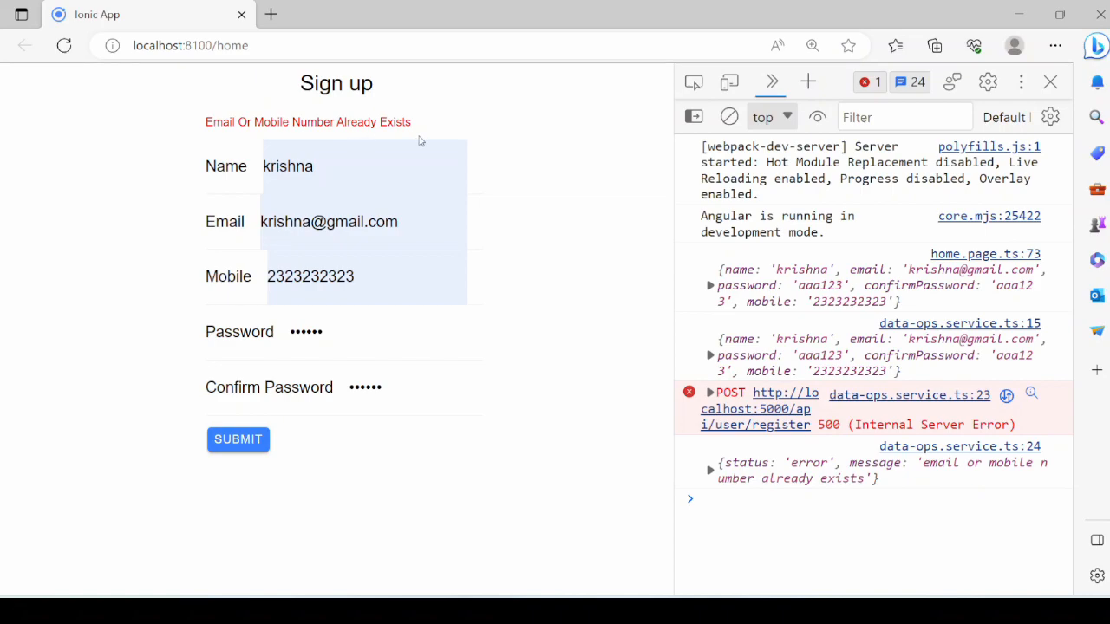
mouse_move(597, 167)
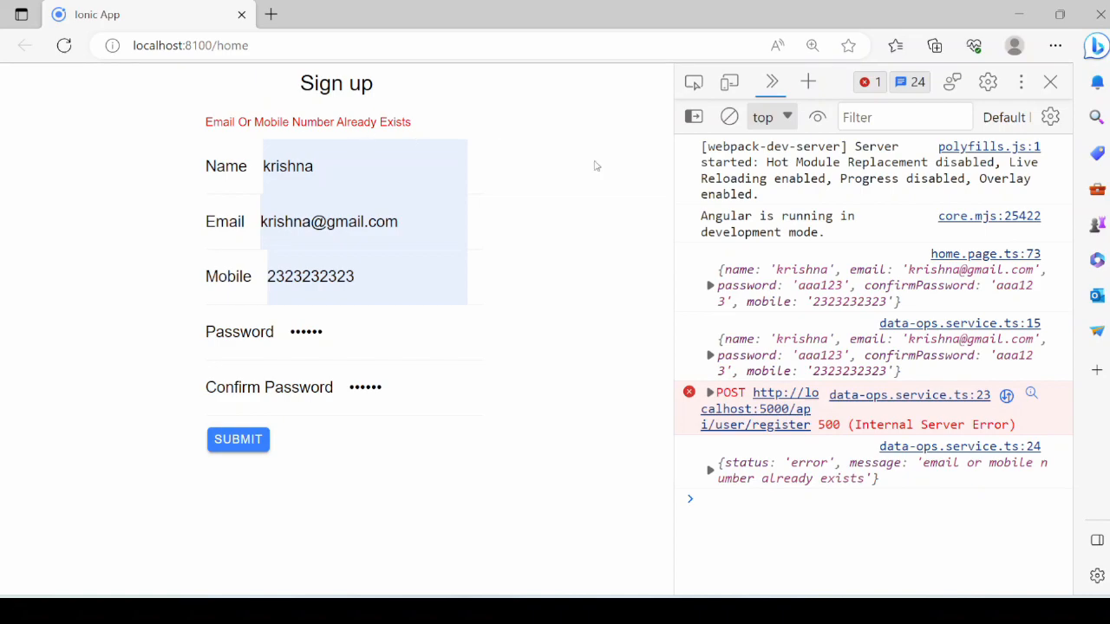
left_click(710, 471)
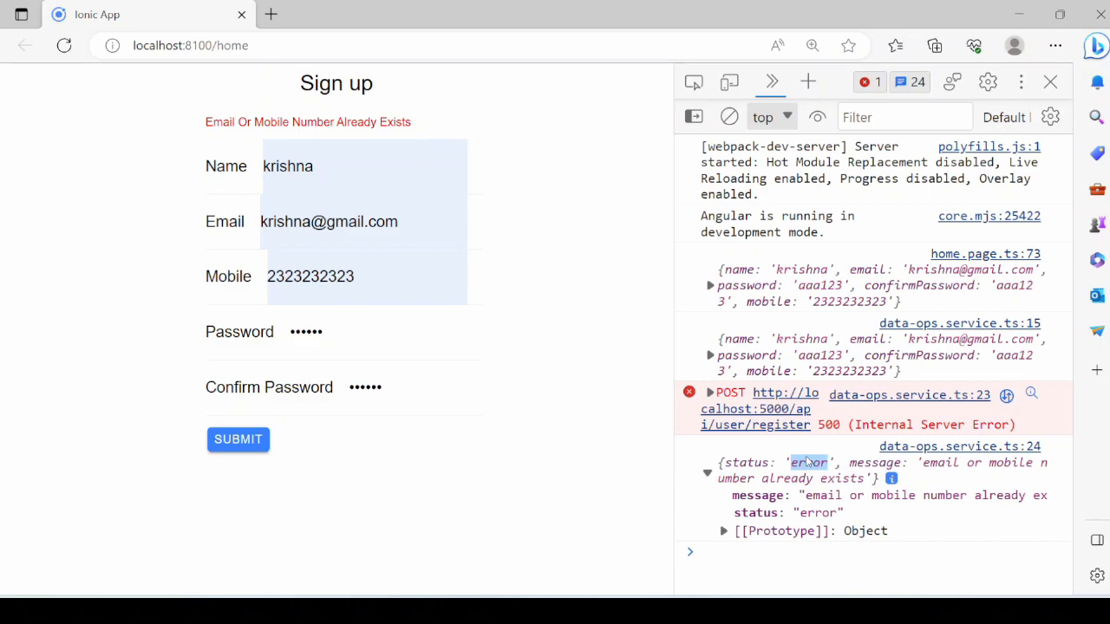
left_click(707, 470)
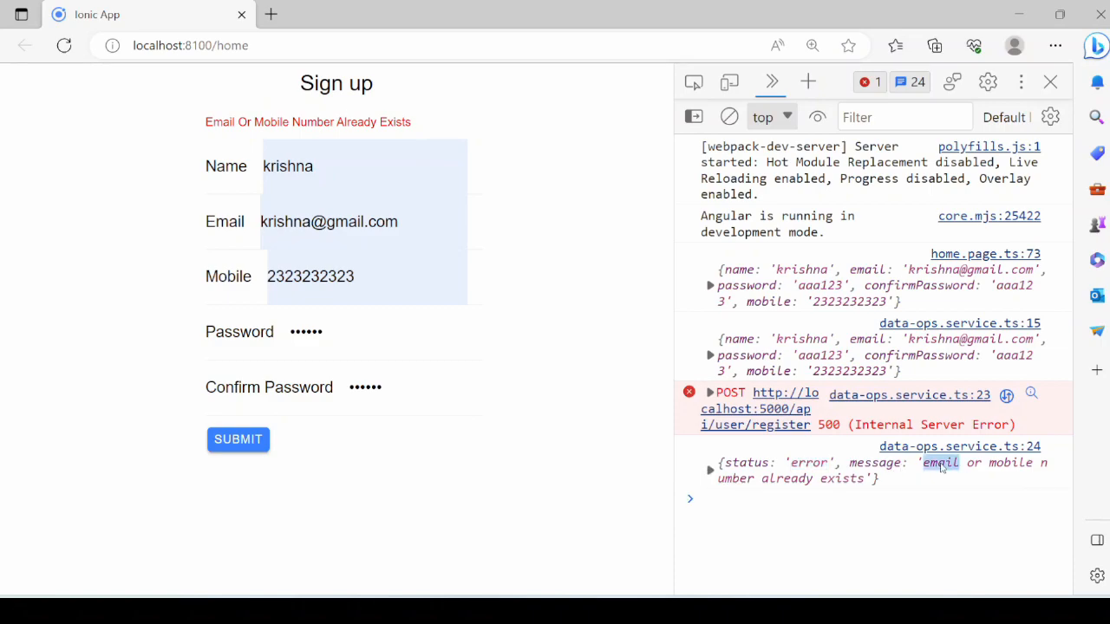
mouse_move(372, 166)
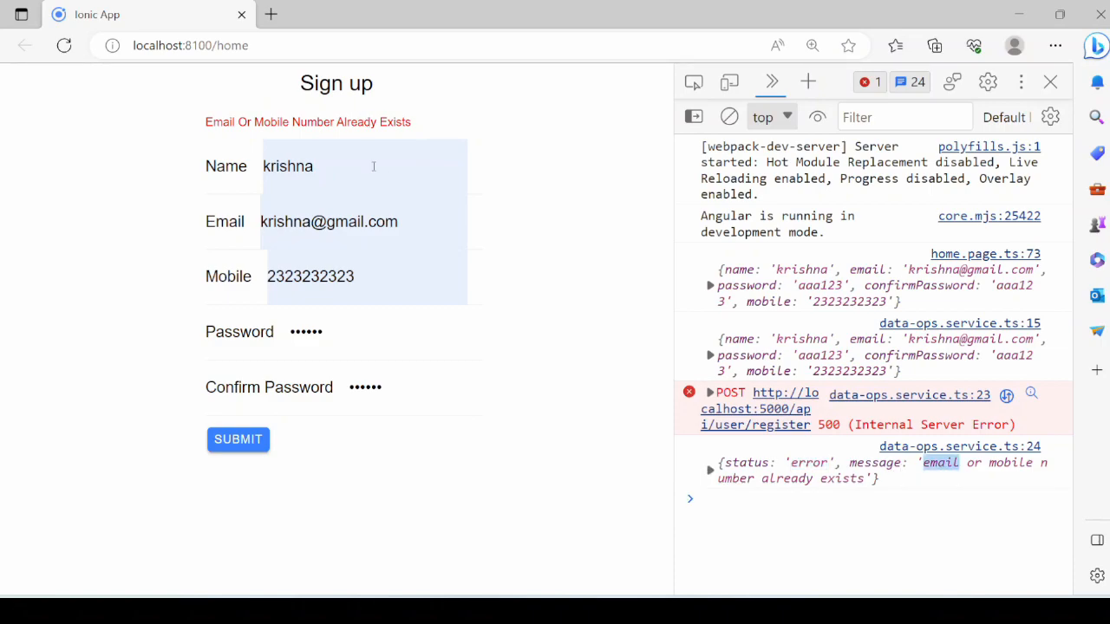
mouse_move(423, 477)
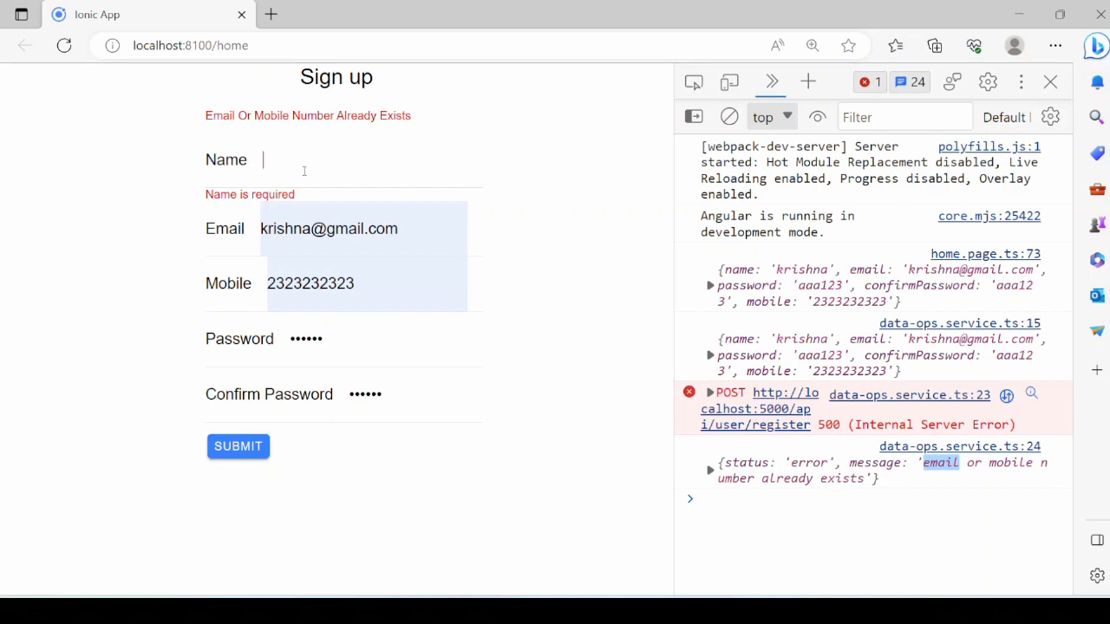
- Refill the form with vaibhav's name, email and mobile for a fresh signup
type("vaibha")
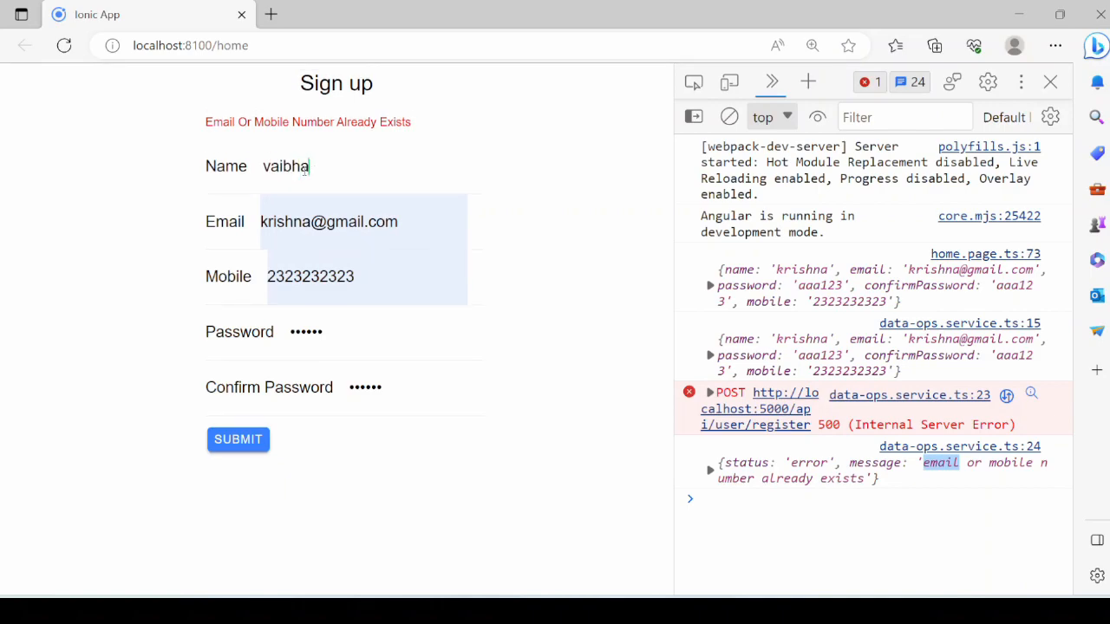
type("v")
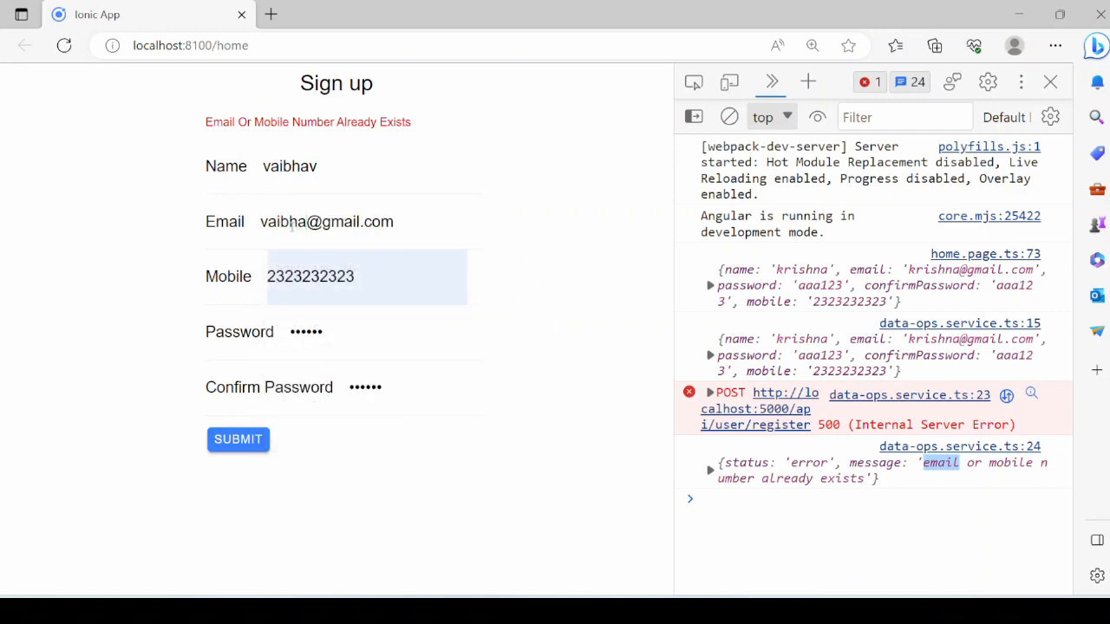
left_click(309, 276)
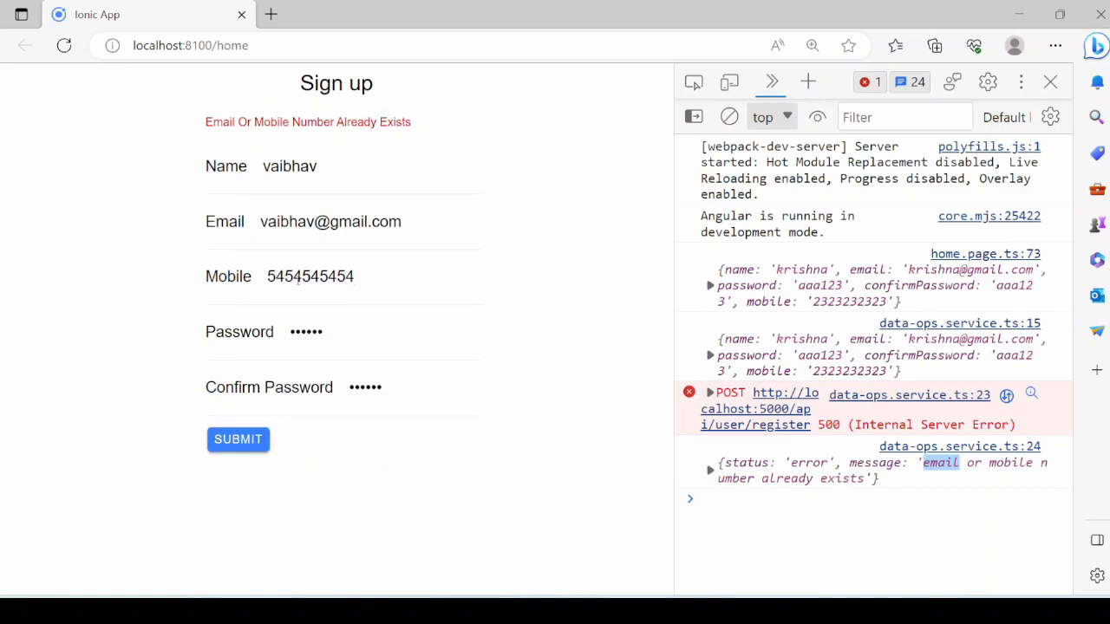
left_click(238, 439)
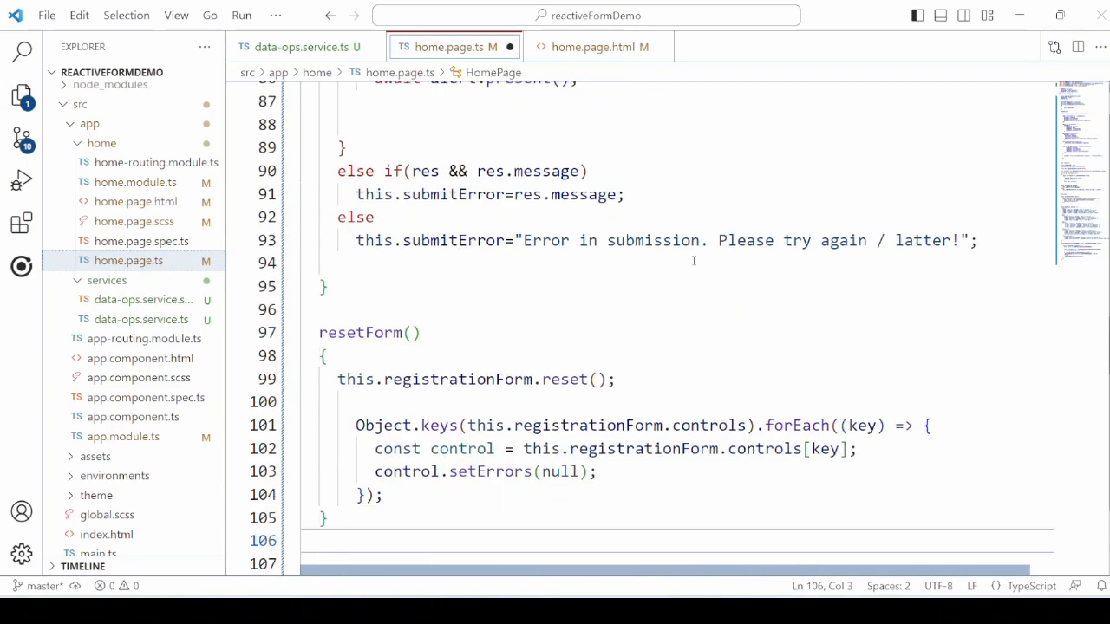
mouse_move(694, 260)
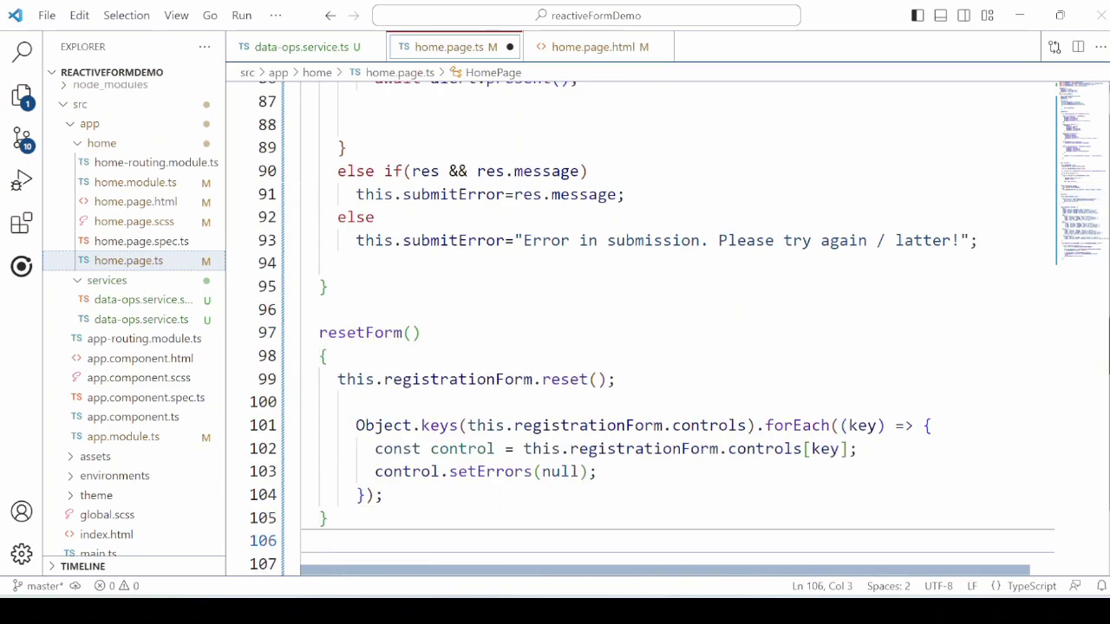
- Comment out the Object.keys forEach error-clearing loop in resetForm with /* */
scroll("down", 3)
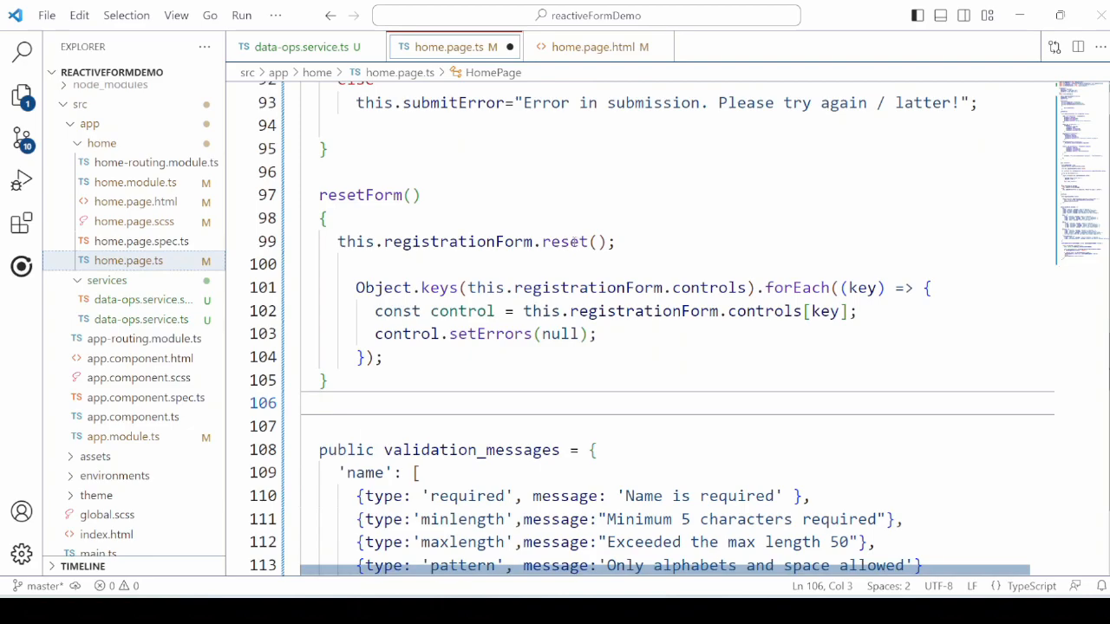
double_click(566, 243)
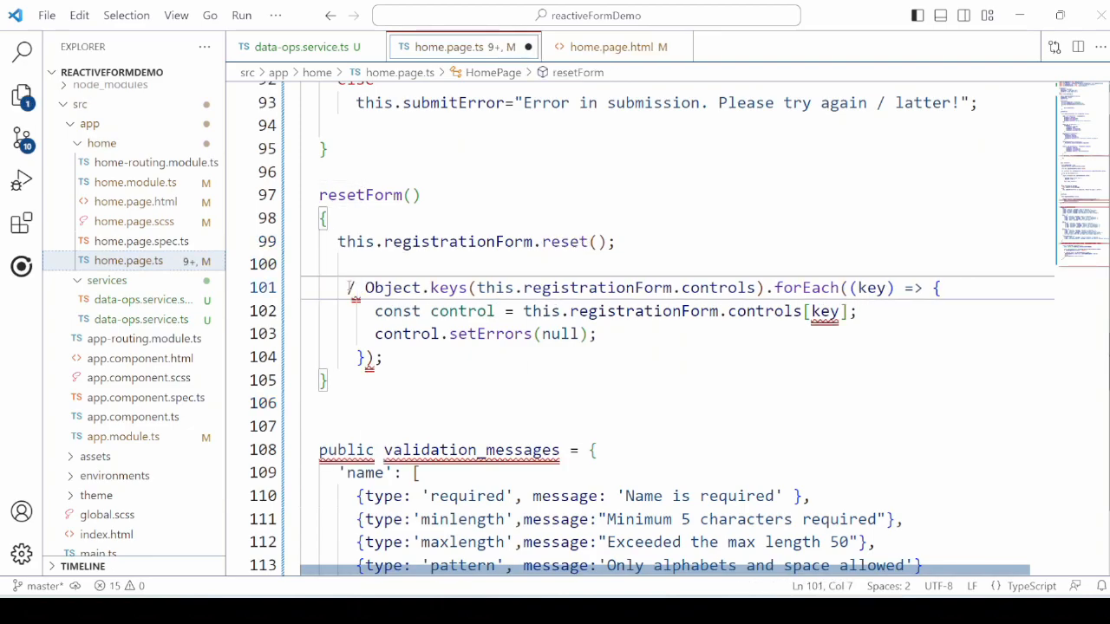
type("*")
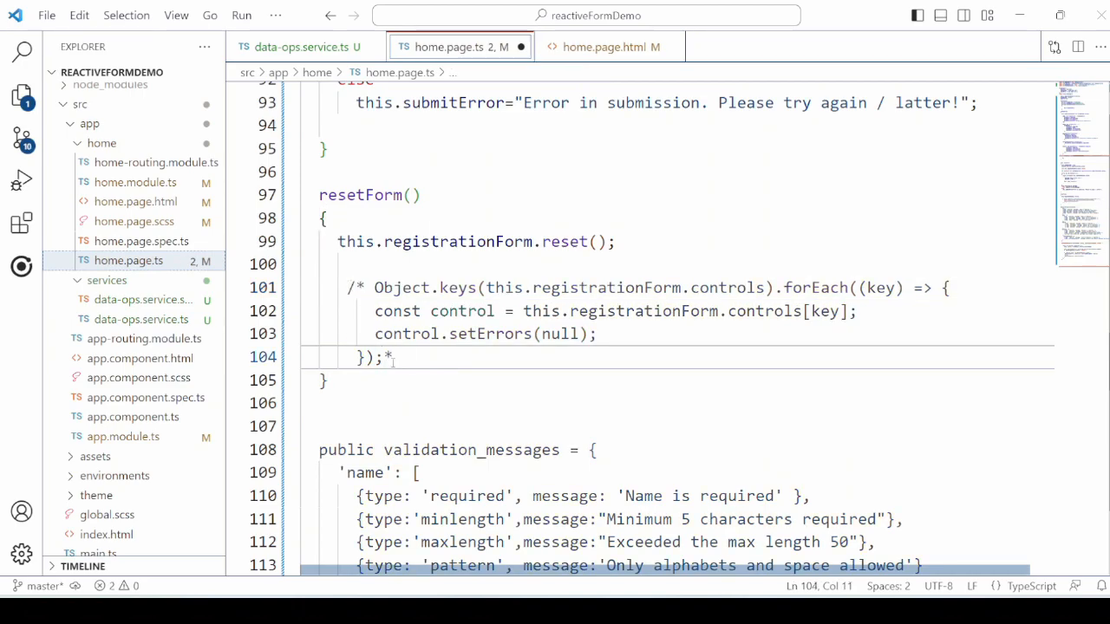
type("/")
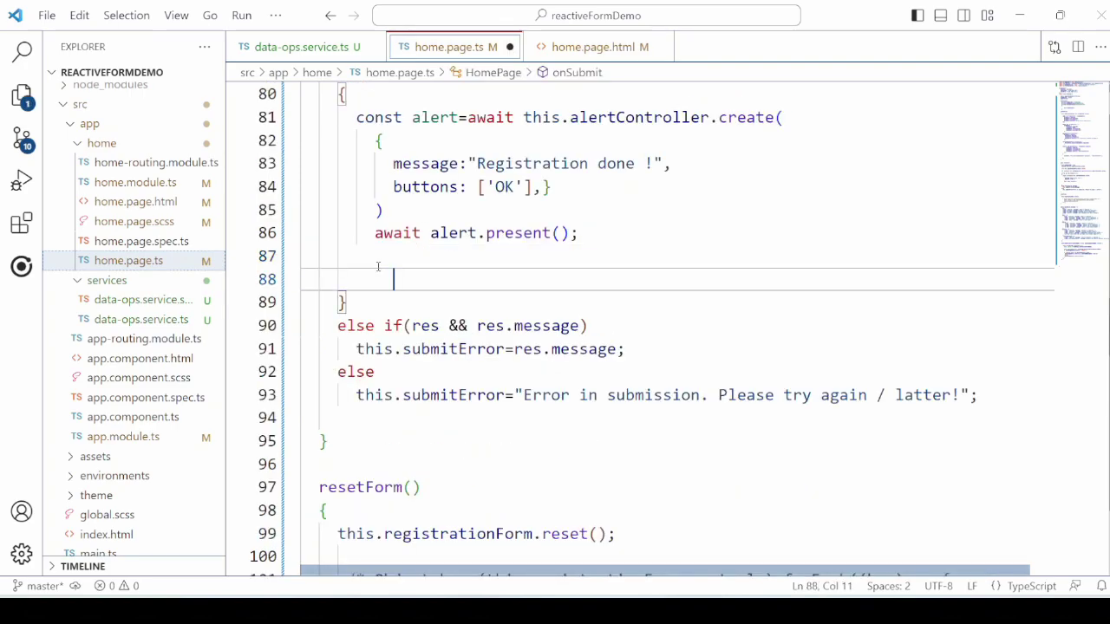
- Call this.resetForm() right after await alert.present() in onSubmit
type("this.s")
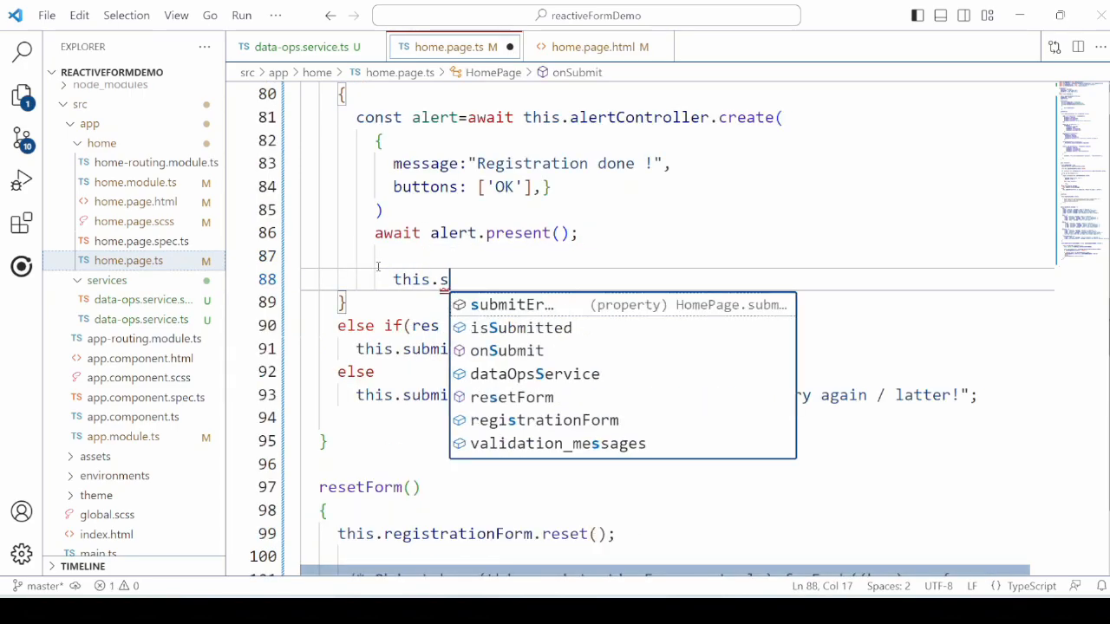
type("e")
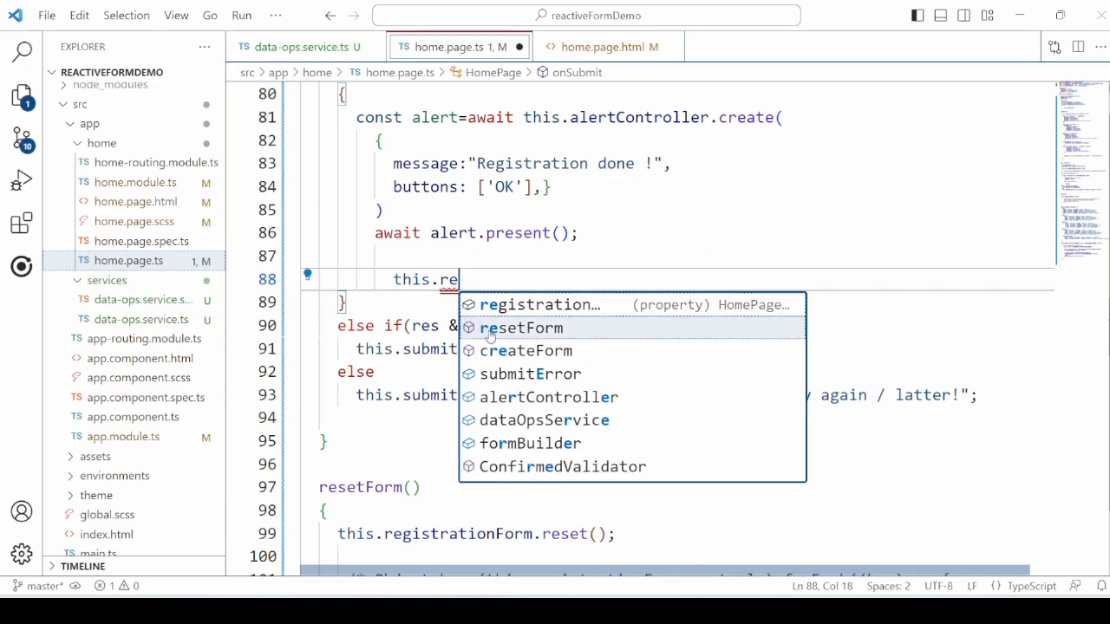
left_click(520, 328)
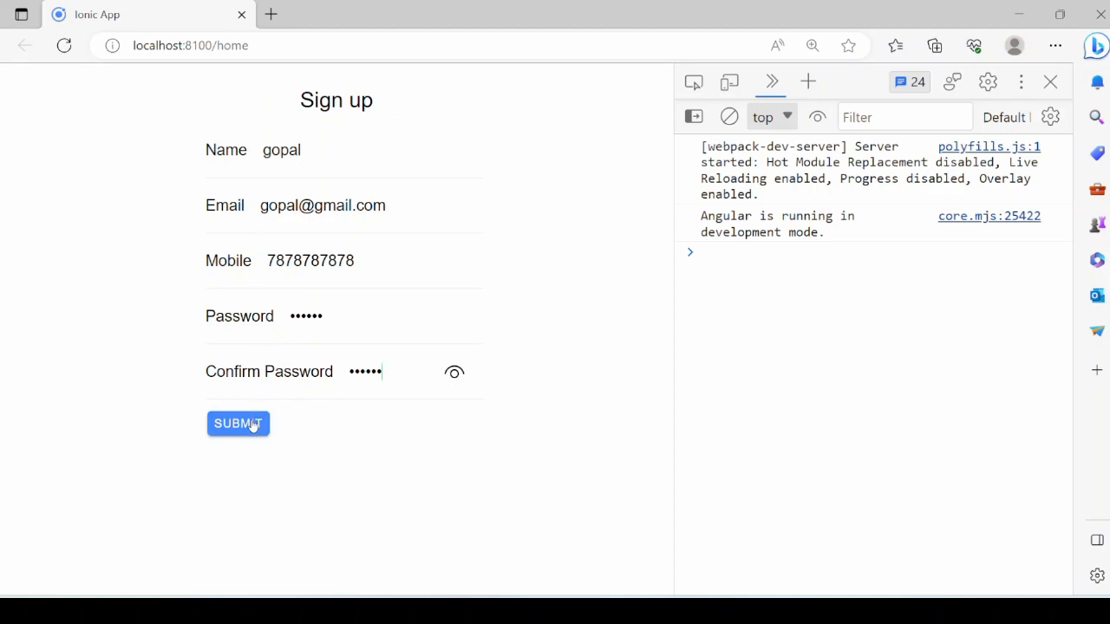
- Submit gopal's signup and dismiss the 'Registration done !' alert, leaving the form cleared
left_click(238, 423)
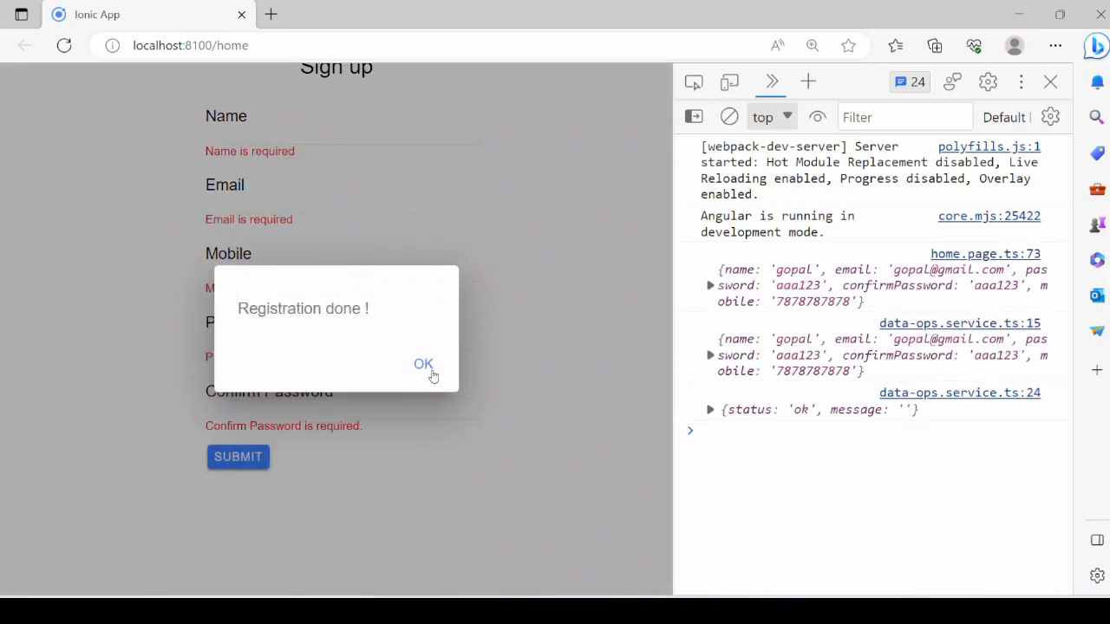
left_click(423, 364)
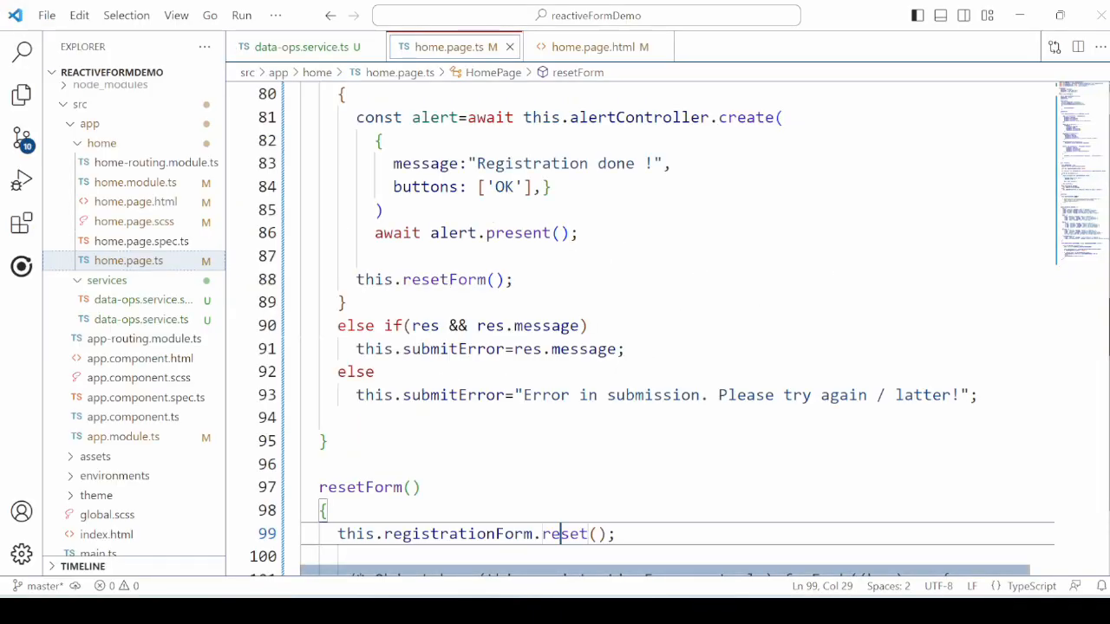
- Re-enable the Object.keys forEach loop calling setErrors in resetForm and return to the browser
scroll("down", 3)
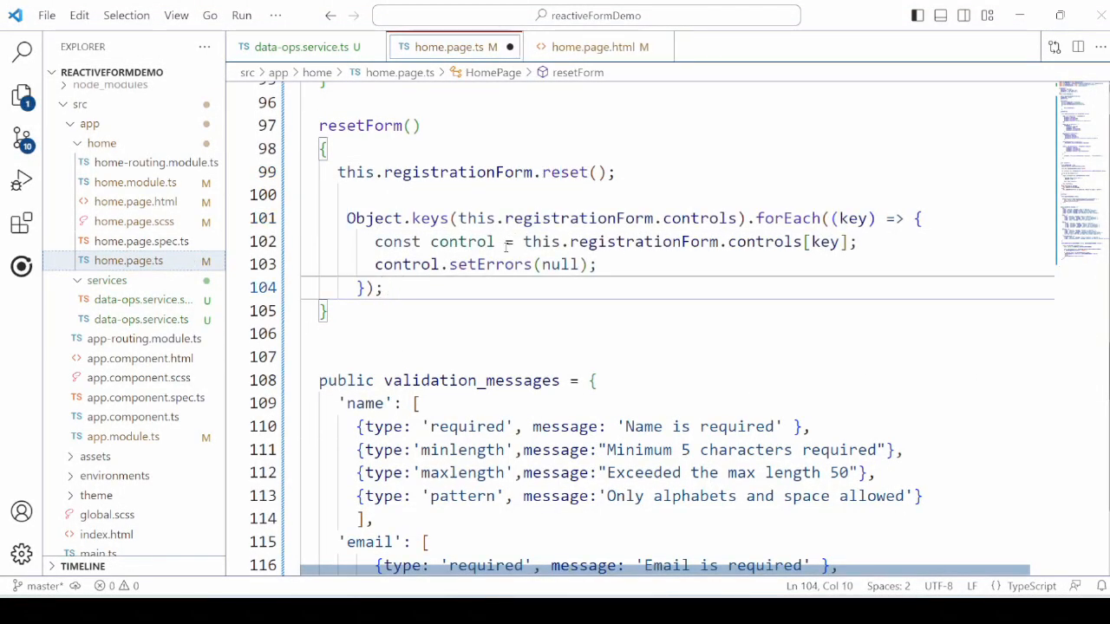
double_click(494, 263)
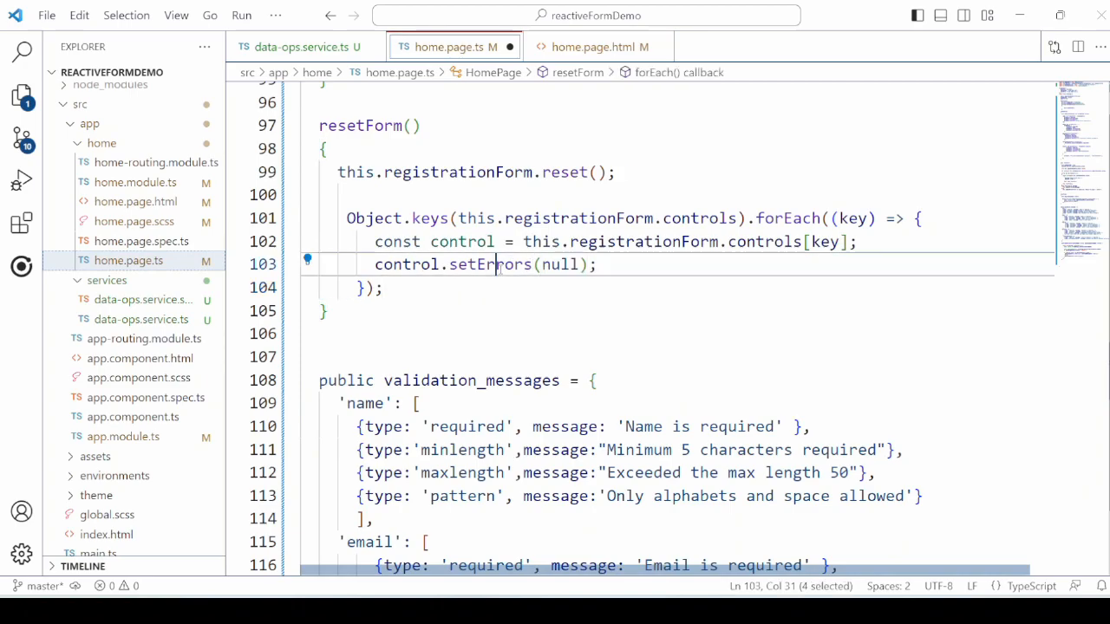
double_click(491, 264)
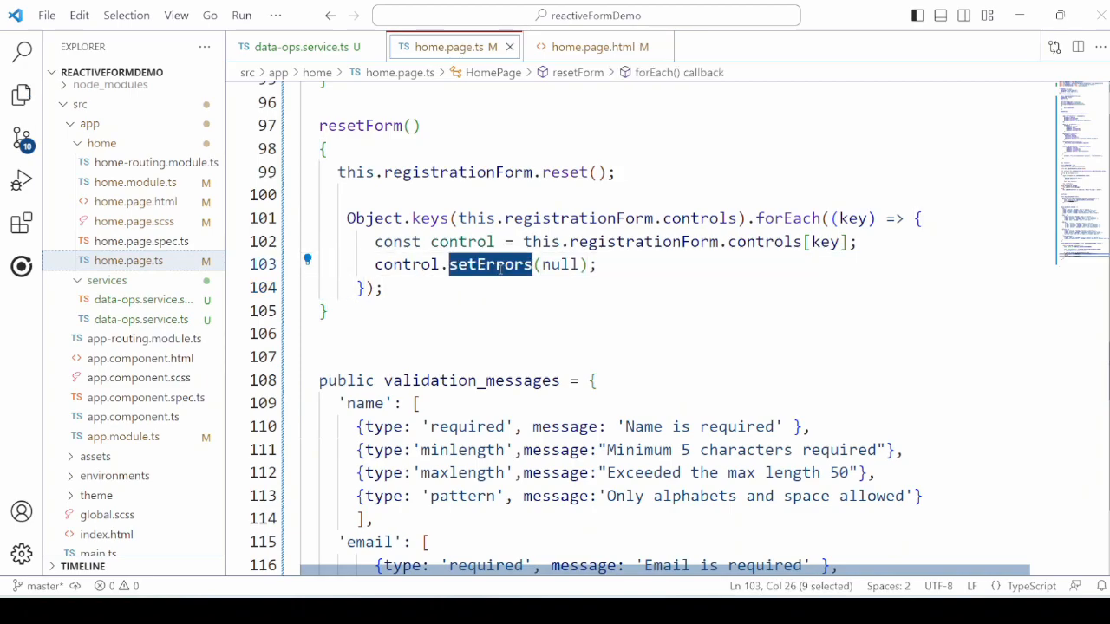
key("alt+tab")
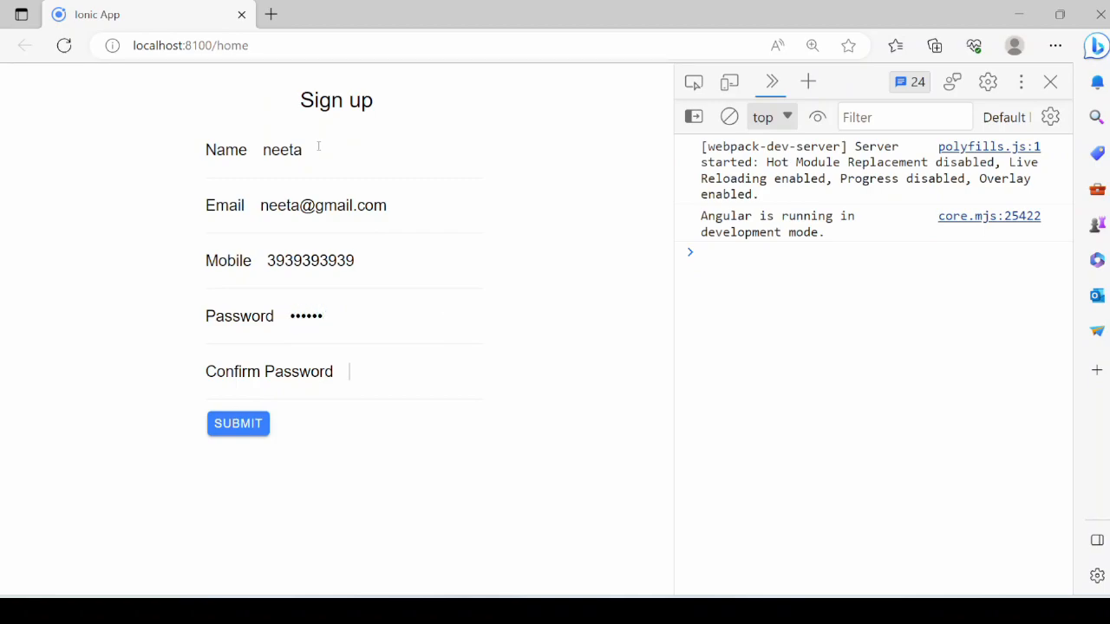
type("123456")
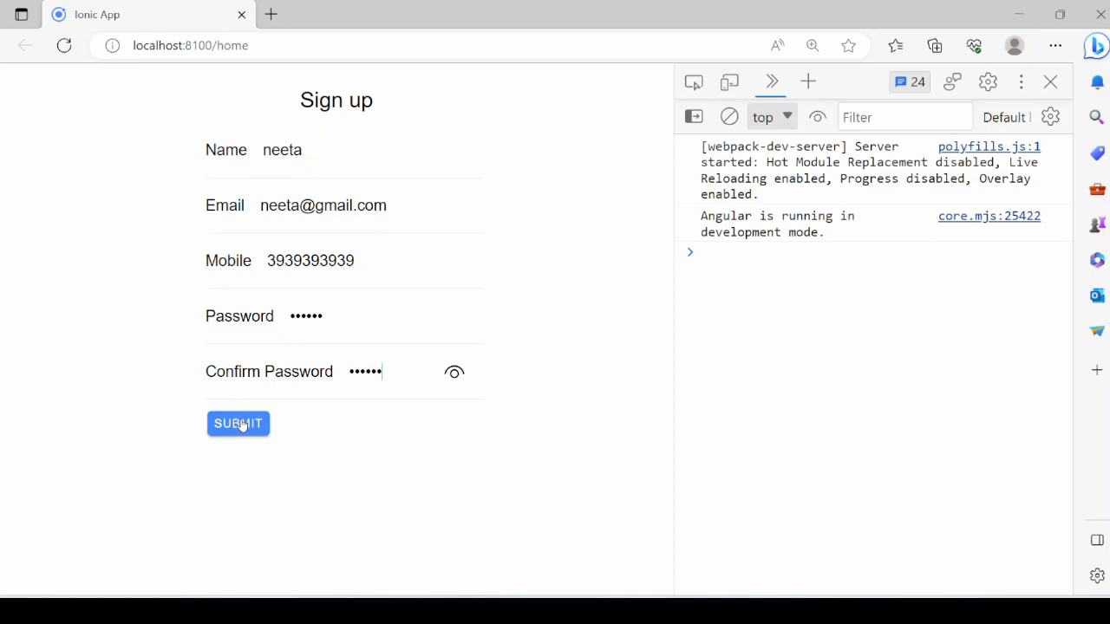
left_click(238, 423)
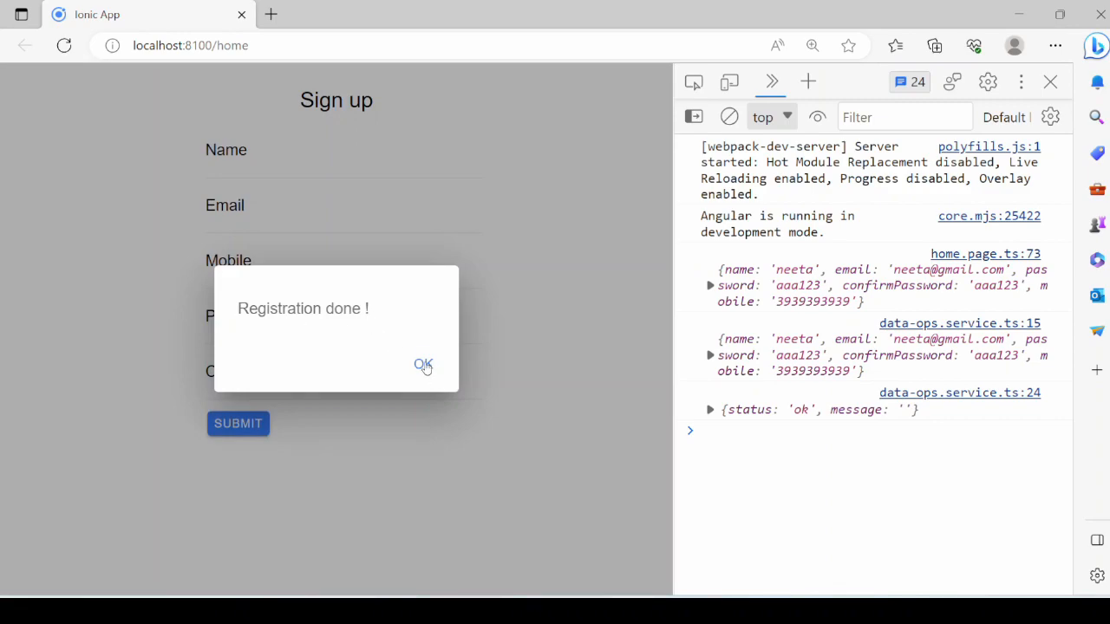
left_click(423, 364)
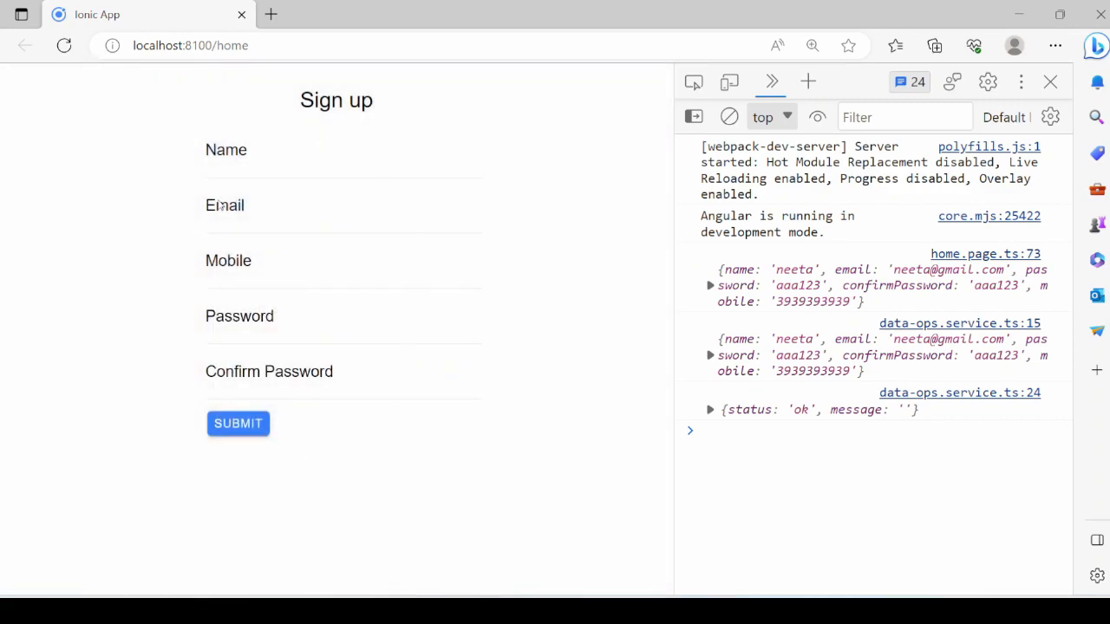